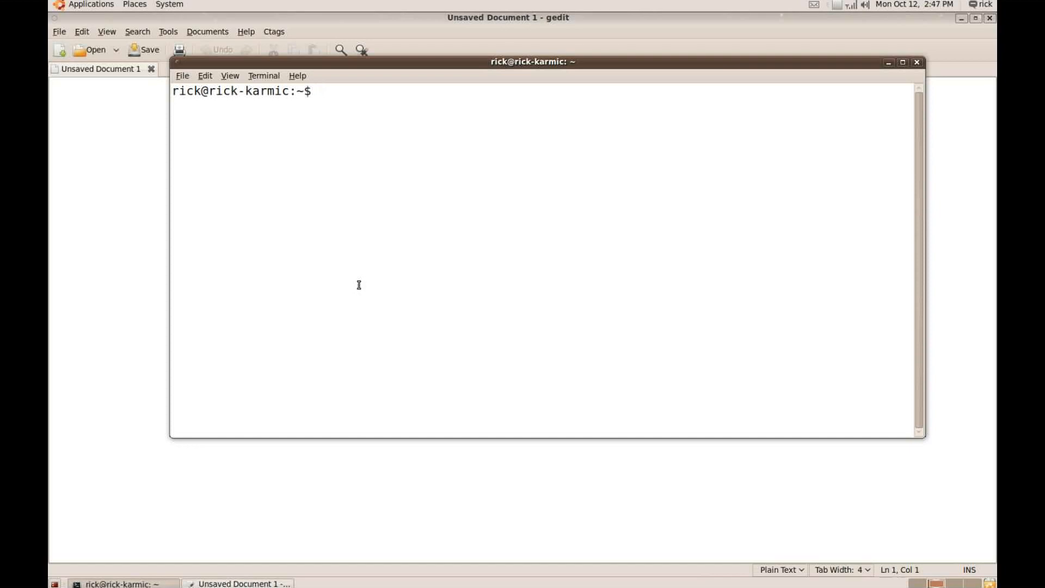
# Create the Quickly project 'dvds' with 'quickly create ubuntu-project dvds'
pyautogui.write('quci')
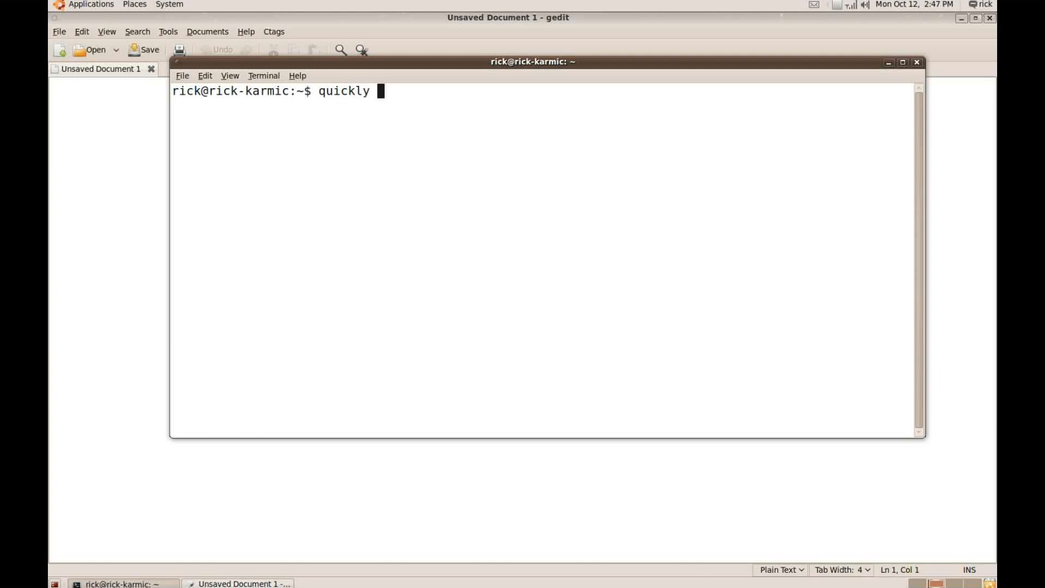
pyautogui.write('crate u')
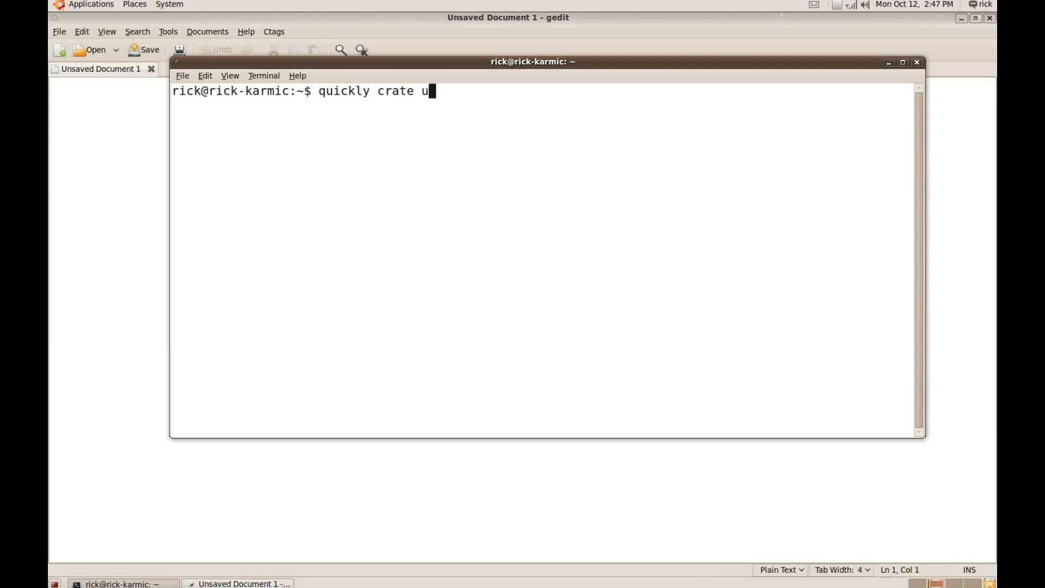
pyautogui.press('BackSpace')
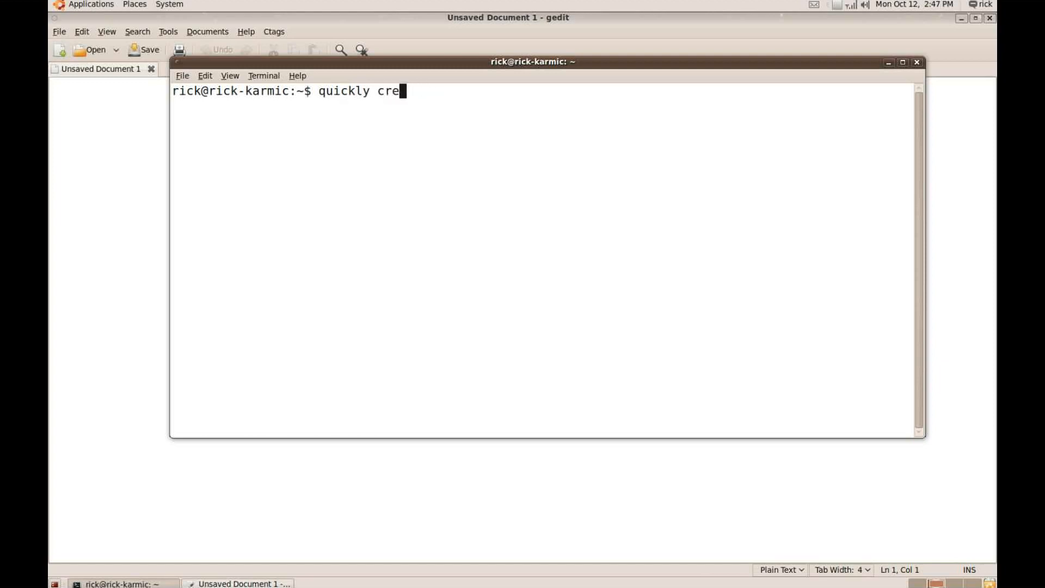
pyautogui.write('ate ubu')
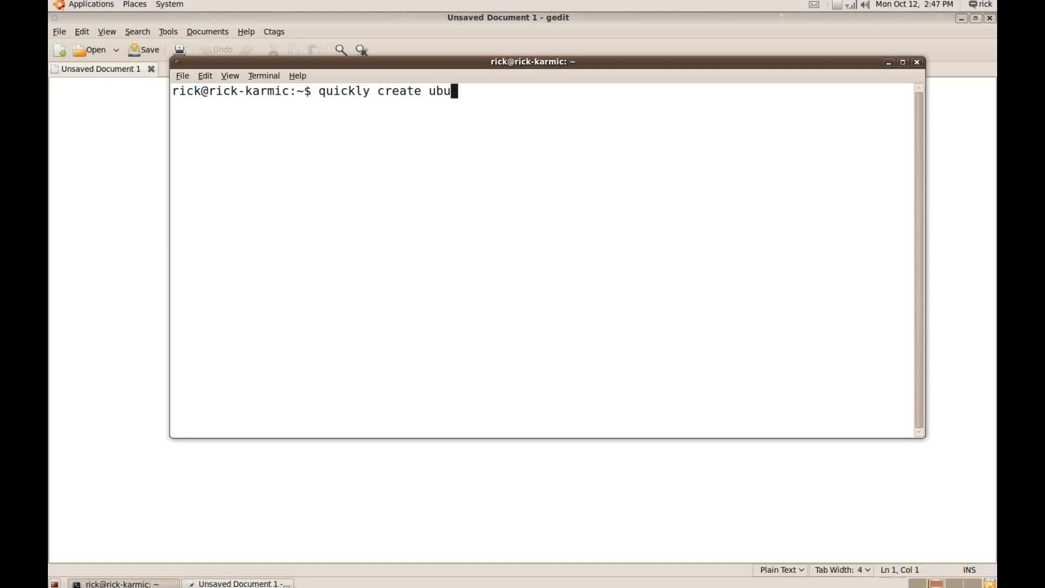
pyautogui.write('ntu-project')
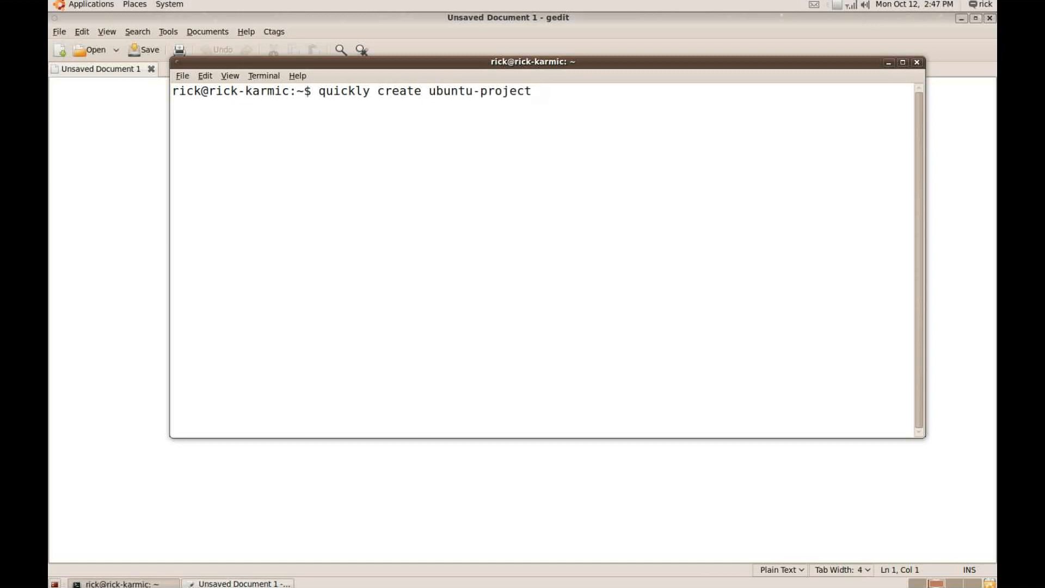
pyautogui.write('dvds')
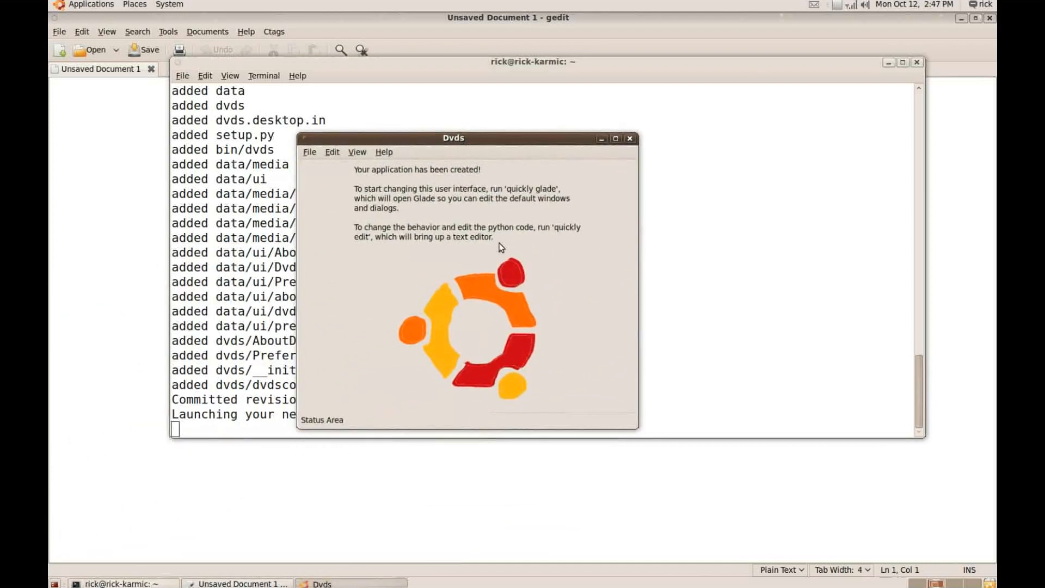
pyautogui.moveTo(328, 187)
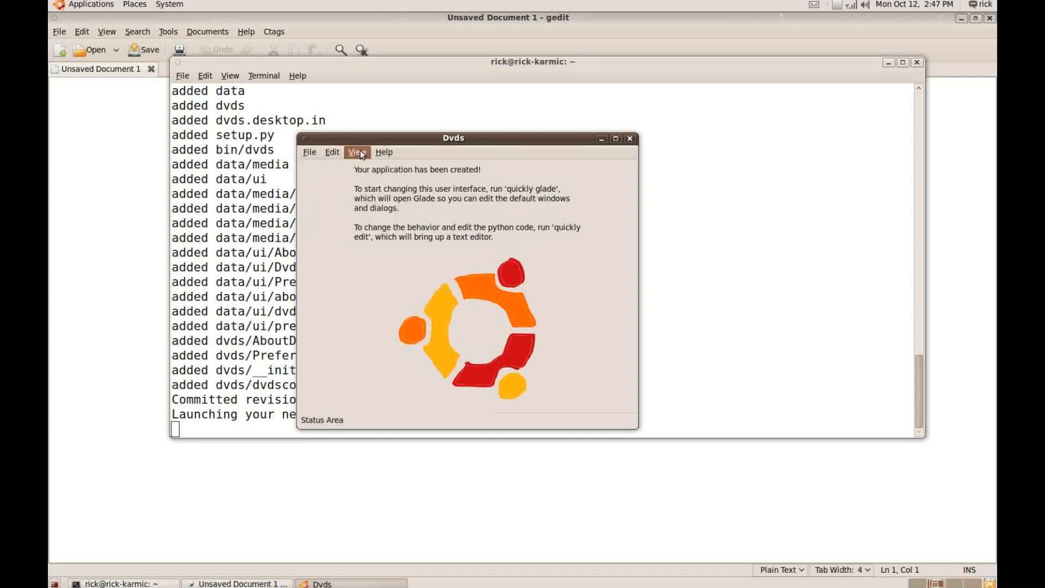
# Browse the generated Dvds app's View menu, then close the app window
pyautogui.click(384, 151)
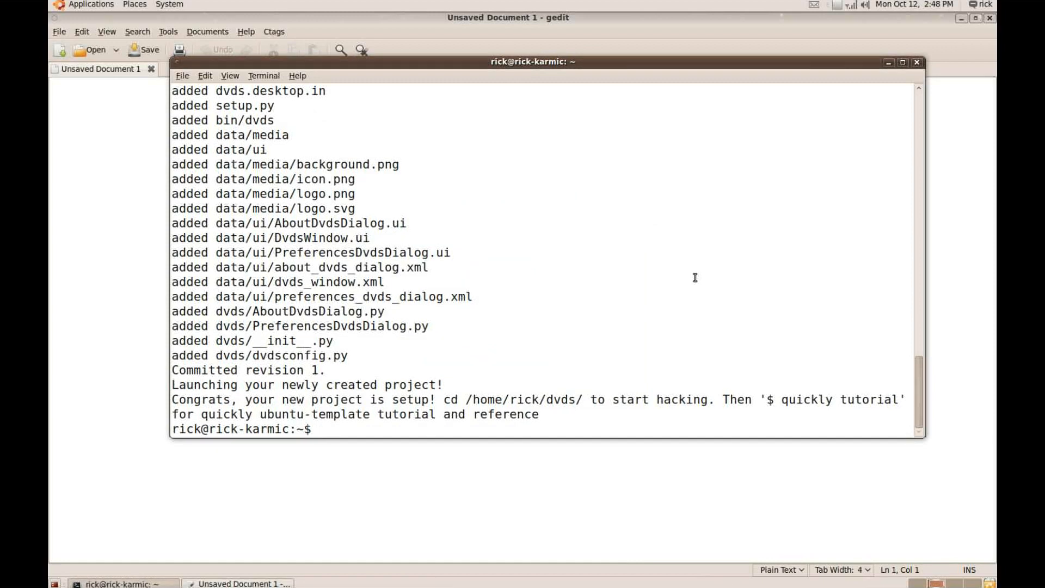
# Change into the dvds folder and launch Glade with 'quickly glade'
pyautogui.write('cd dvds/')
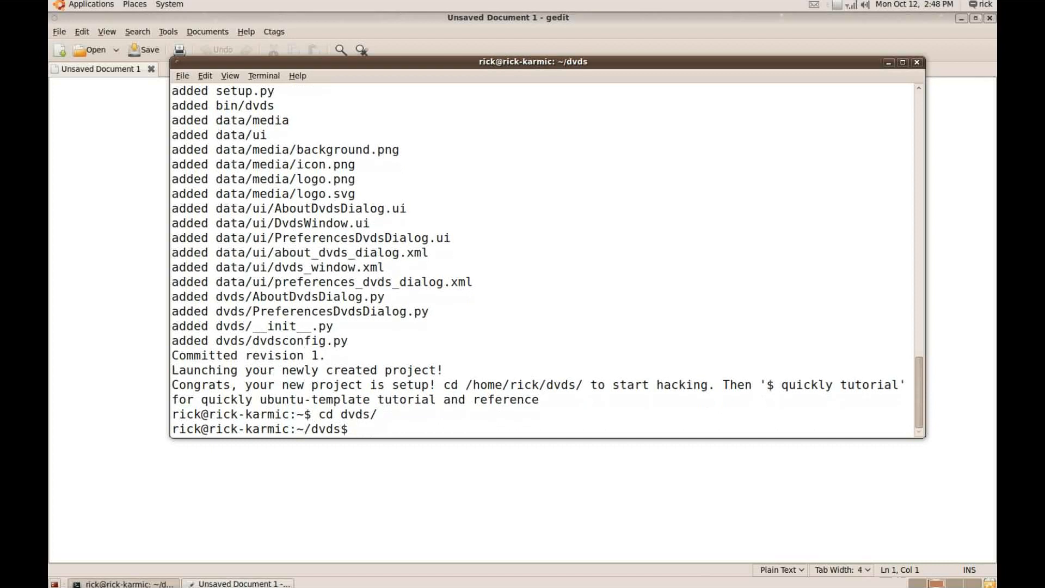
pyautogui.write('cre')
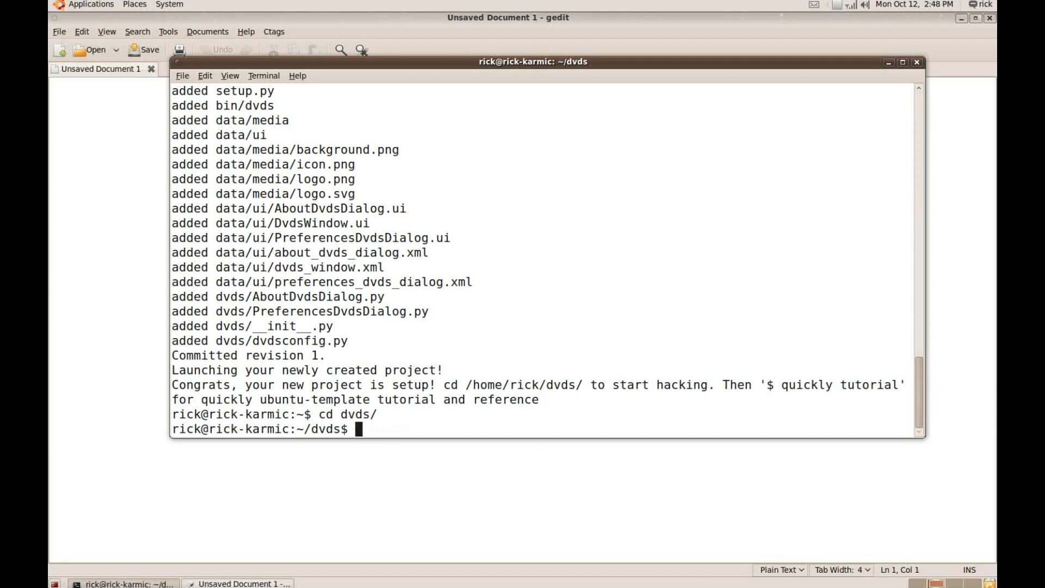
pyautogui.write('quickly glda')
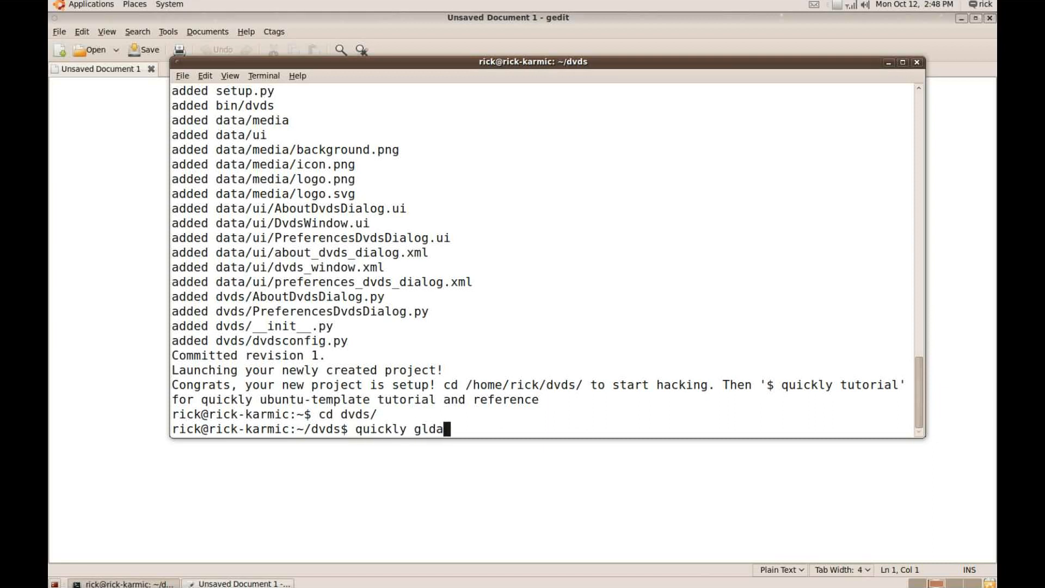
pyautogui.write('ade')
pyautogui.press('Return')
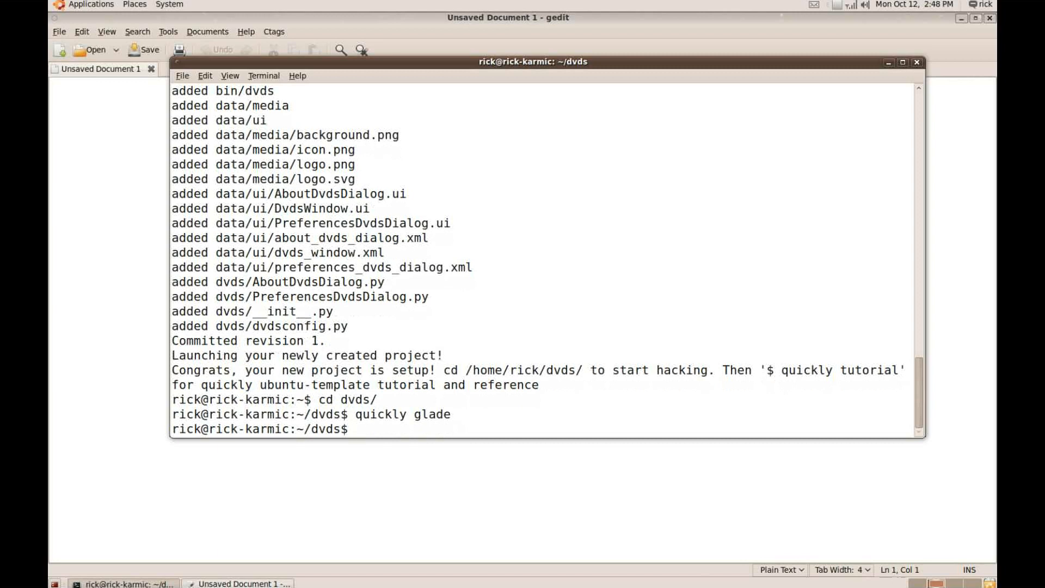
pyautogui.press('Return')
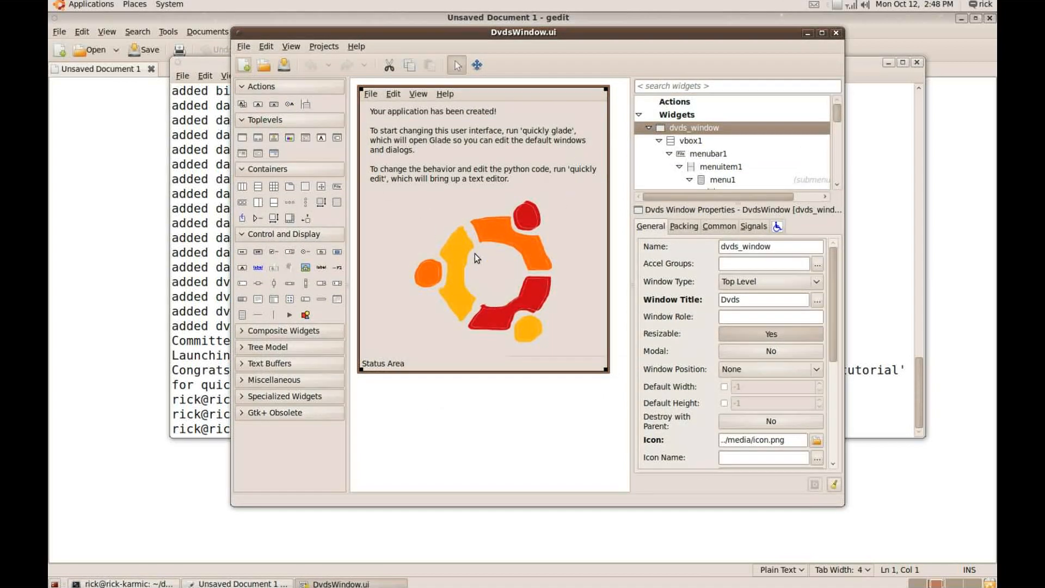
# Delete the welcome label, logo and status bar, save, then run 'quickly edit'
pyautogui.click(484, 274)
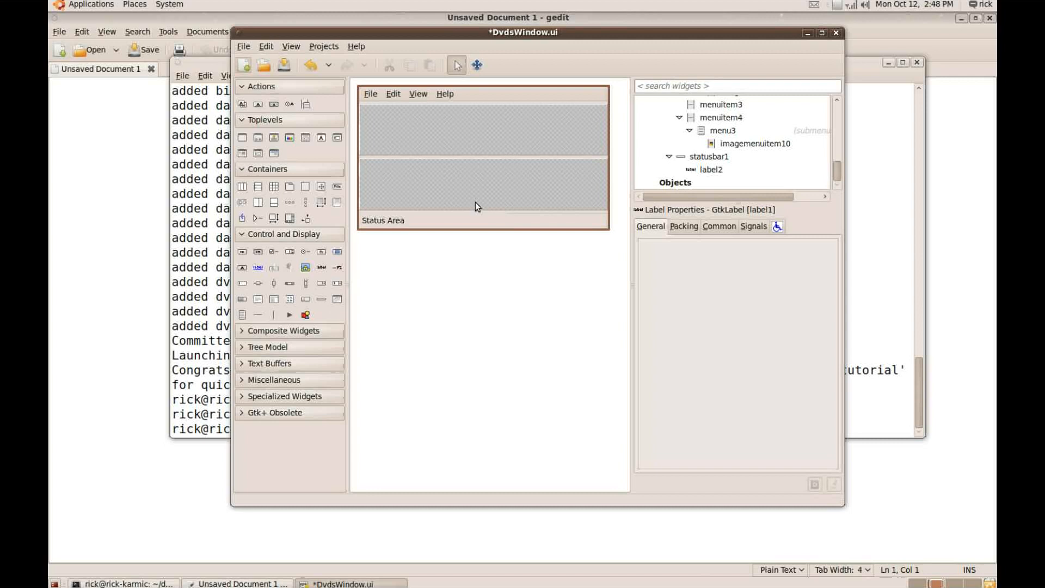
pyautogui.click(710, 156)
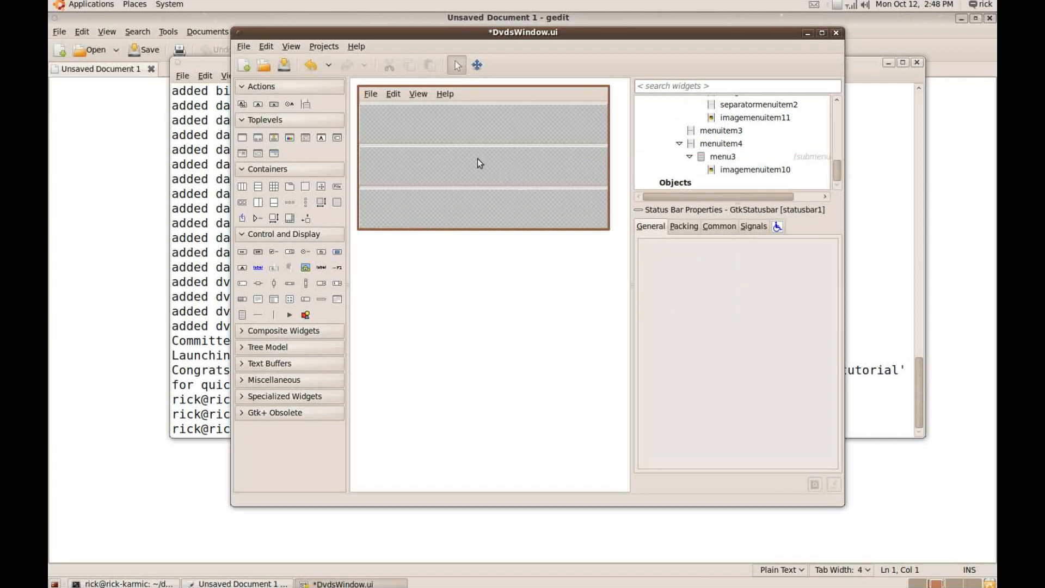
pyautogui.moveTo(445, 186)
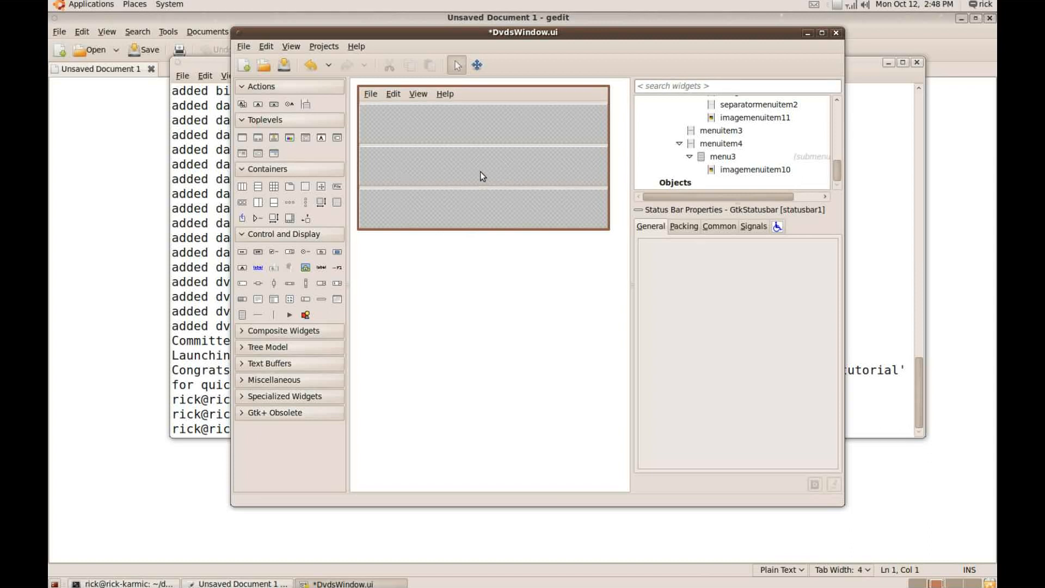
pyautogui.moveTo(523, 263)
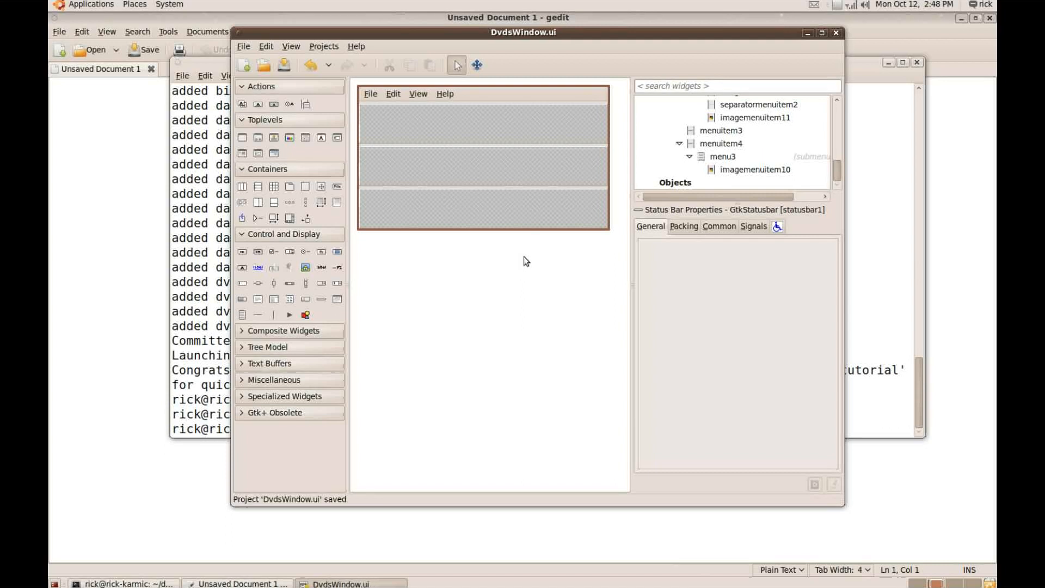
pyautogui.moveTo(492, 158)
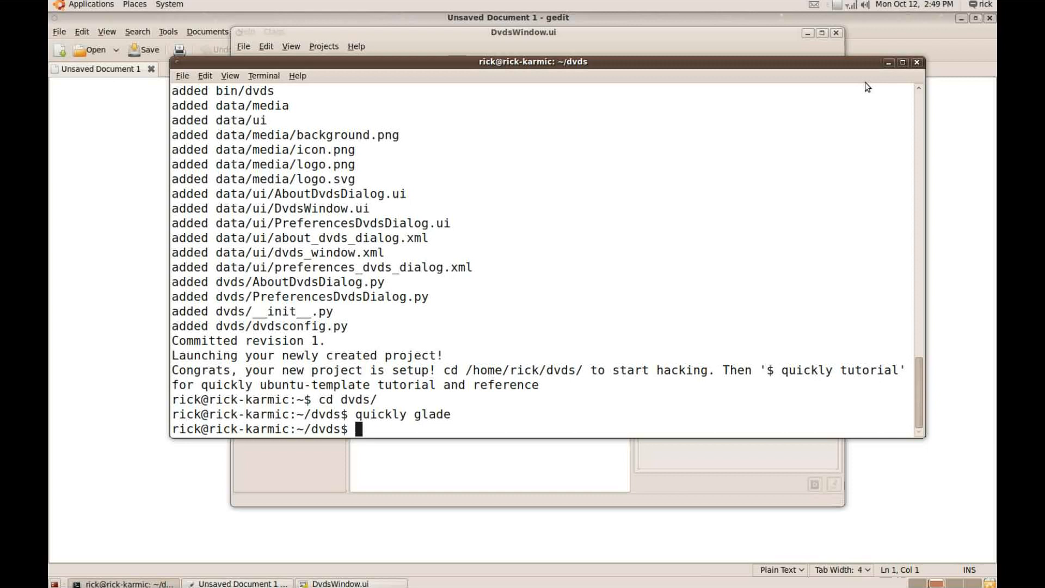
pyautogui.write('quickly')
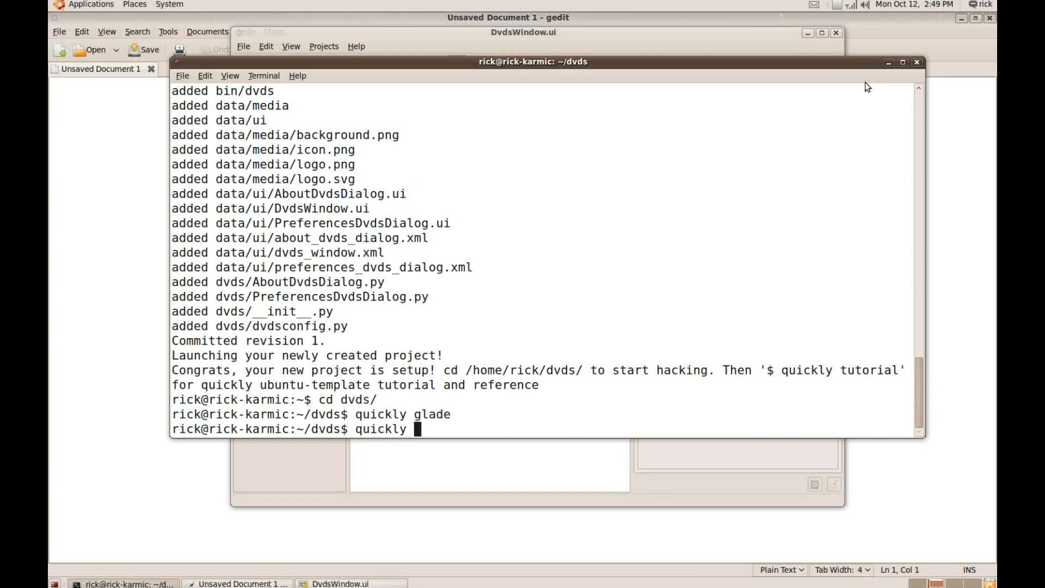
pyautogui.write('edit')
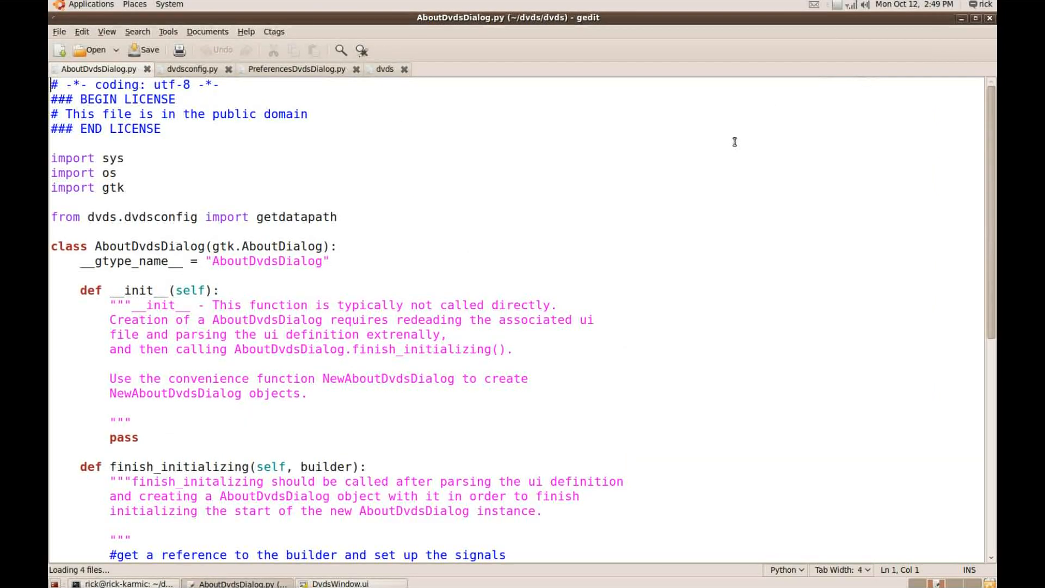
pyautogui.moveTo(727, 140)
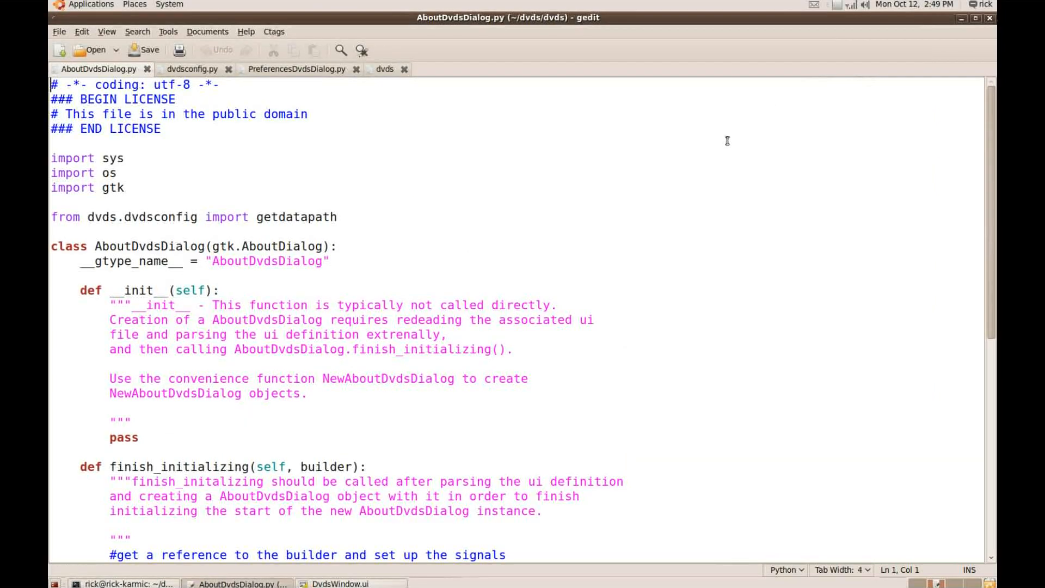
pyautogui.moveTo(675, 173)
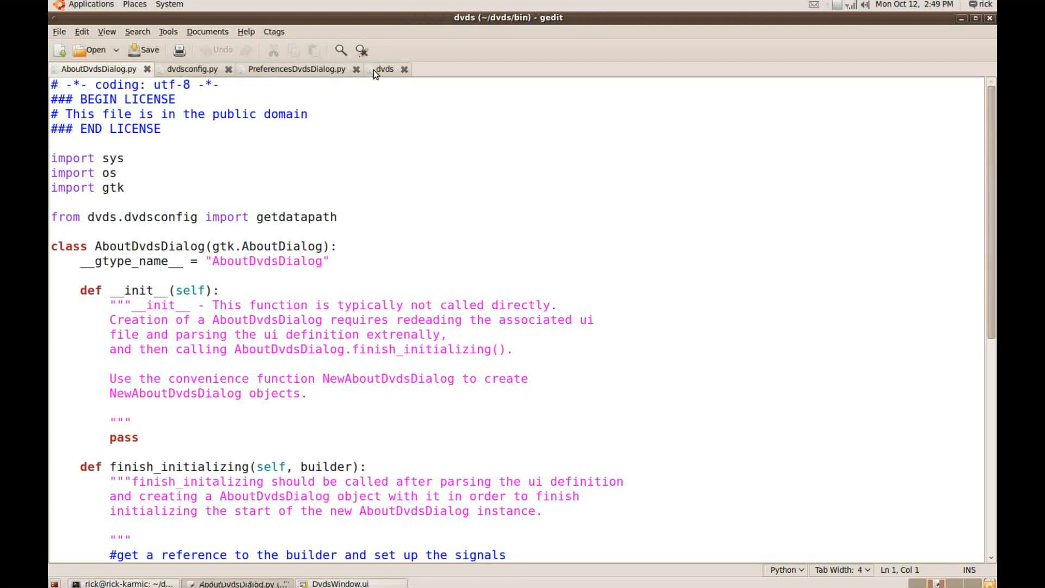
# In the dvds script, insert blank lines after finish_initializing's initialization comment
pyautogui.click(385, 69)
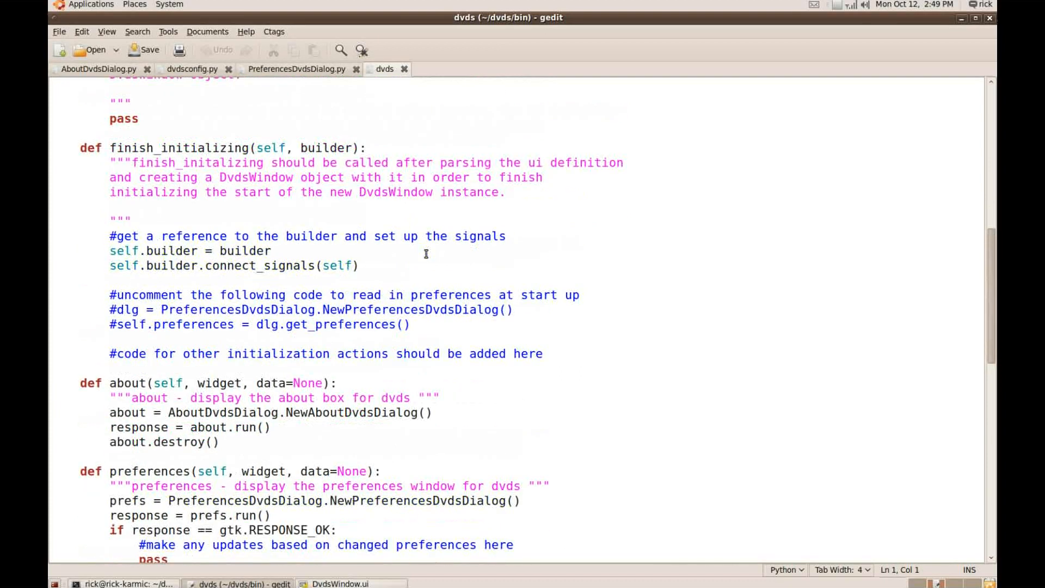
pyautogui.scroll(-3)
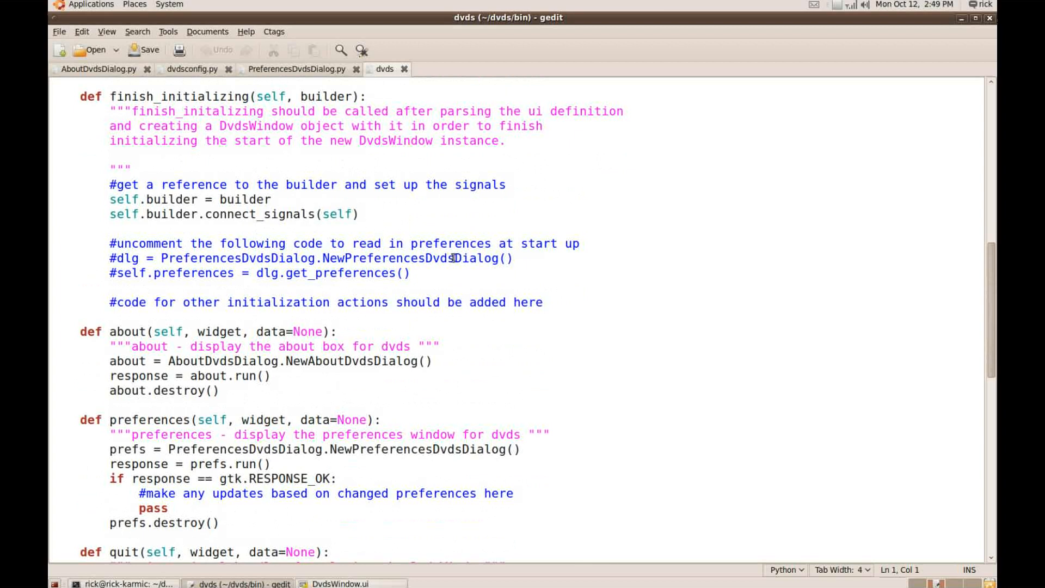
pyautogui.press('Return')
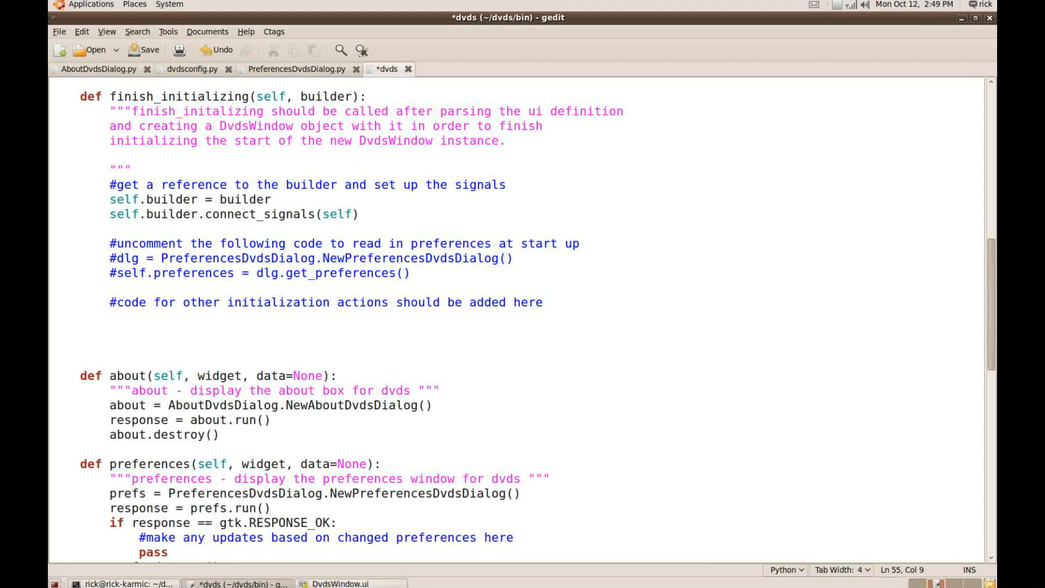
# Define database = "dvds" and begin the record_type assignment
pyautogui.write('d')
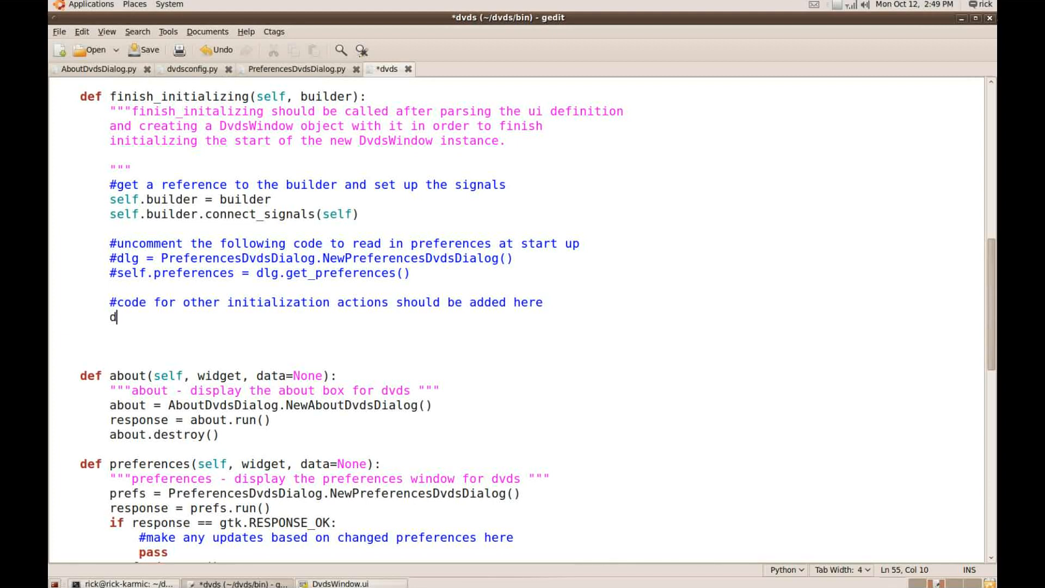
pyautogui.write('atabase =')
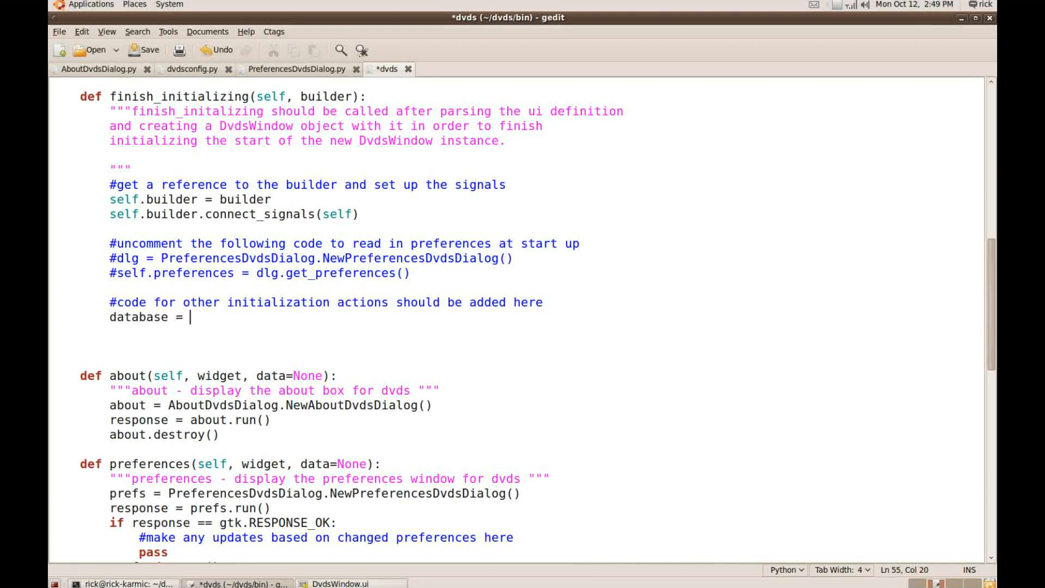
pyautogui.write('"dvds')
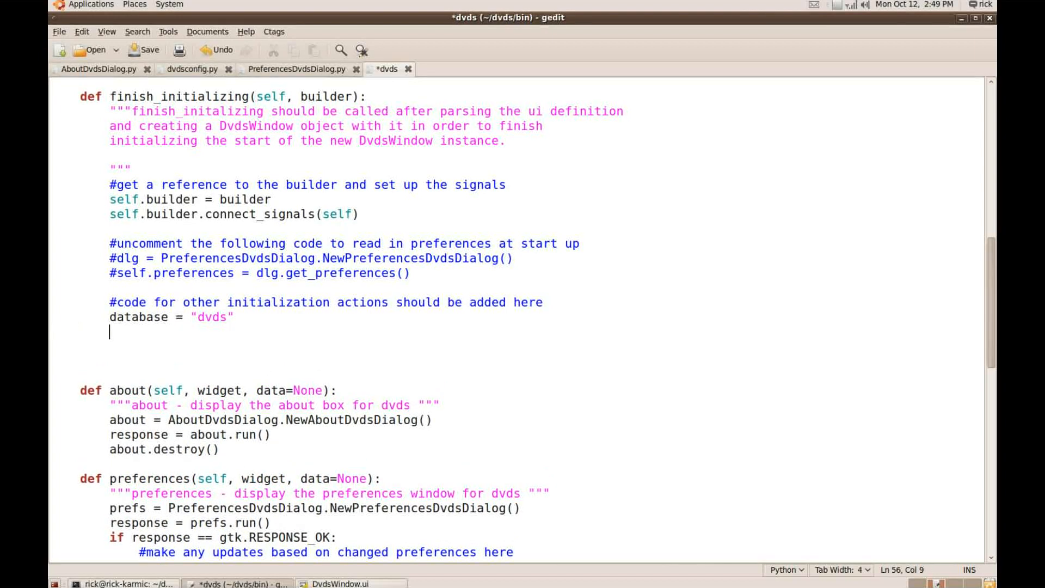
pyautogui.write('recor')
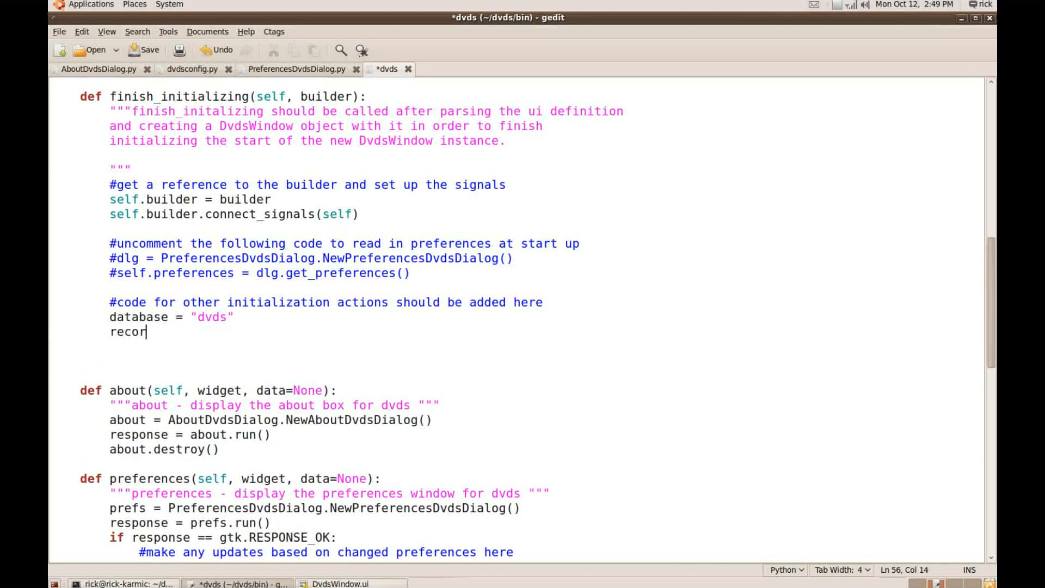
pyautogui.write('d_type =')
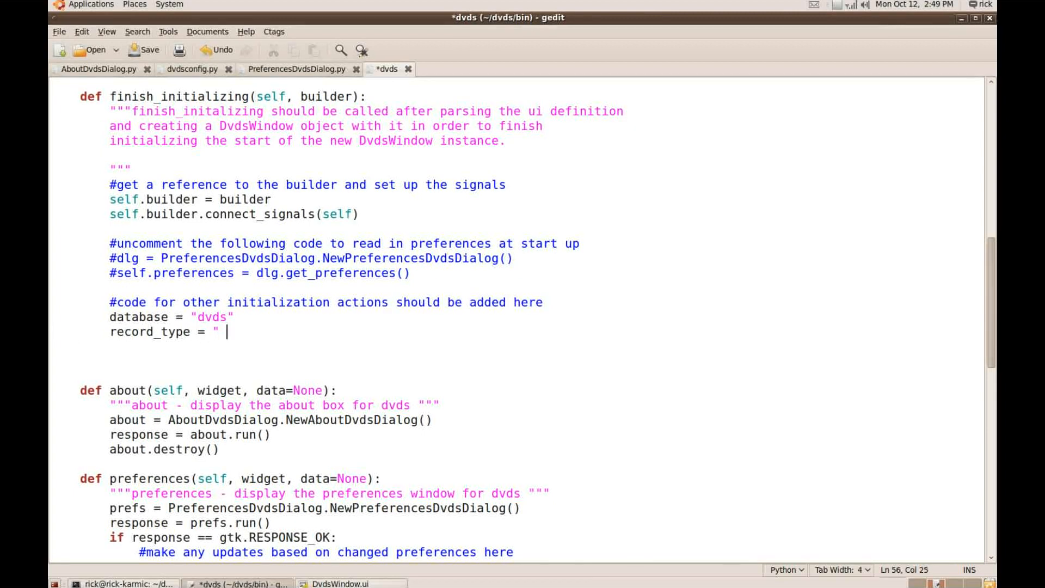
pyautogui.press('BackSpace')
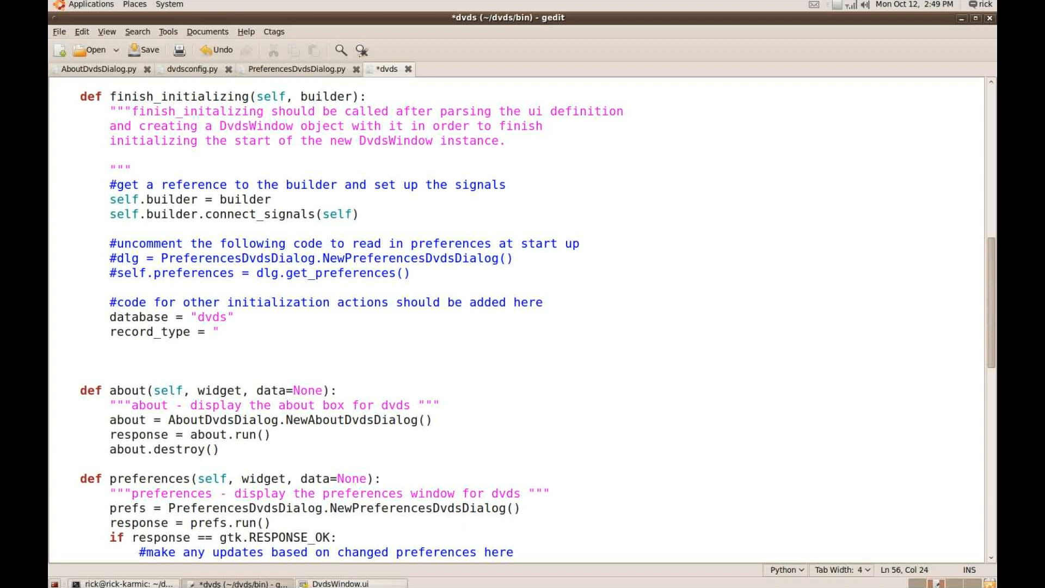
pyautogui.write('http:')
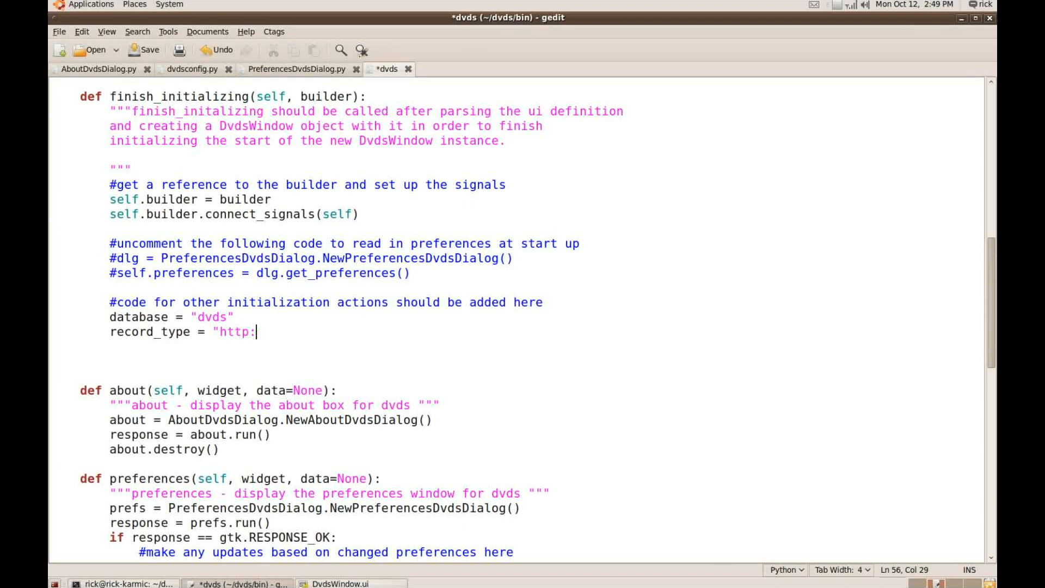
pyautogui.write('//wik')
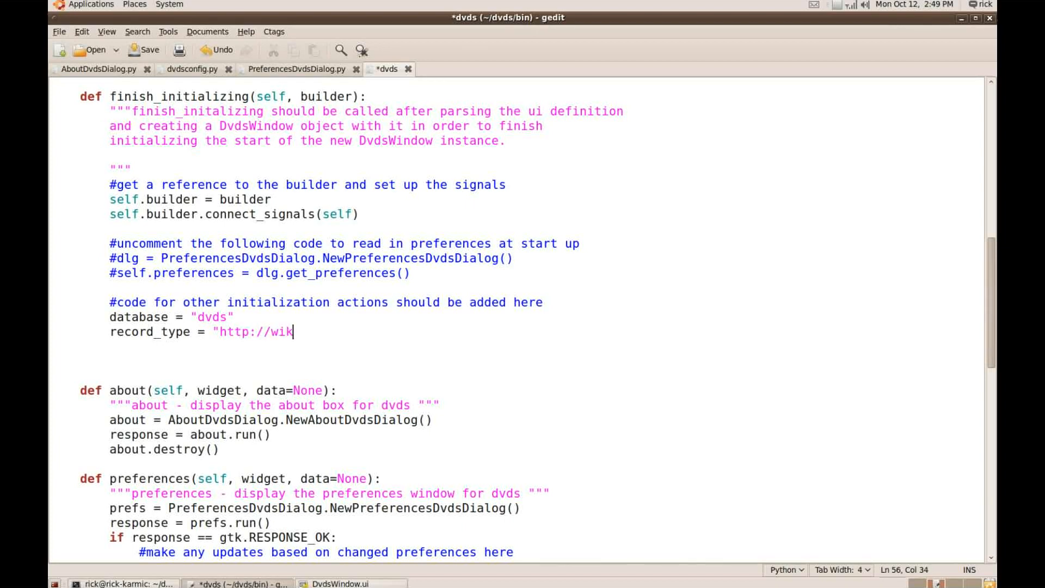
pyautogui.write('i.ubuntu.c')
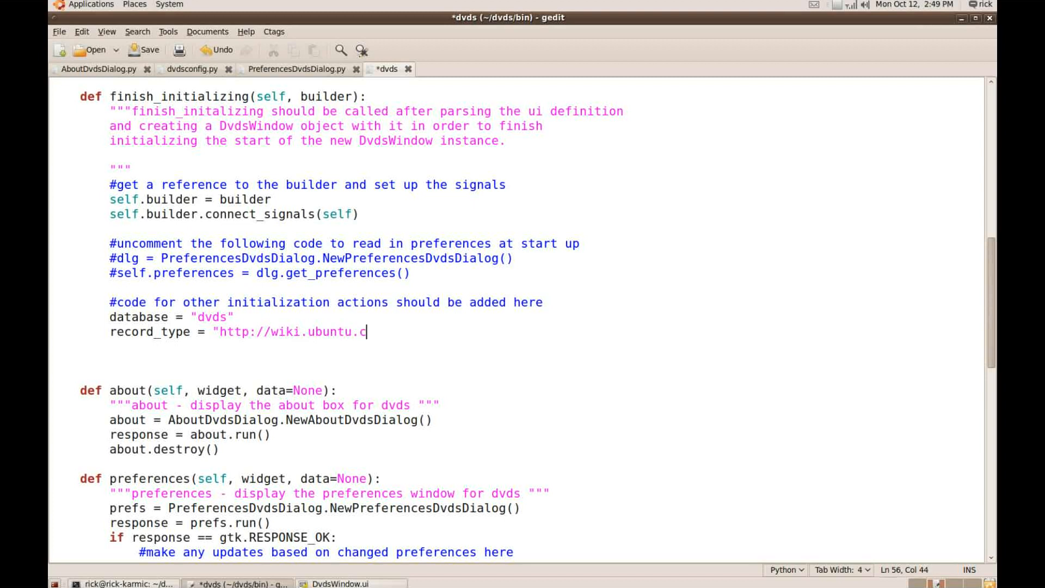
pyautogui.write('om/')
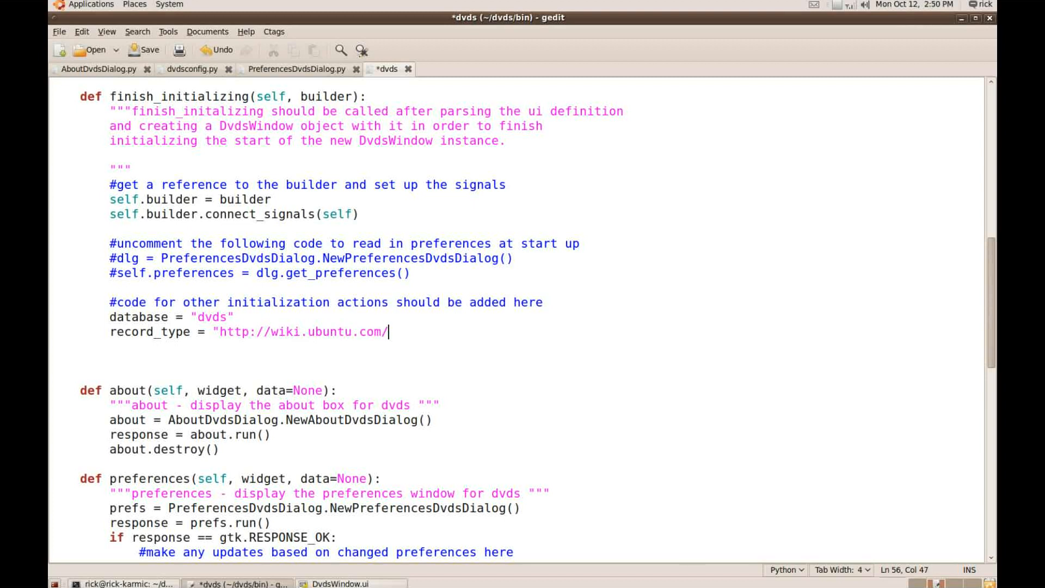
pyautogui.write('Quickly')
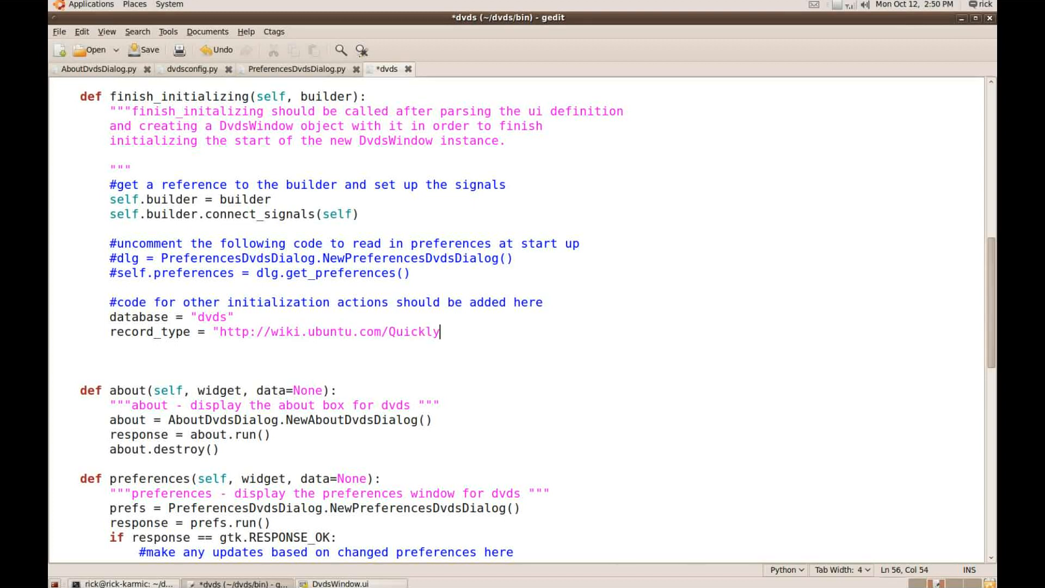
pyautogui.write('/D')
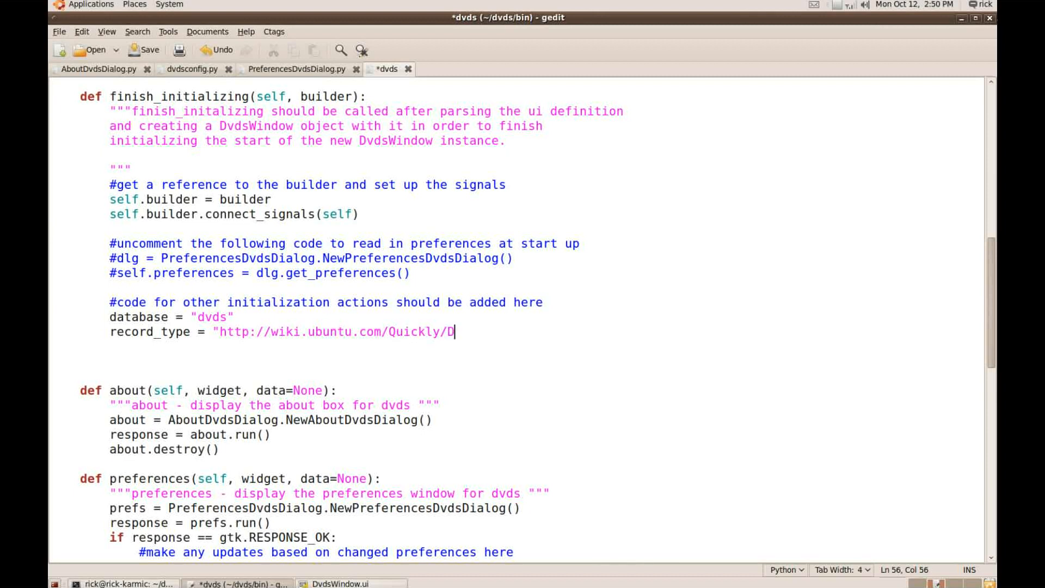
pyautogui.write('VD')
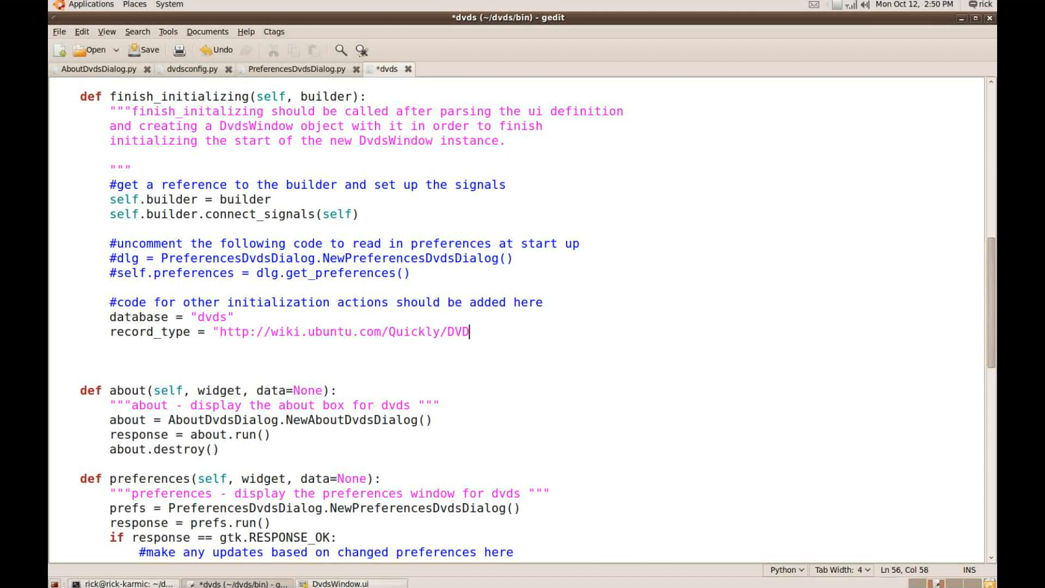
pyautogui.write('sRec')
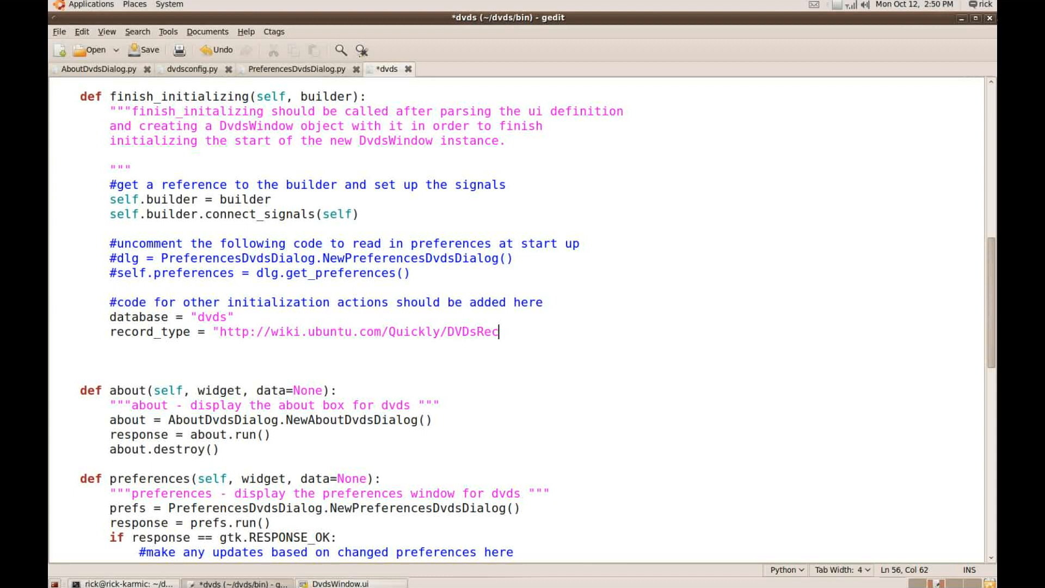
pyautogui.write('or')
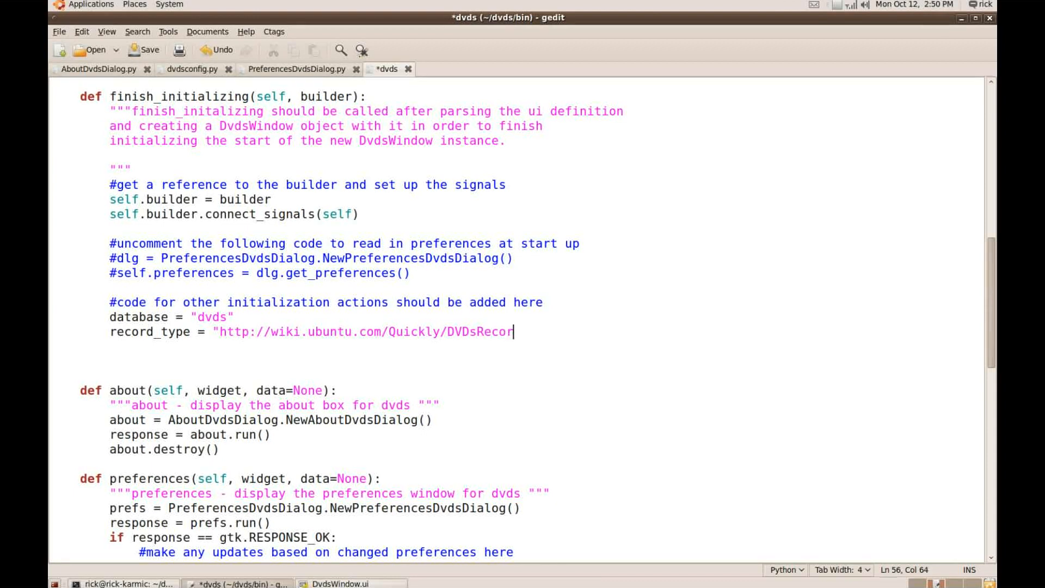
pyautogui.write('d')
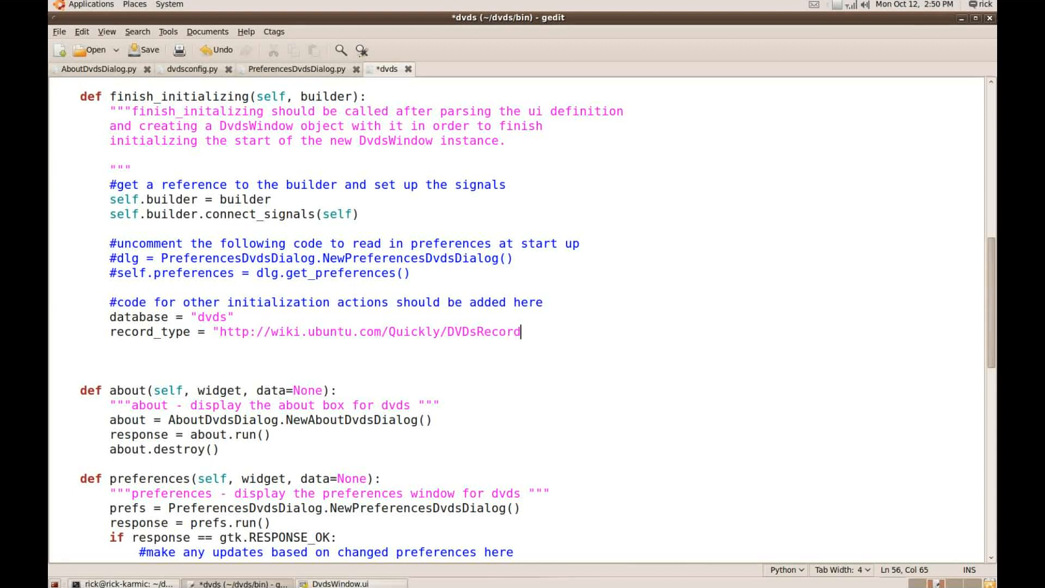
pyautogui.write('"')
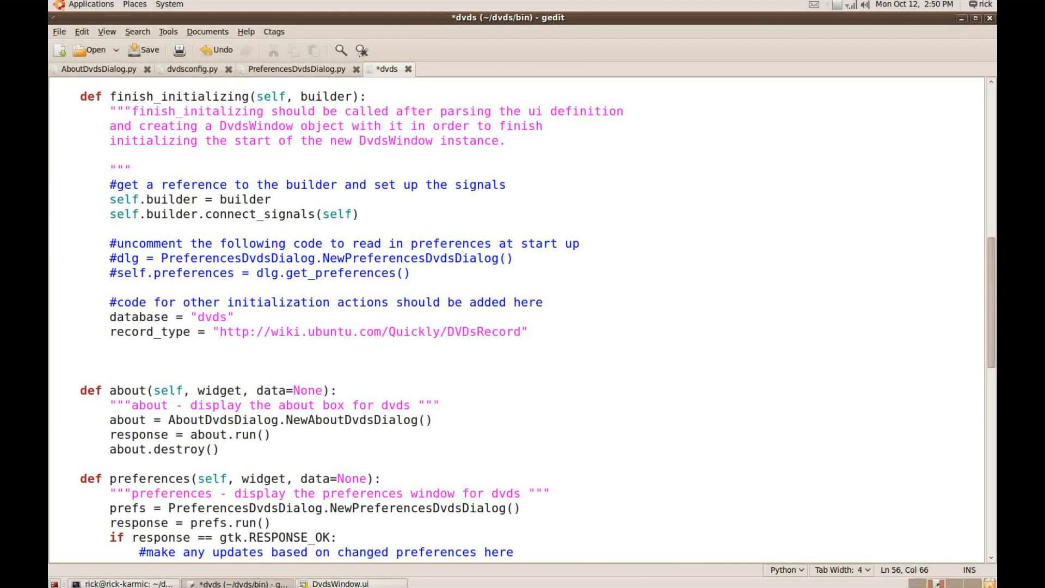
# Start an indented line below record_type and begin typing keys
pyautogui.click(526, 331)
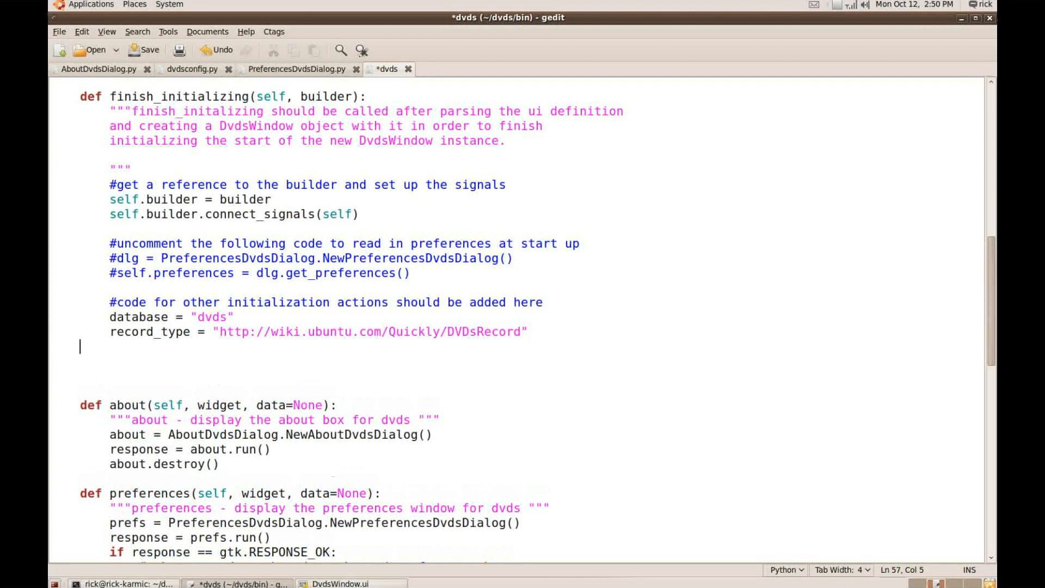
pyautogui.press('Tab')
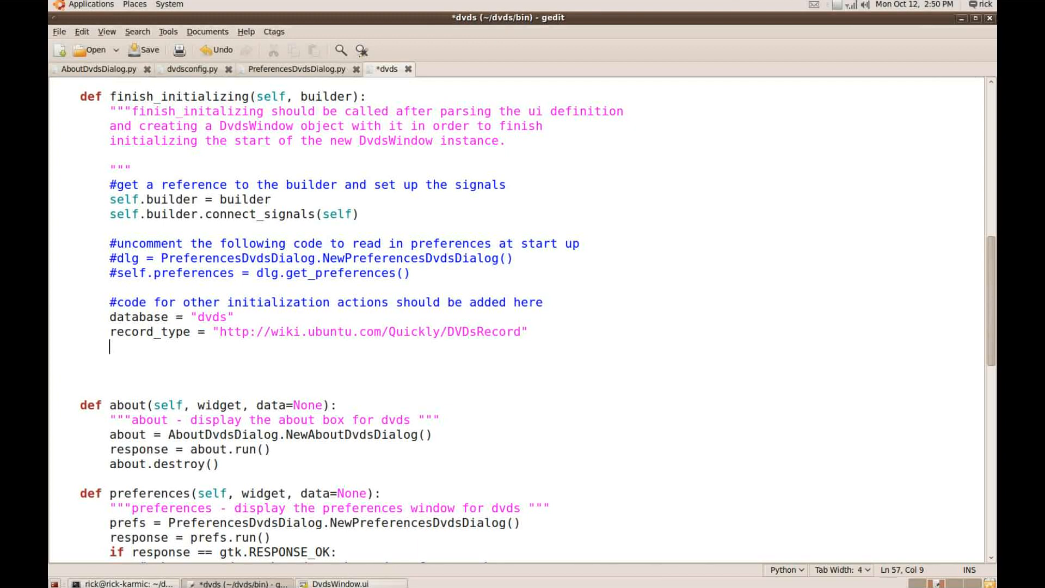
pyautogui.write('keys =')
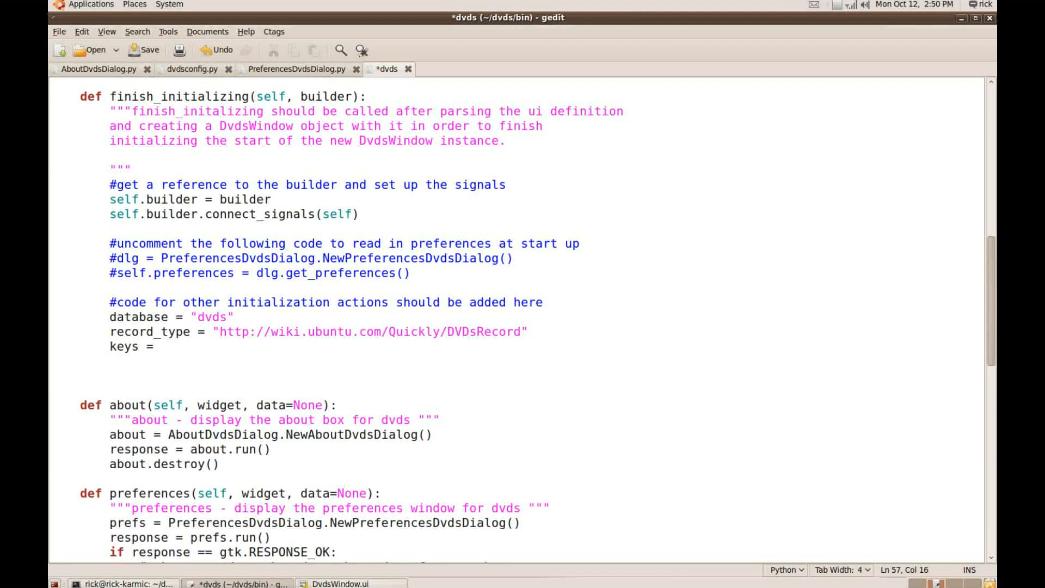
# Complete keys = ["Title","Year","Studio","Format"] and indent the following line
pyautogui.write('["')
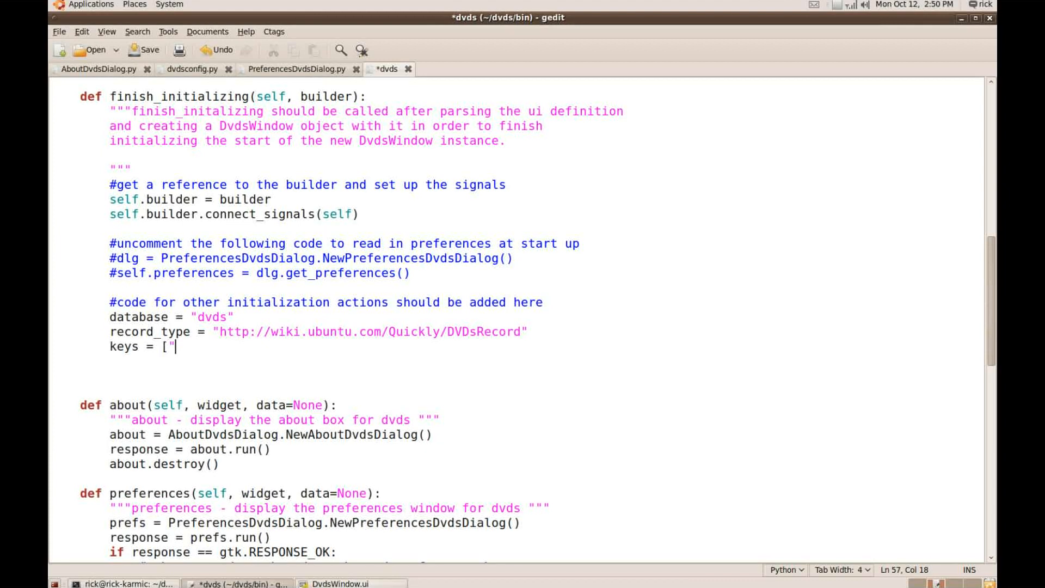
pyautogui.write('T')
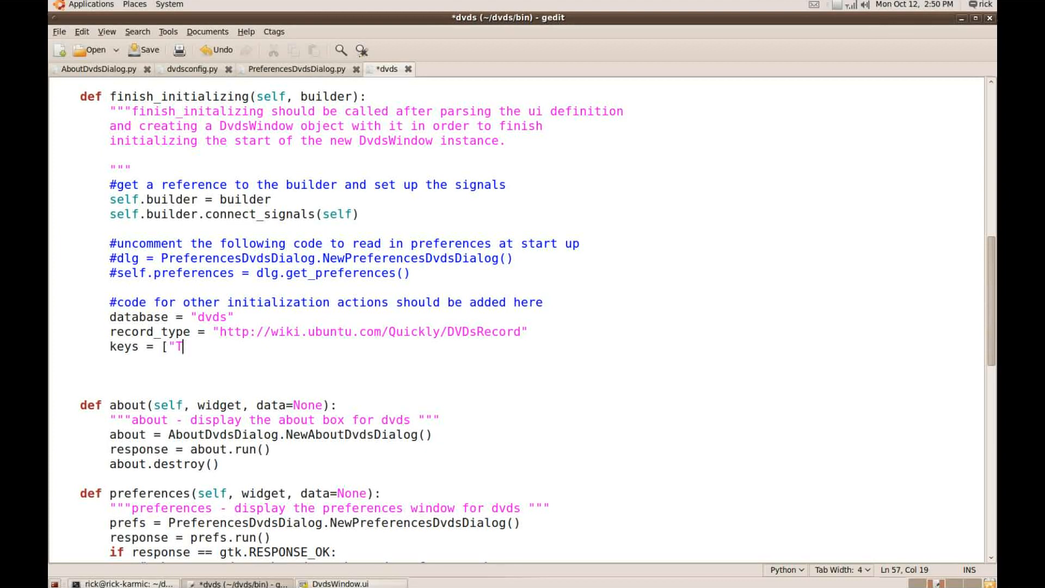
pyautogui.write('itle')
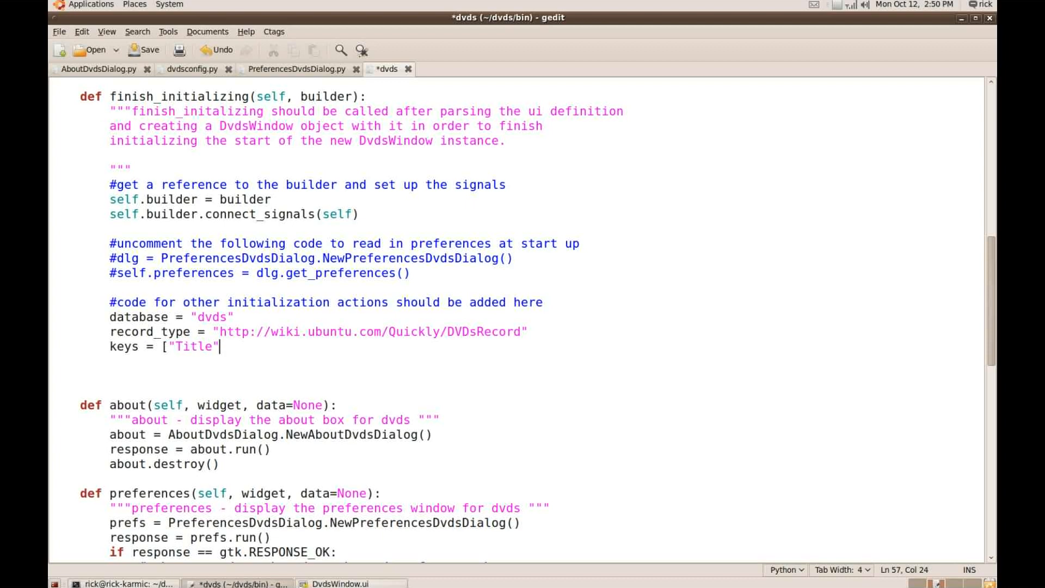
pyautogui.write(',')
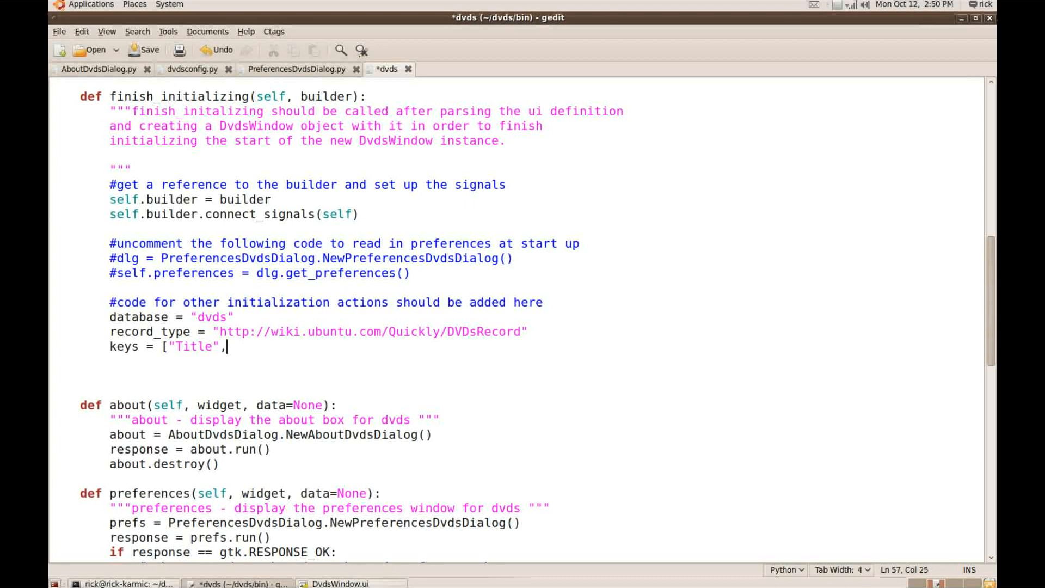
pyautogui.write('"Yea')
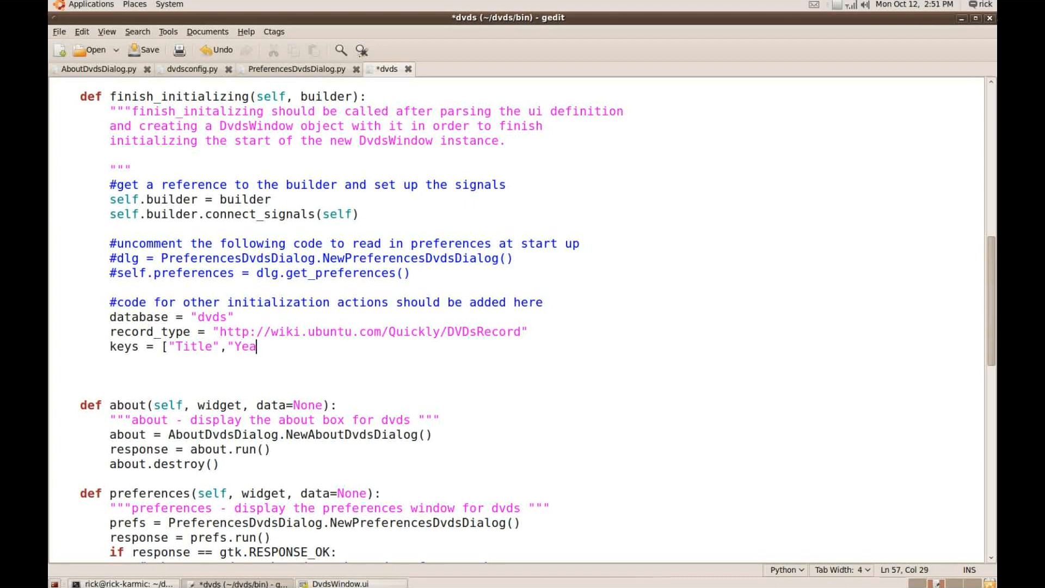
pyautogui.write('r')
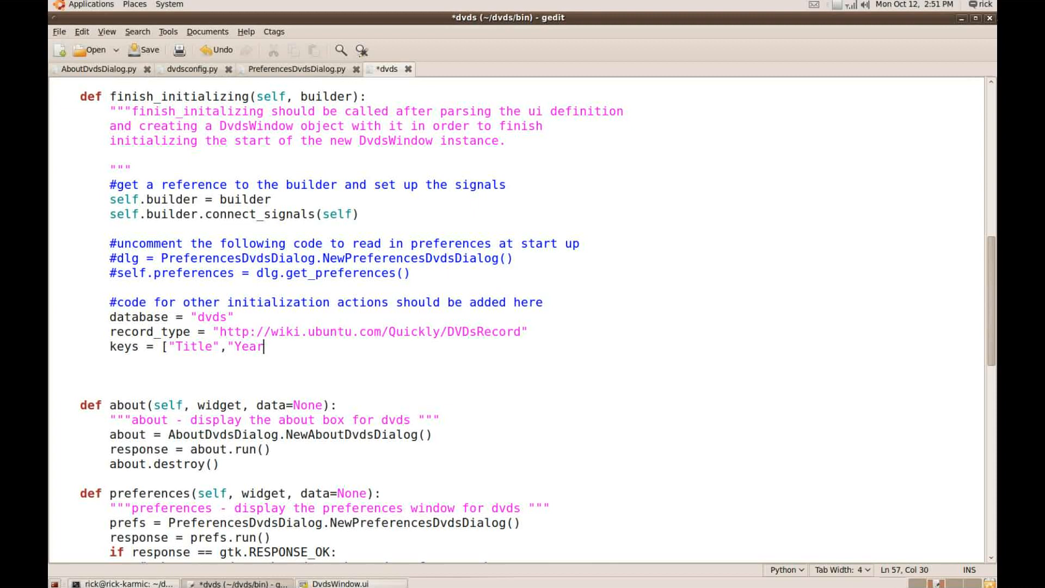
pyautogui.write(',"S')
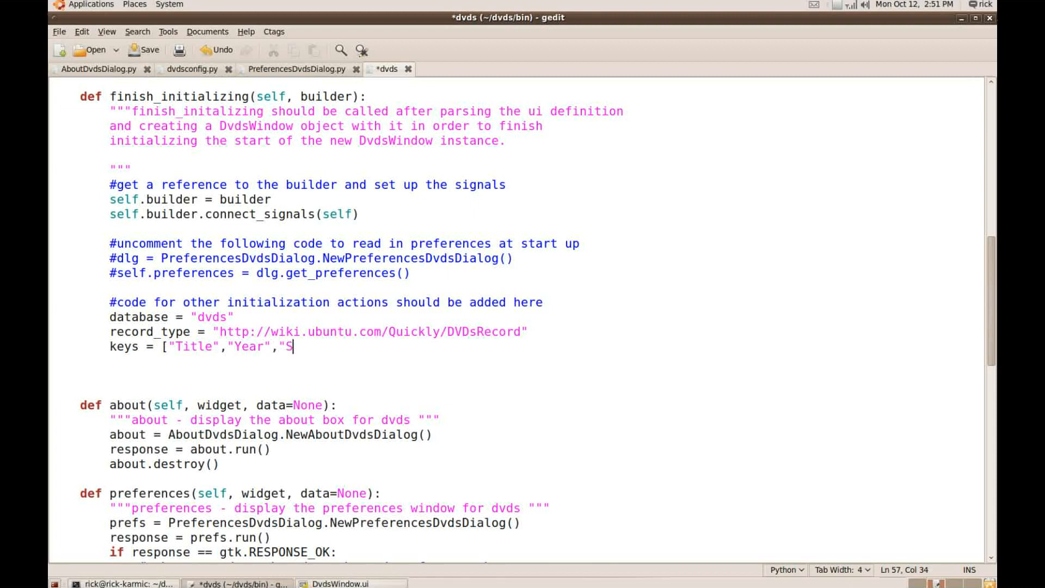
pyautogui.write('tudio",')
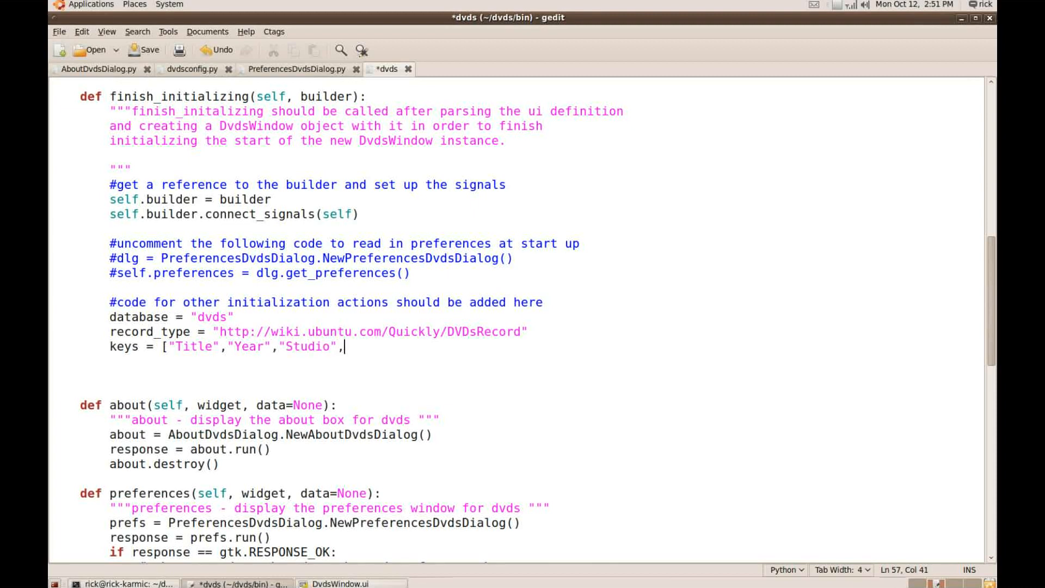
pyautogui.write('"Forma')
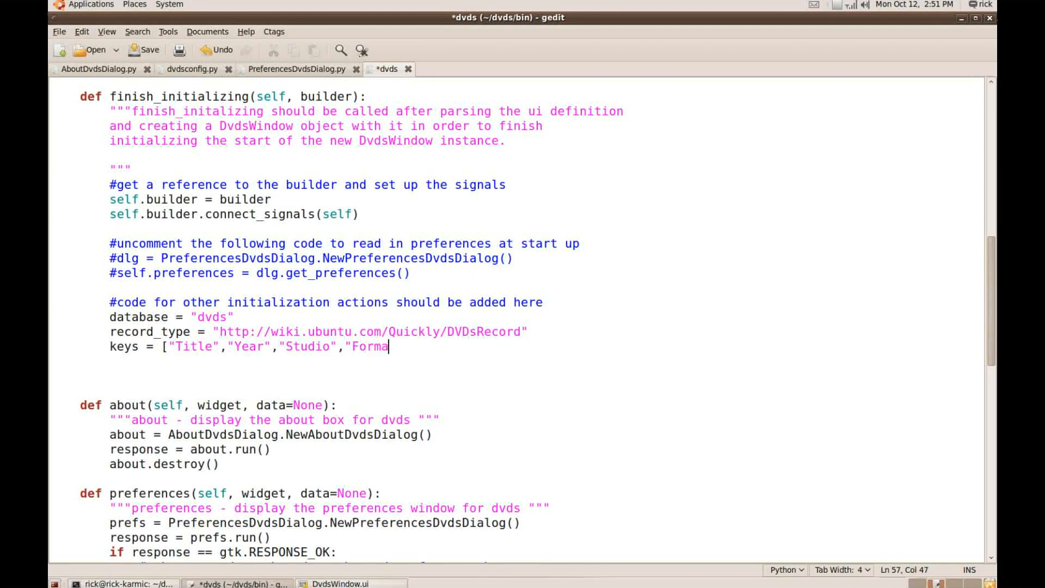
pyautogui.write('t"]')
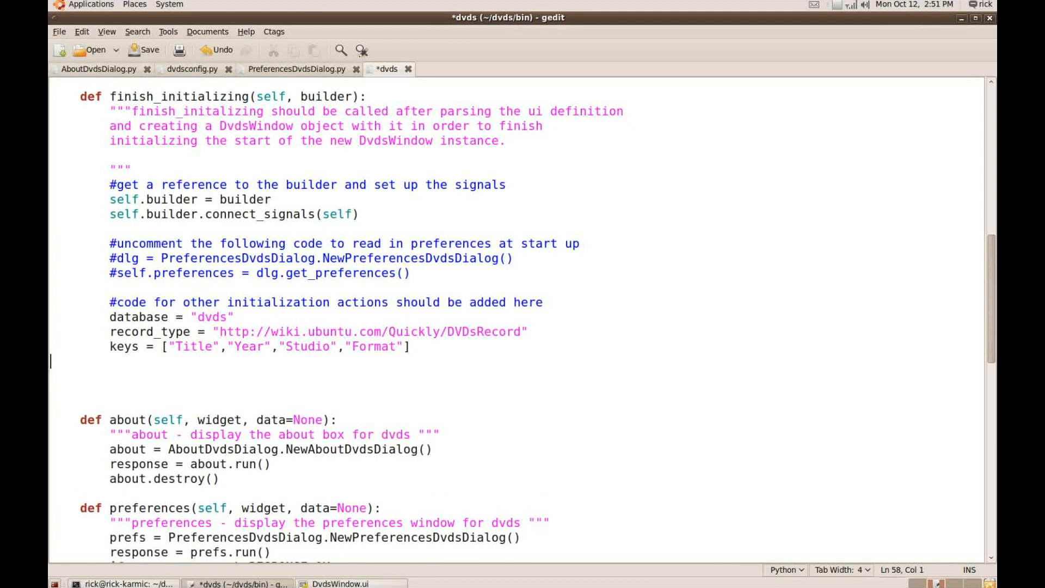
pyautogui.press('Tab')
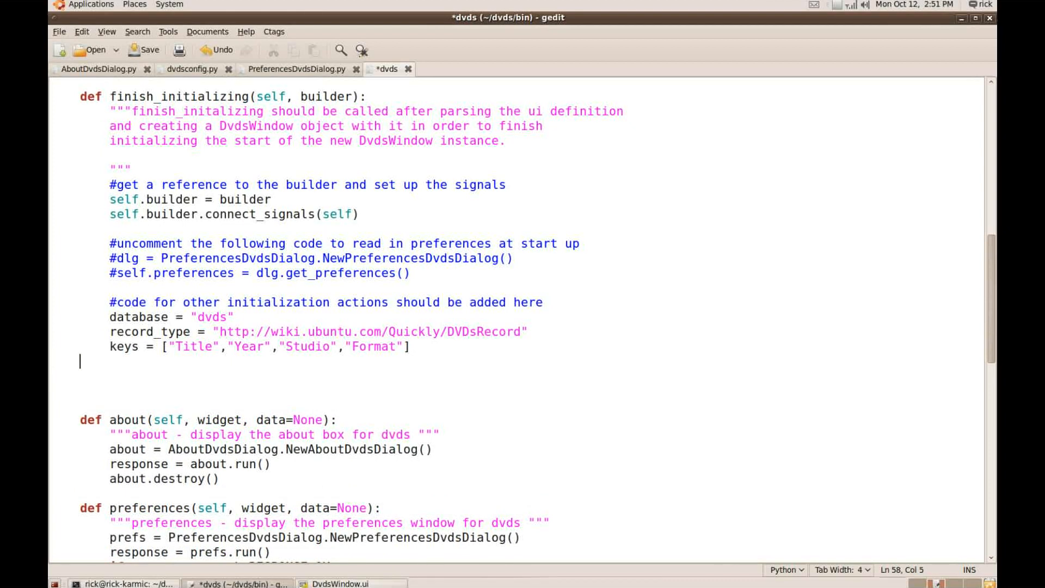
# Start the self.couchgrid = CouchGrid( assignment
pyautogui.write('self.')
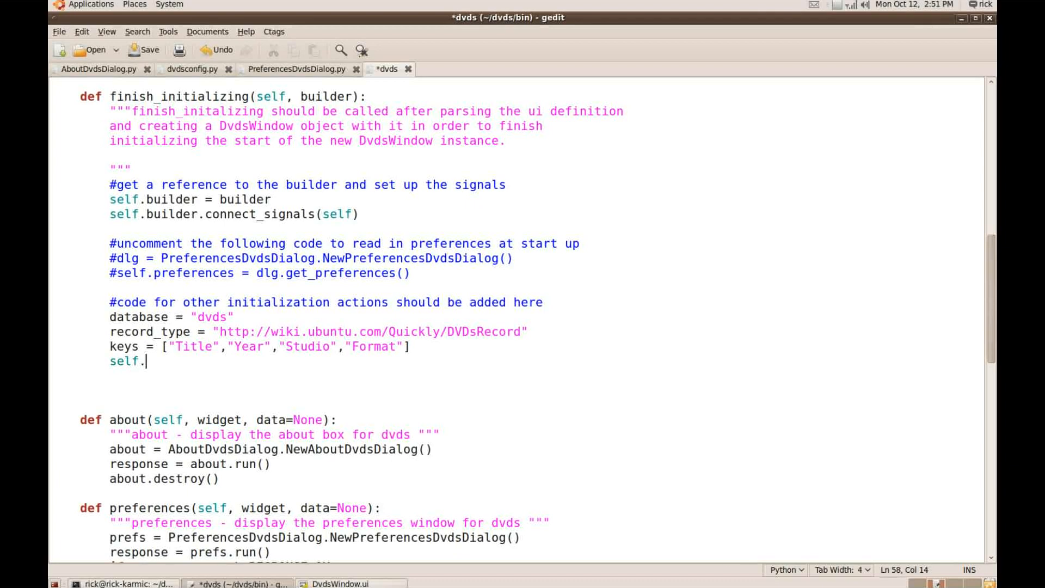
pyautogui.write('coud')
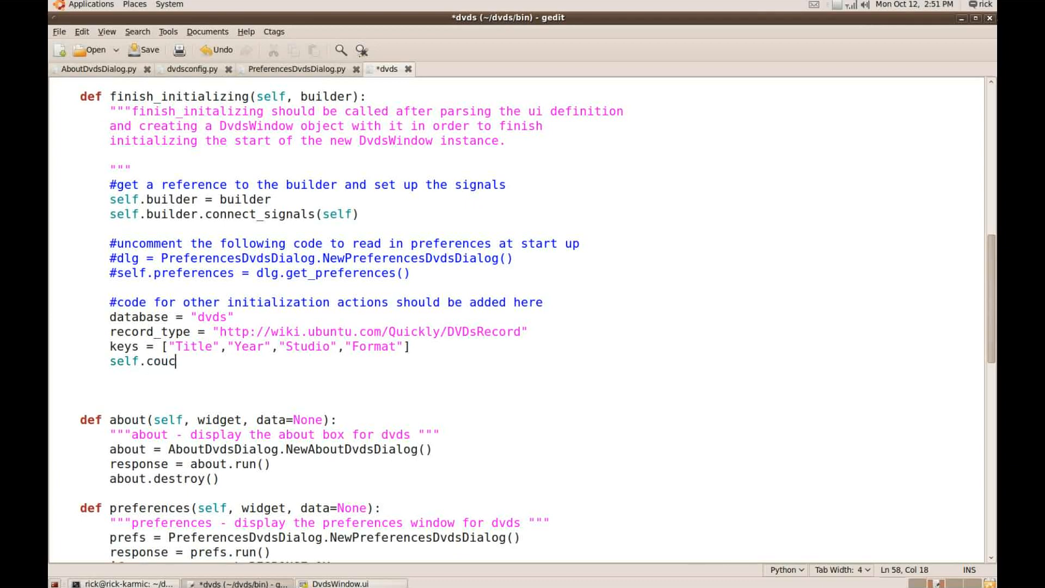
pyautogui.write('hgrid =')
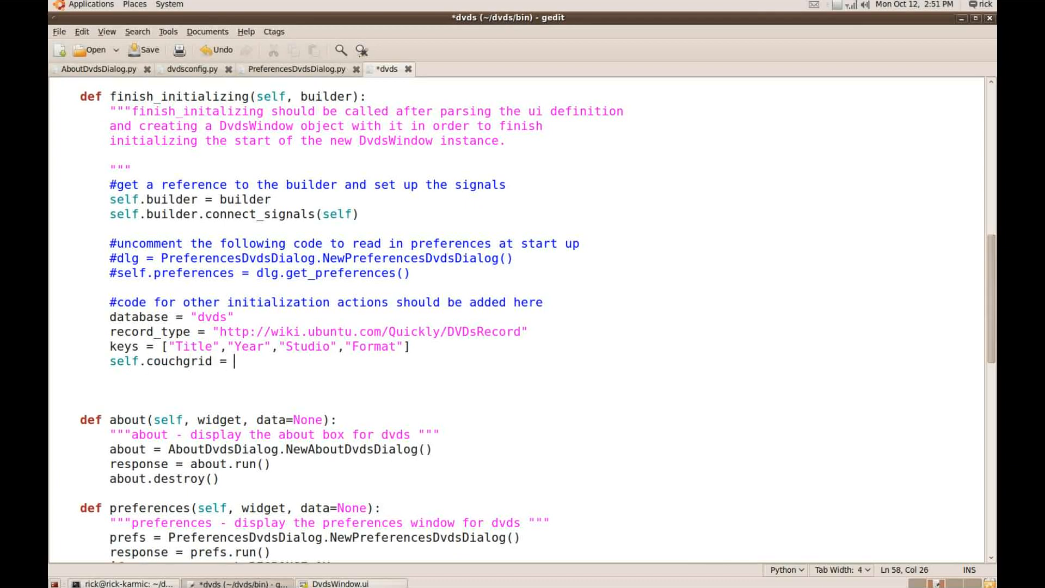
pyautogui.write('Couch')
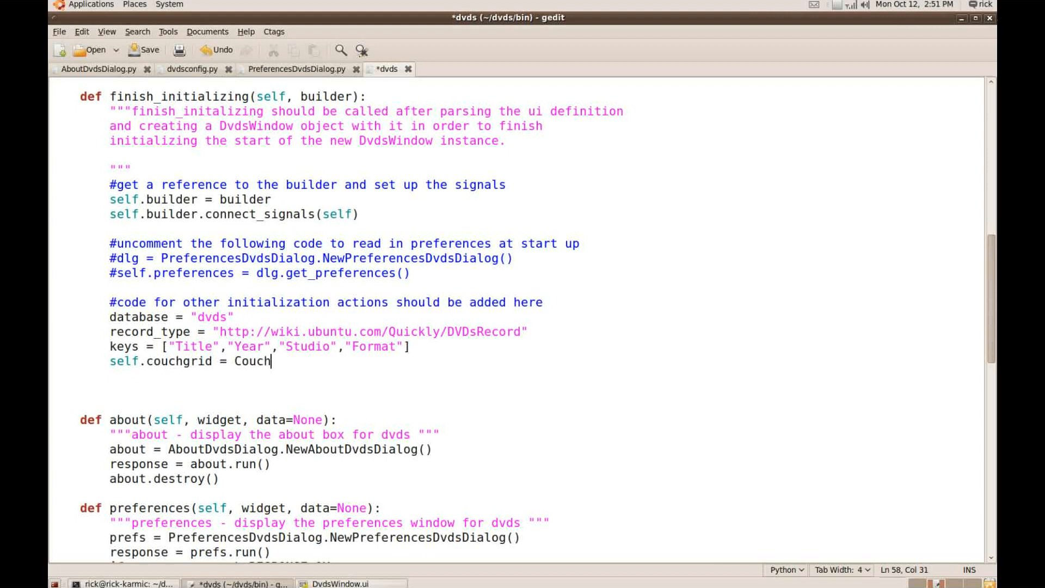
pyautogui.write('Grid')
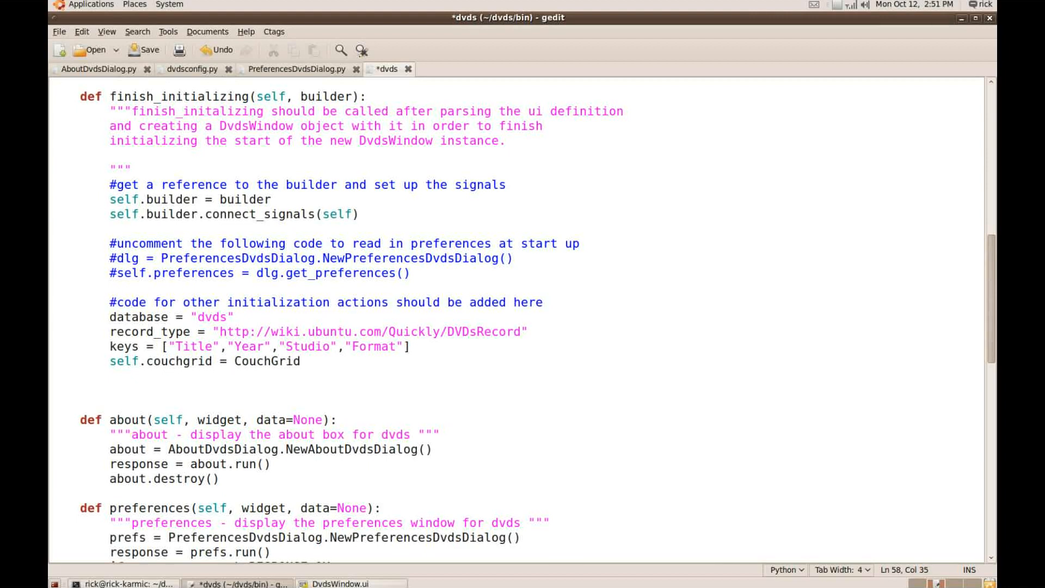
pyautogui.write('(')
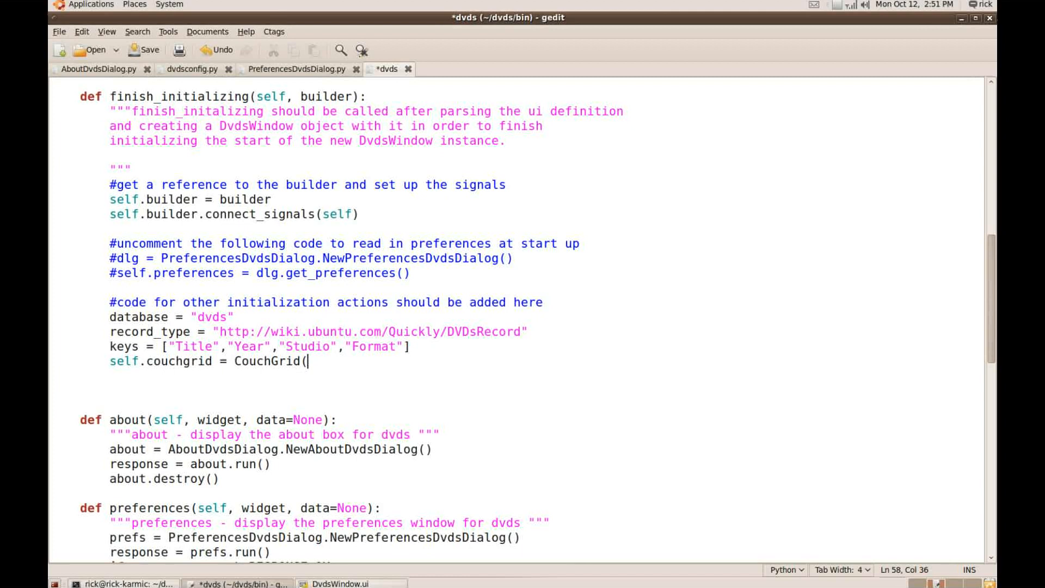
# Pass database, record_type=record_type and keys=keys, closing the CouchGrid call
pyautogui.write('datab')
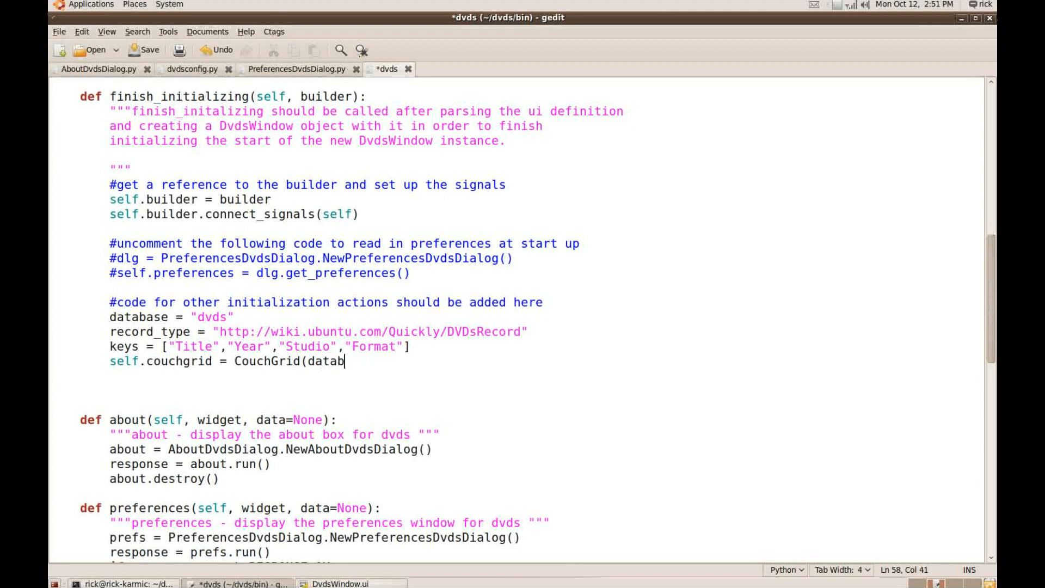
pyautogui.write('ase, recr')
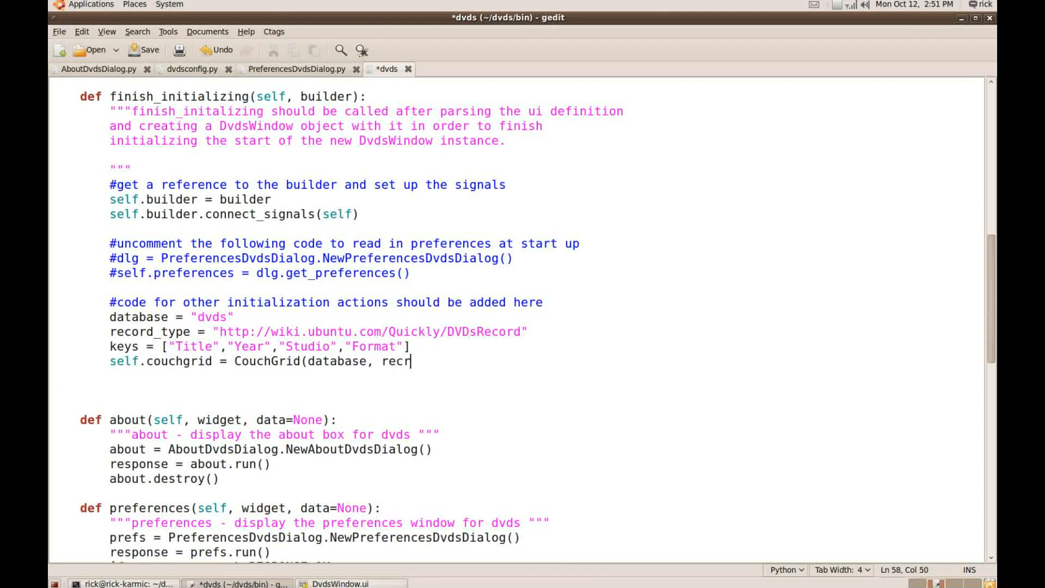
pyautogui.write('ord_t')
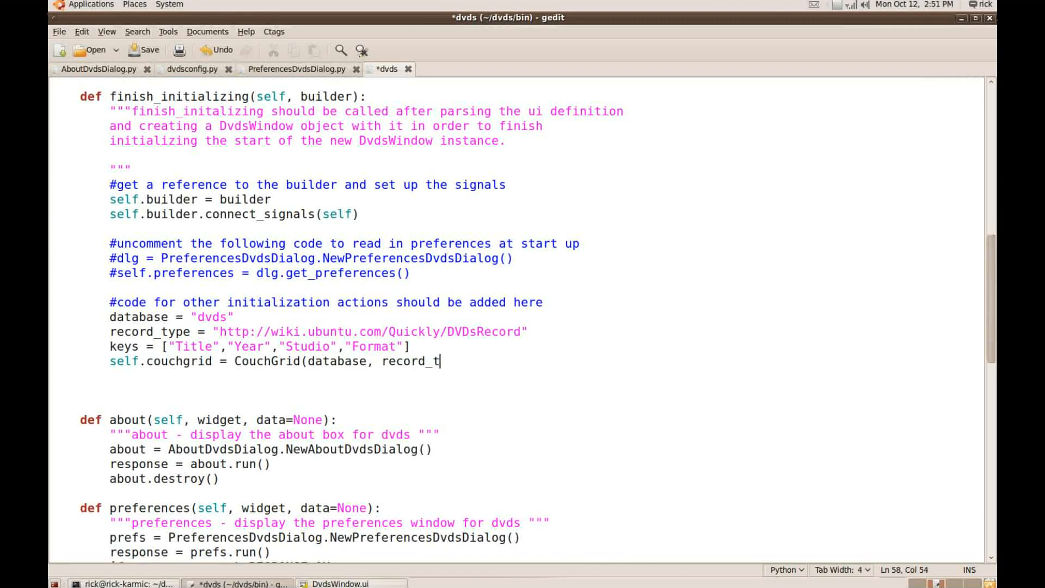
pyautogui.write('ype=recto')
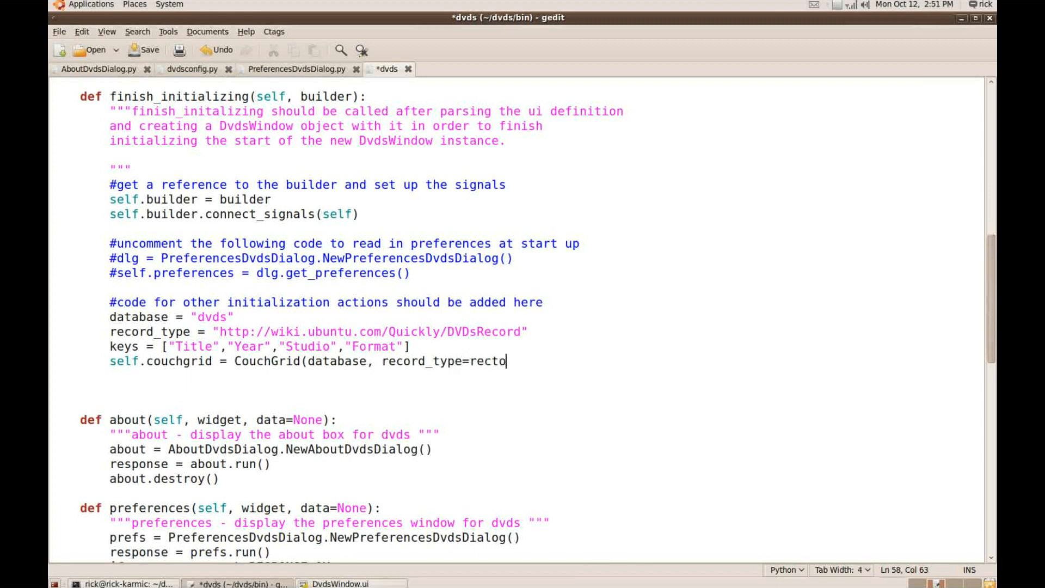
pyautogui.write('record_t')
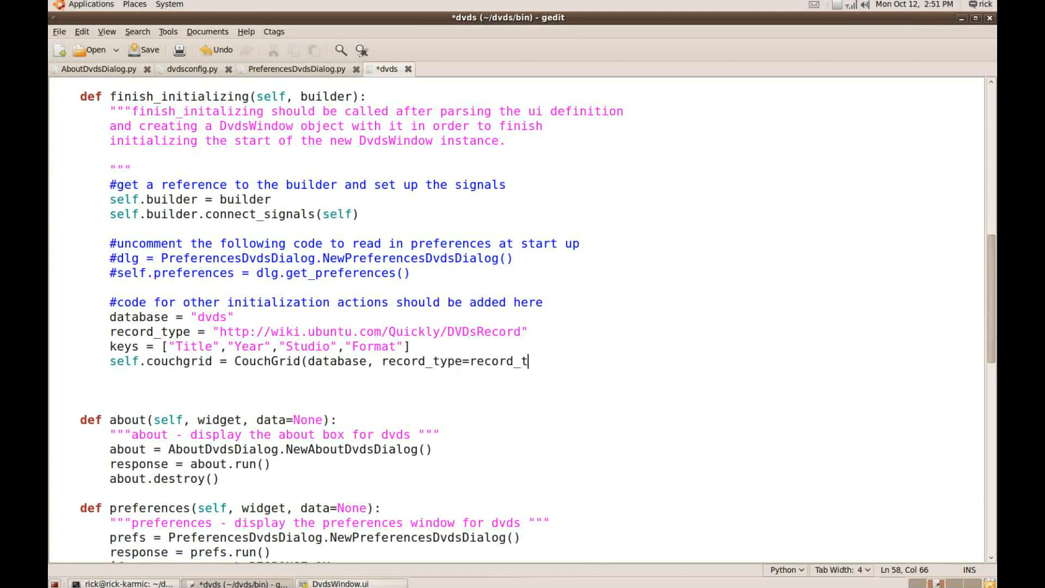
pyautogui.write('y[e')
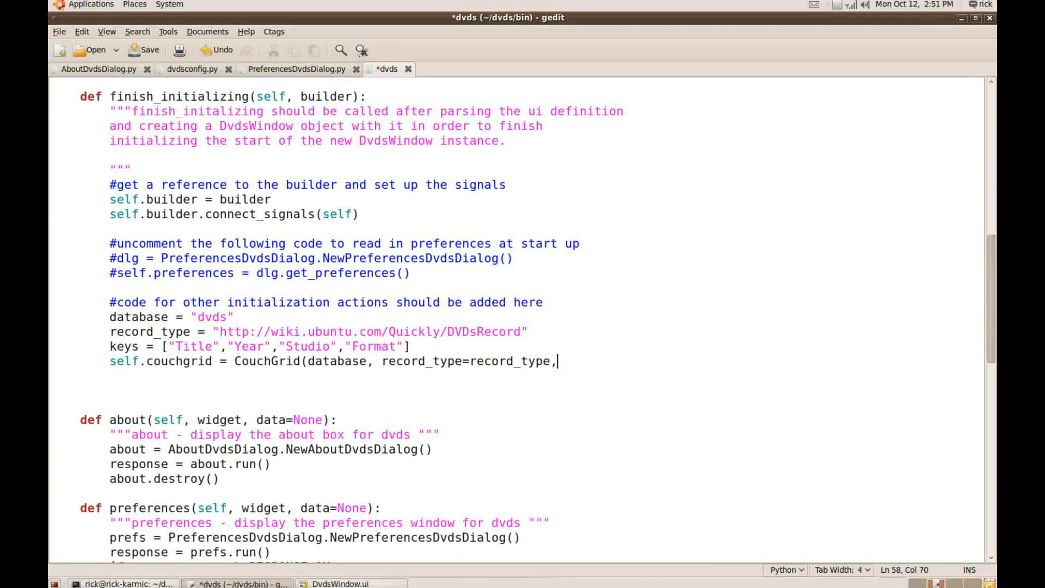
pyautogui.write('keys=')
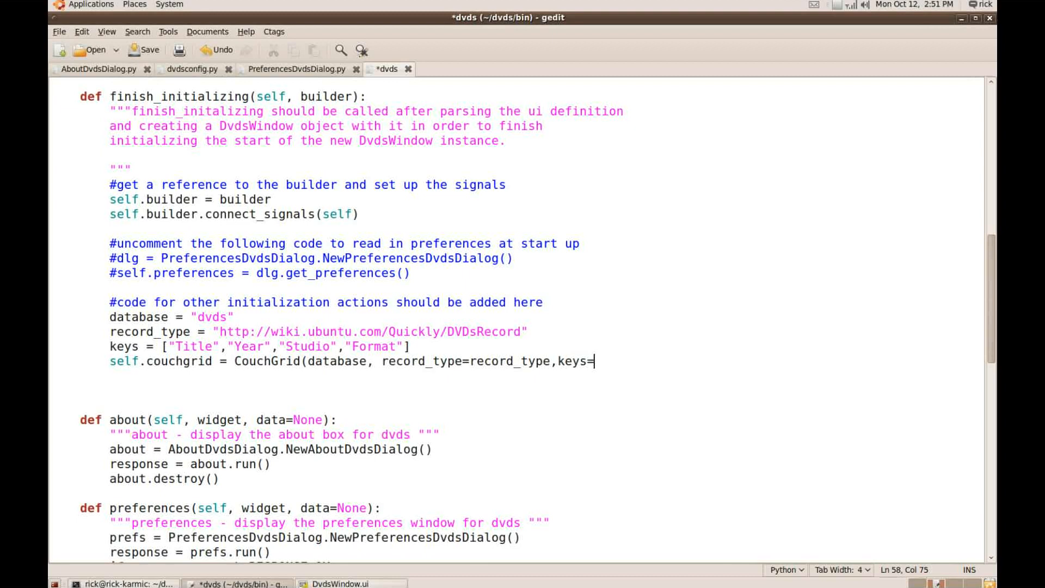
pyautogui.write('keys')
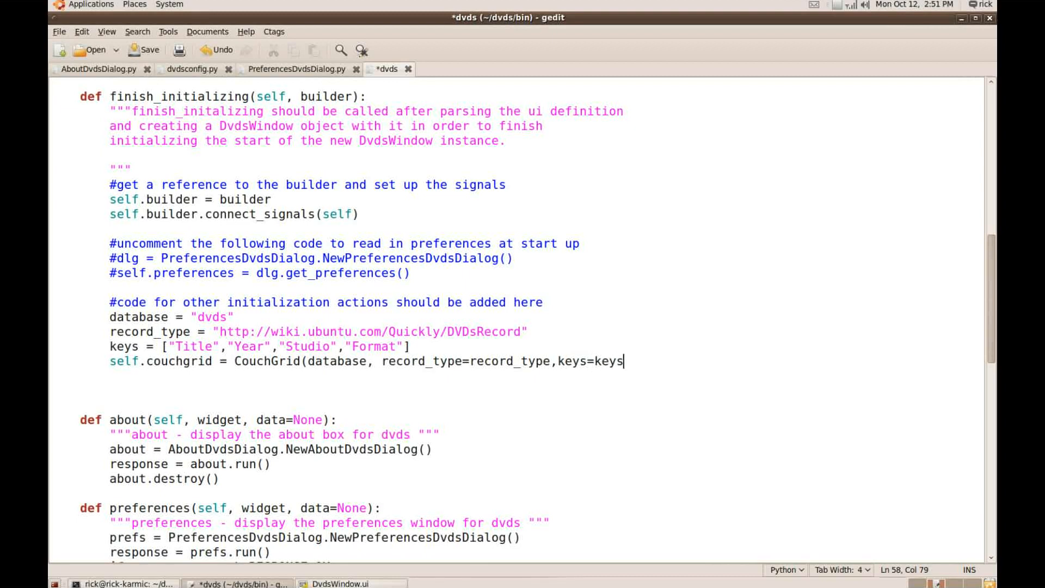
pyautogui.write(')')
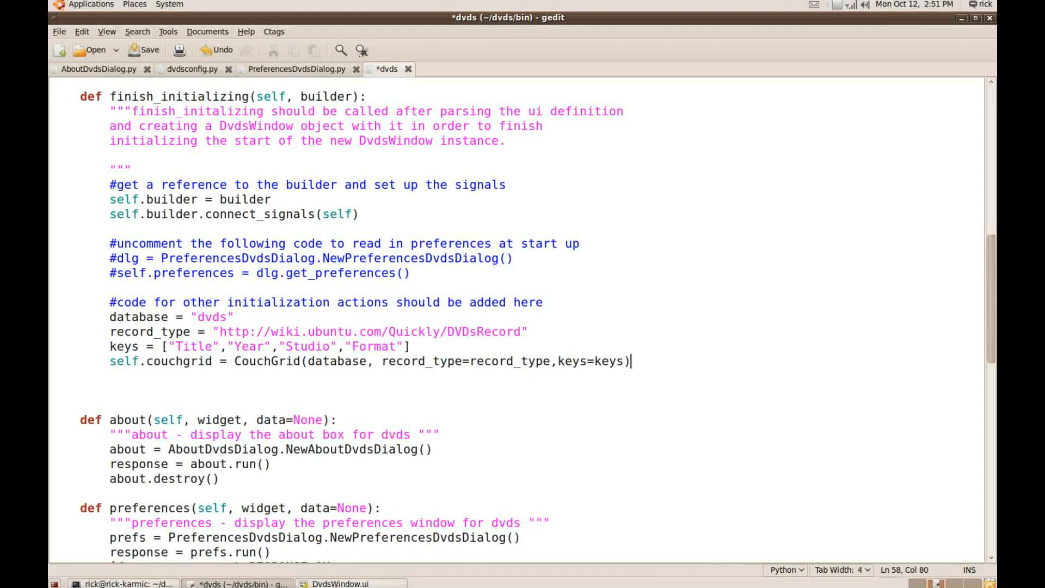
pyautogui.moveTo(802, 299)
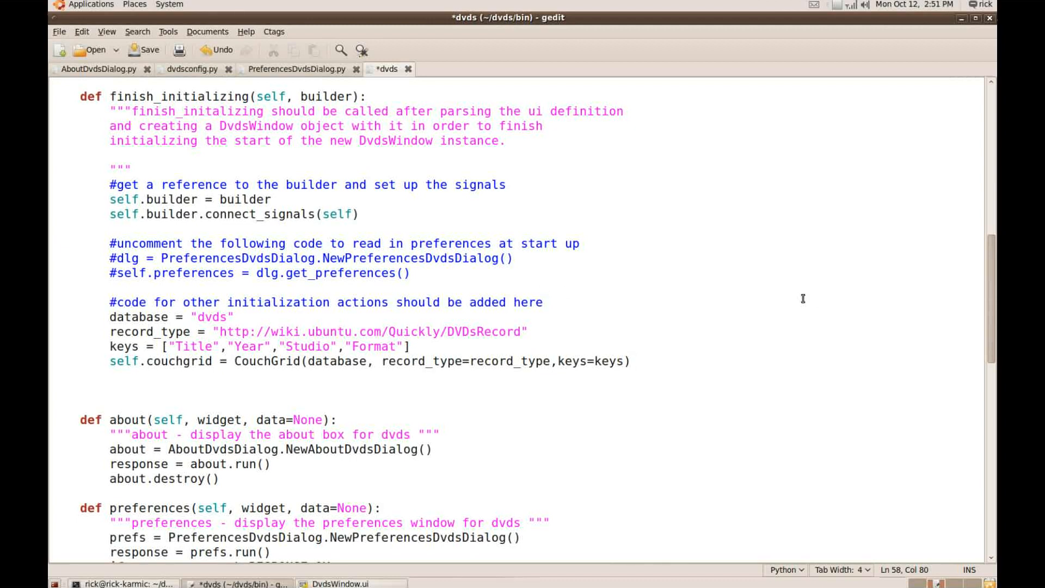
pyautogui.click(631, 360)
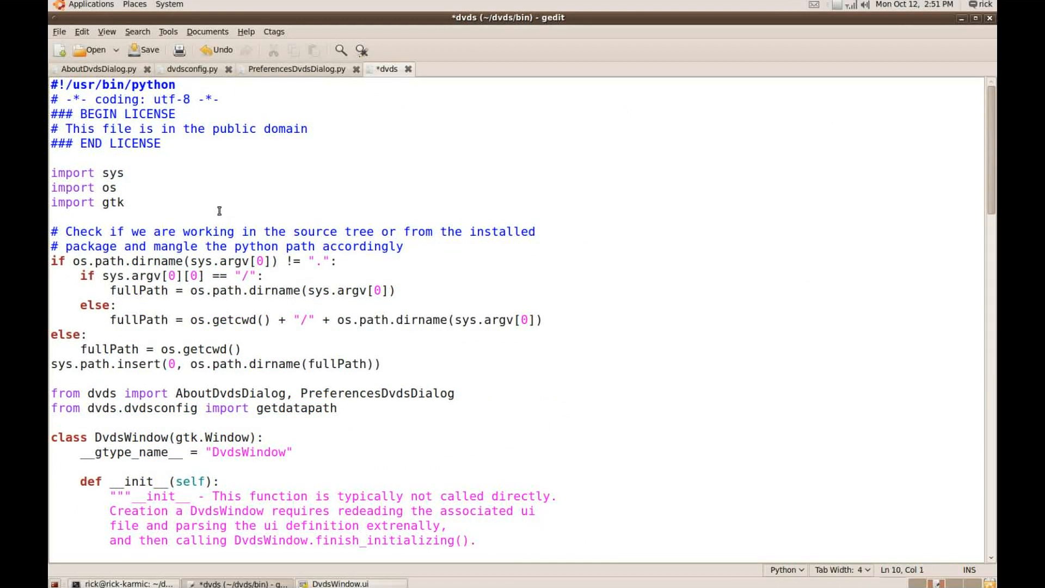
# Add 'from desktopcouch.records.couchgrid import CouchGrid' below 'import gtk'
pyautogui.write('im')
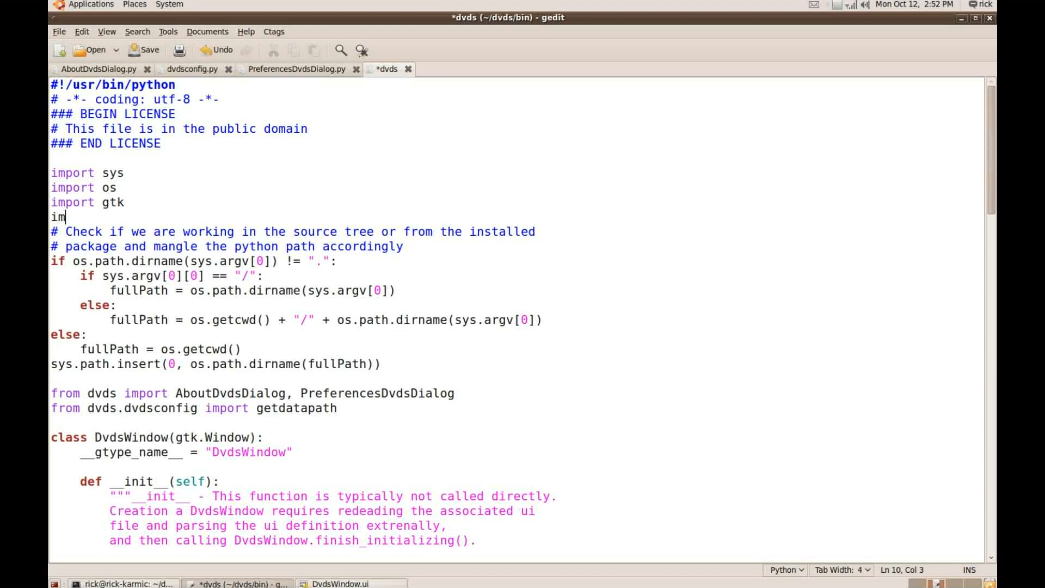
pyautogui.write('from deksto')
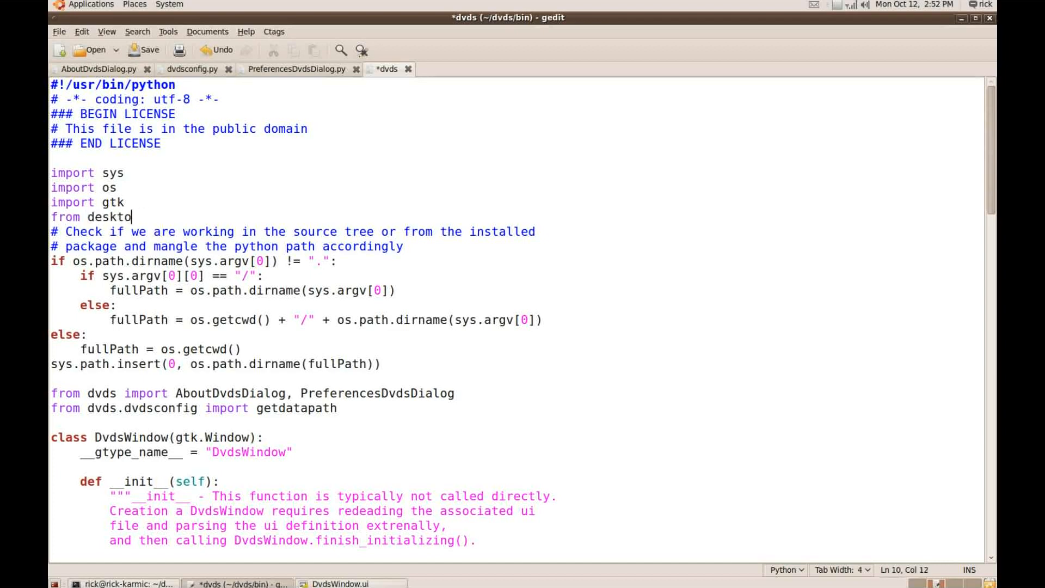
pyautogui.write('pcouch')
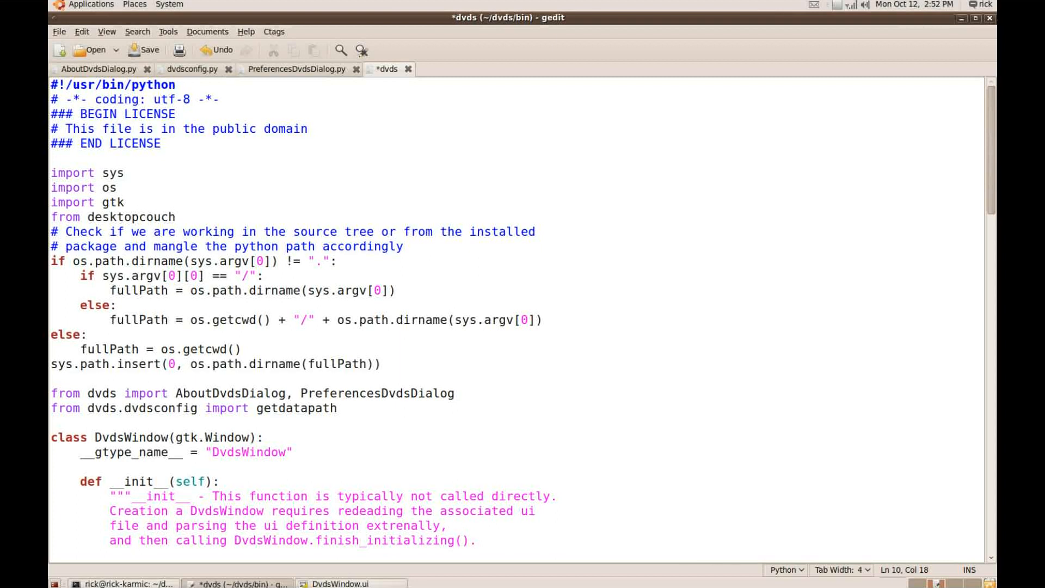
pyautogui.write('.records')
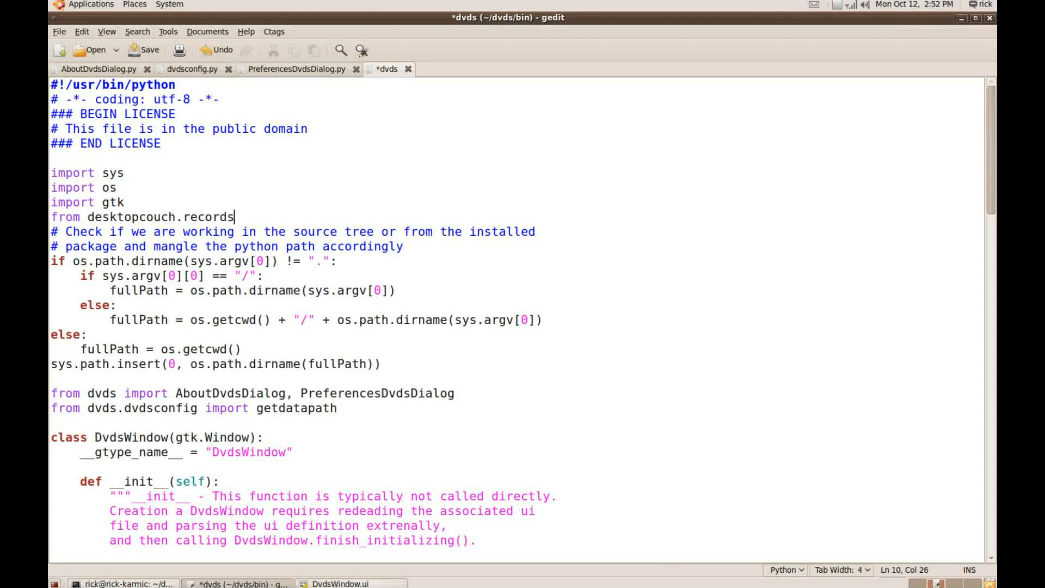
pyautogui.write('.couchgrid import')
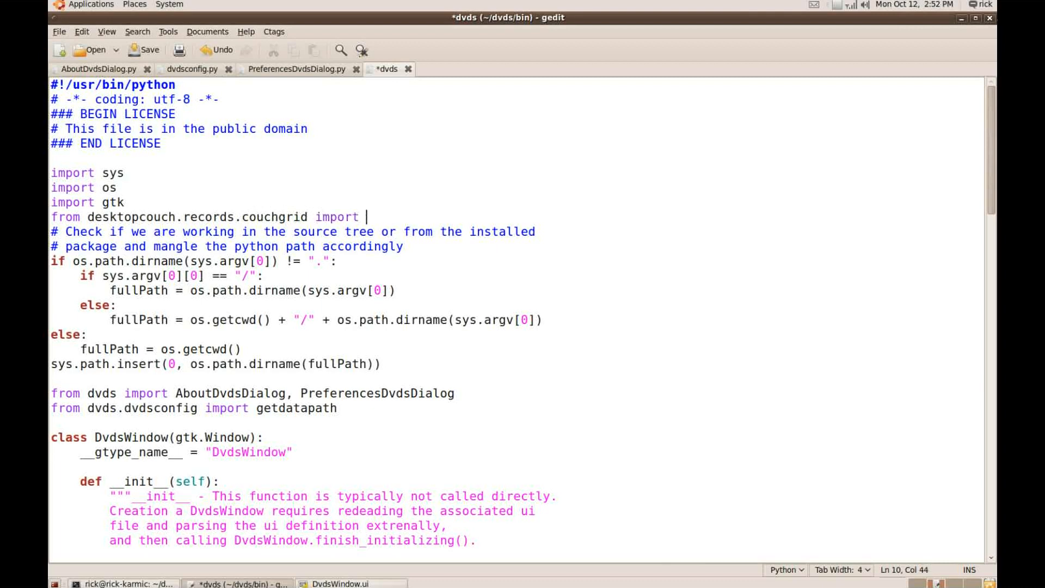
pyautogui.write('CouchGrid')
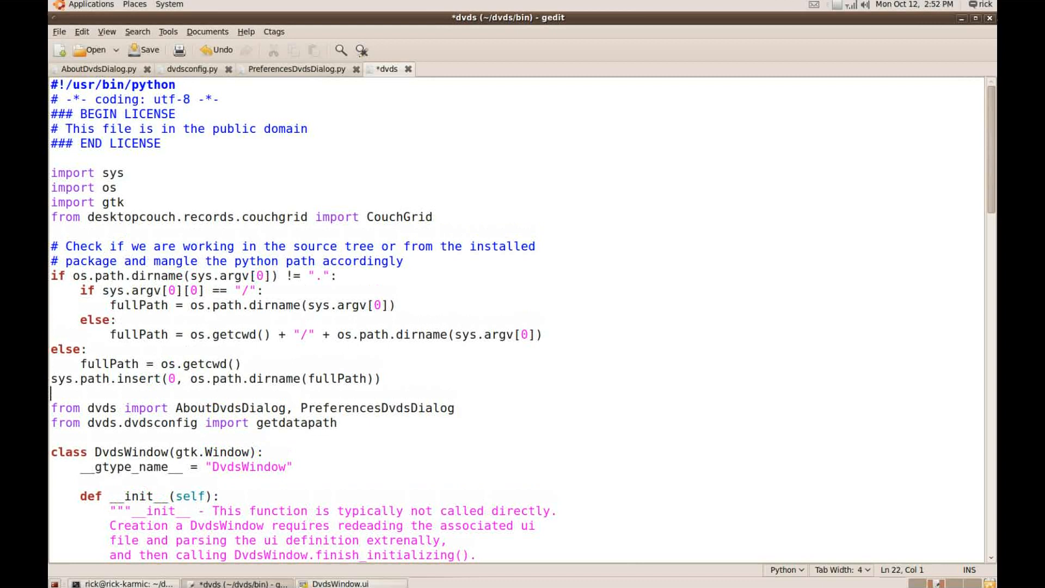
pyautogui.scroll(-3)
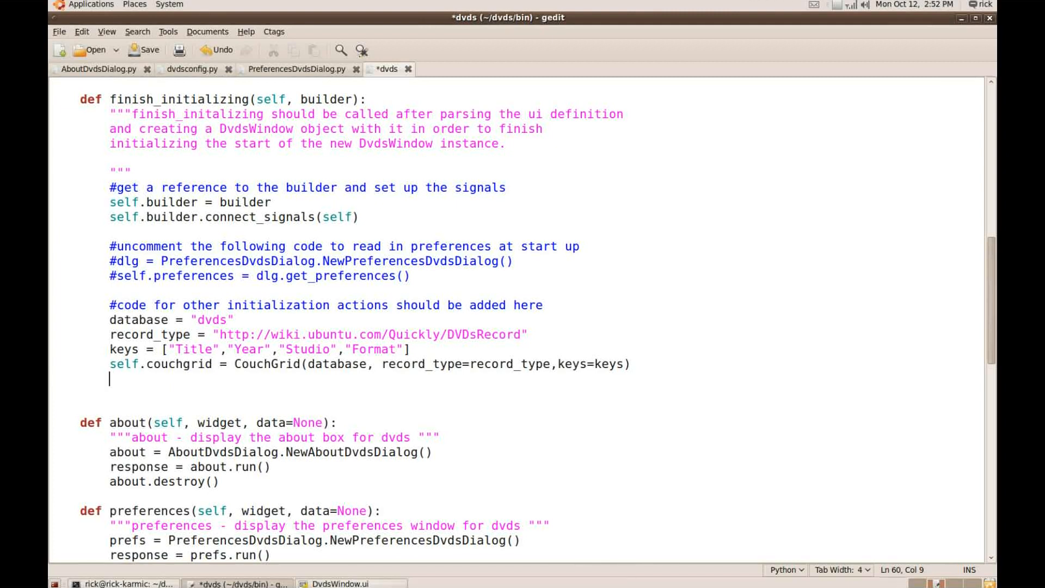
# Show the CouchGrid and make it editable in finish_initializing
pyautogui.write('sel')
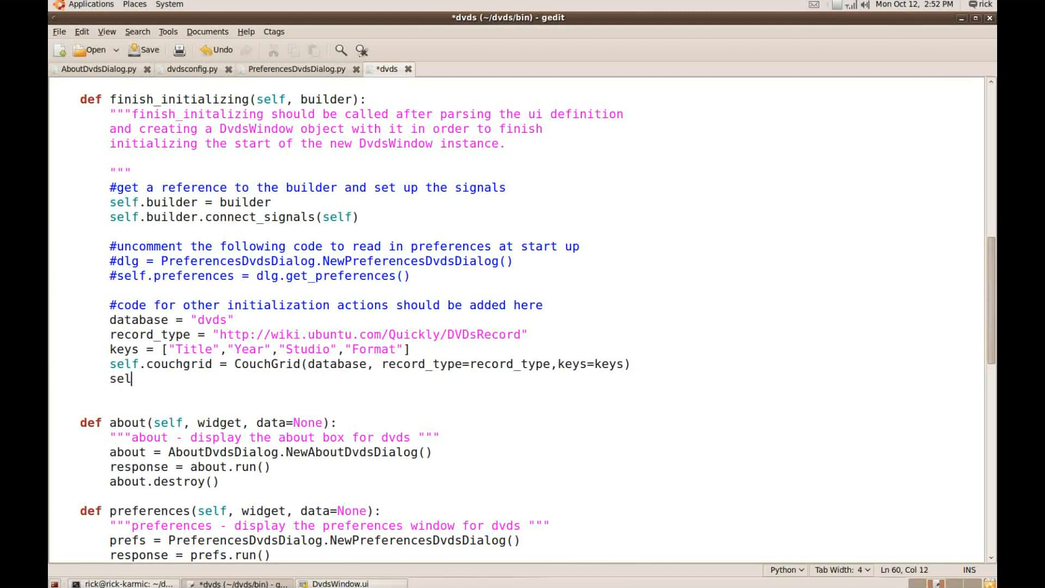
pyautogui.write('f.couchgrid.s')
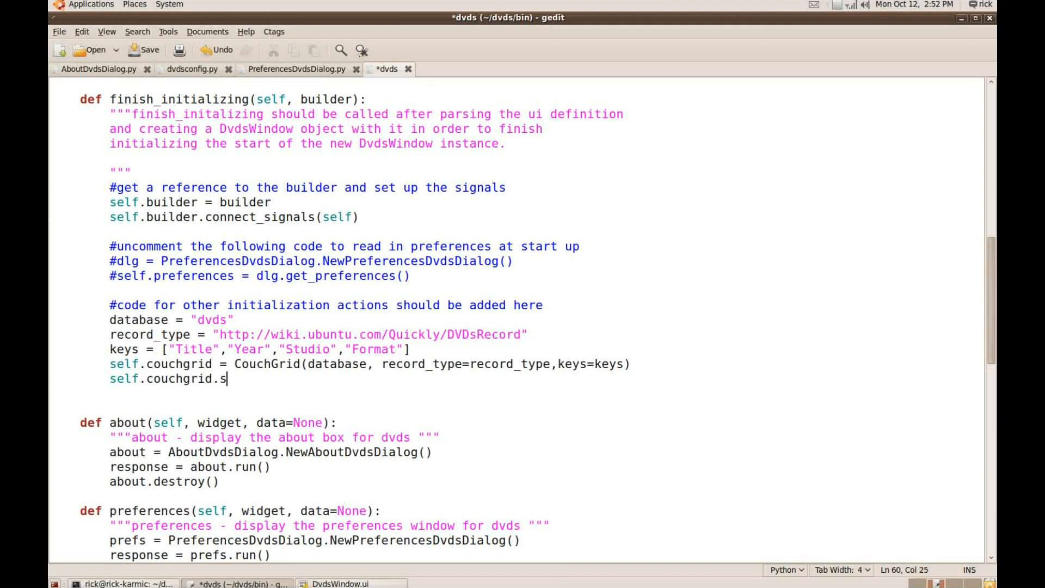
pyautogui.write('how()')
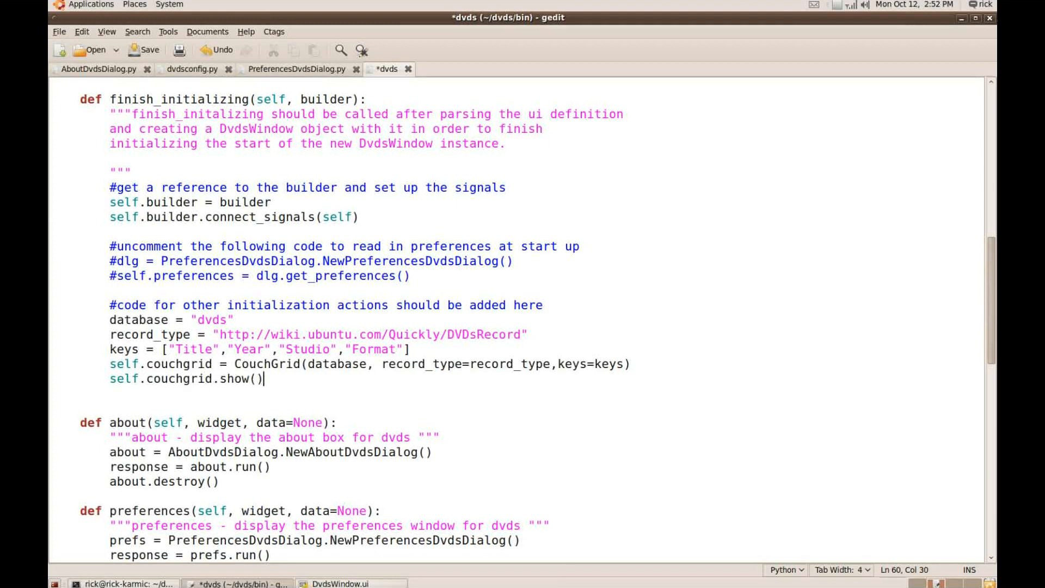
pyautogui.write('se')
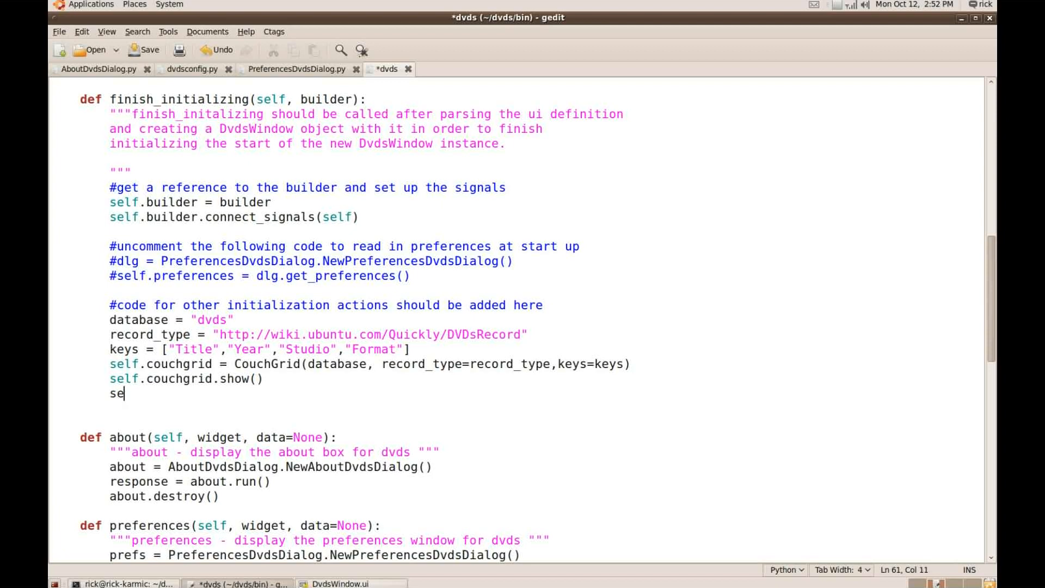
pyautogui.write('lf')
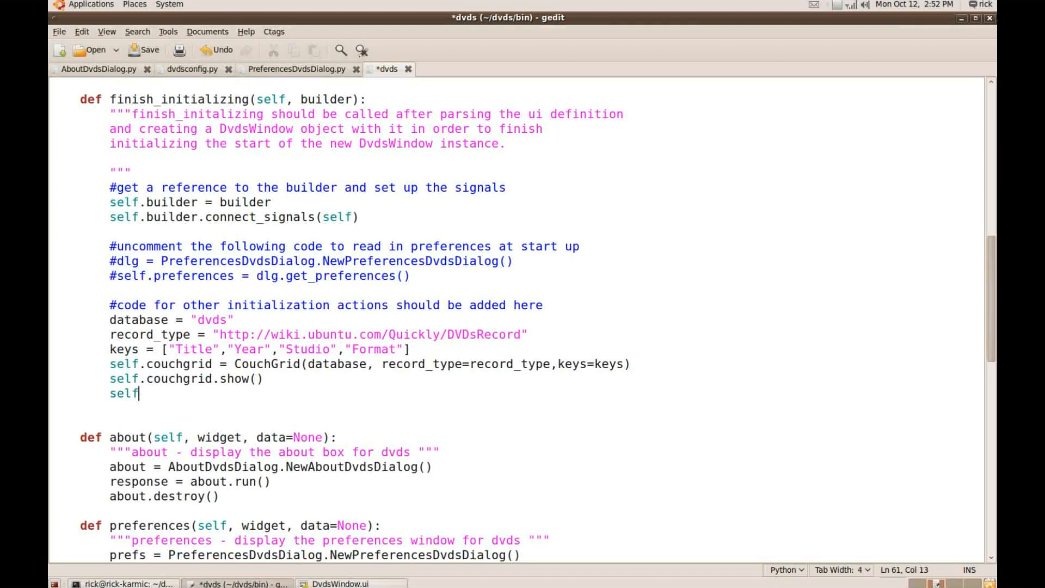
pyautogui.write('.couchgrid.editable = T')
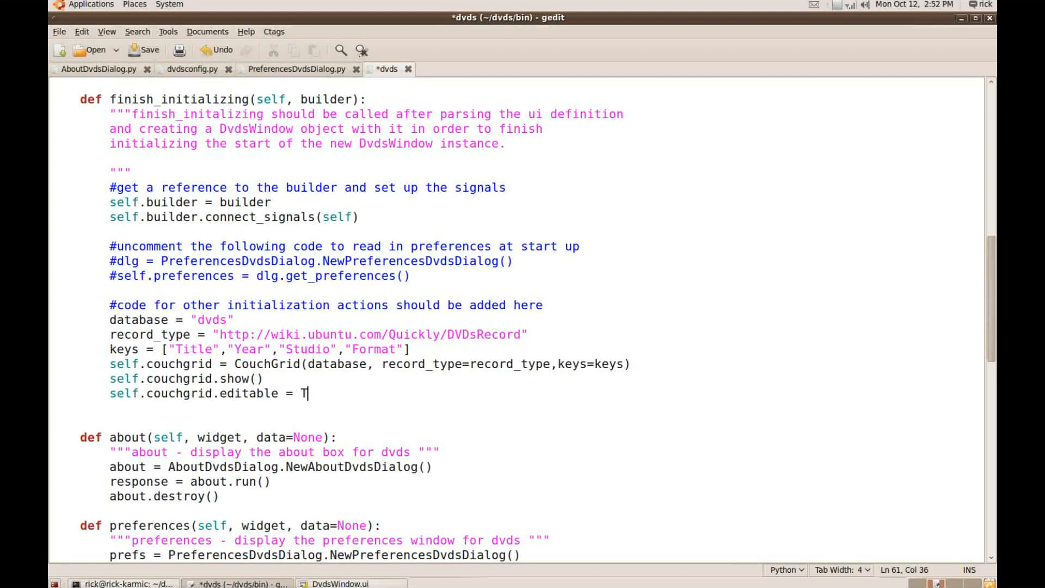
pyautogui.write('rue')
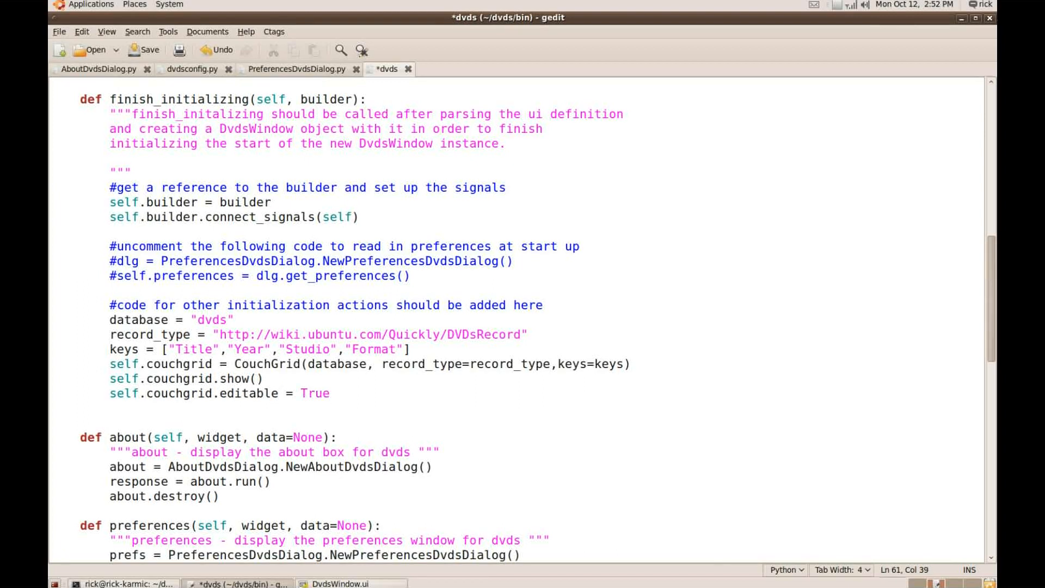
pyautogui.click(330, 393)
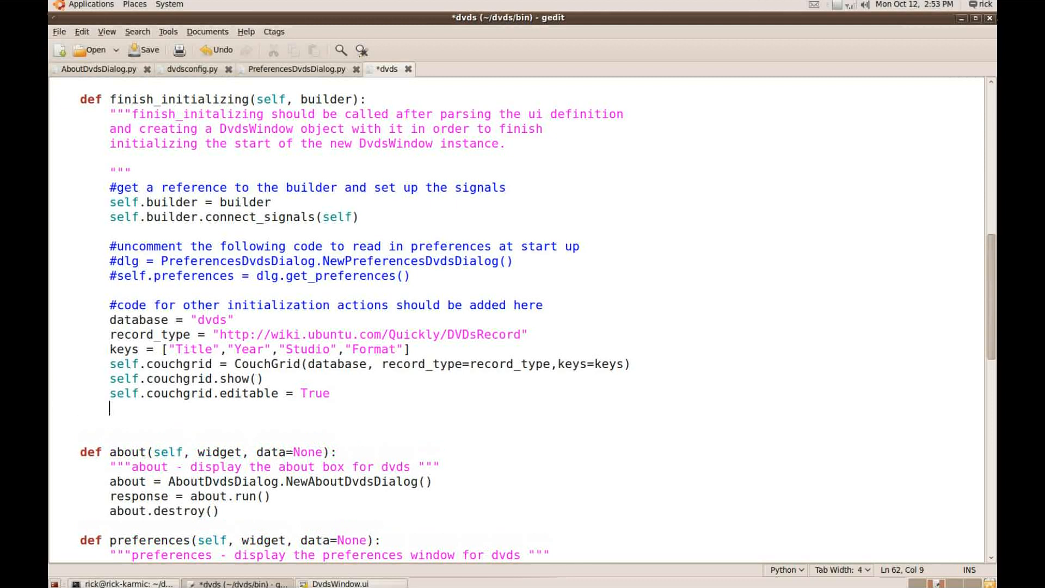
# Pack the CouchGrid into vbox1 with self.builder.get_object("vbox1").pack_end
pyautogui.write('self.bui')
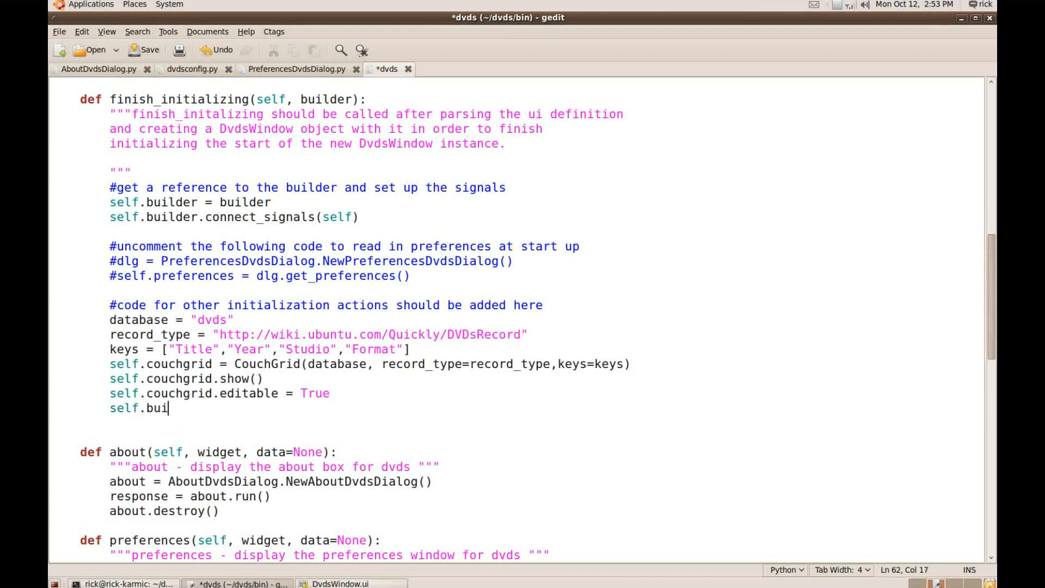
pyautogui.write('lder.')
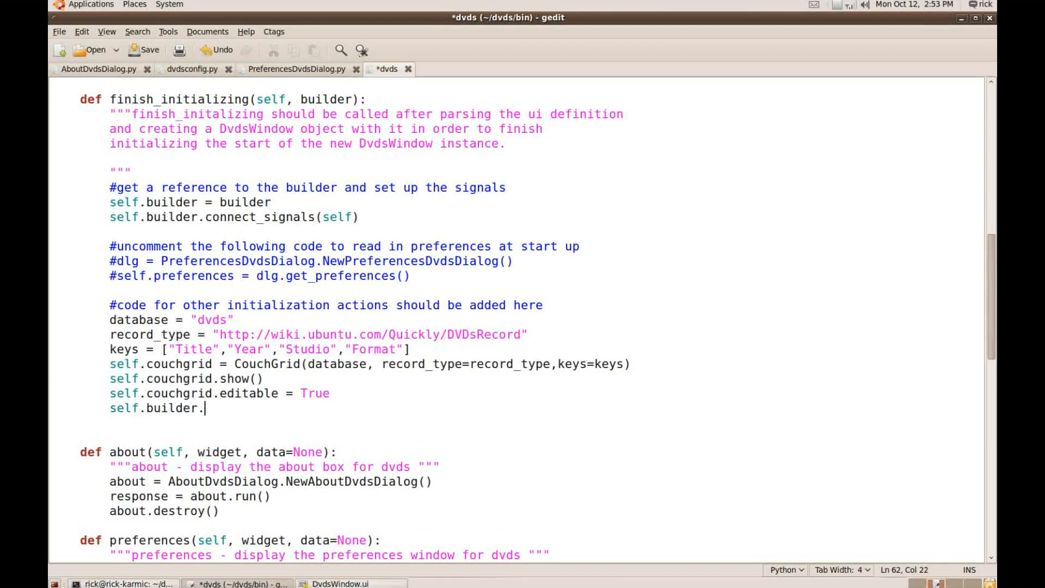
pyautogui.write('get_object')
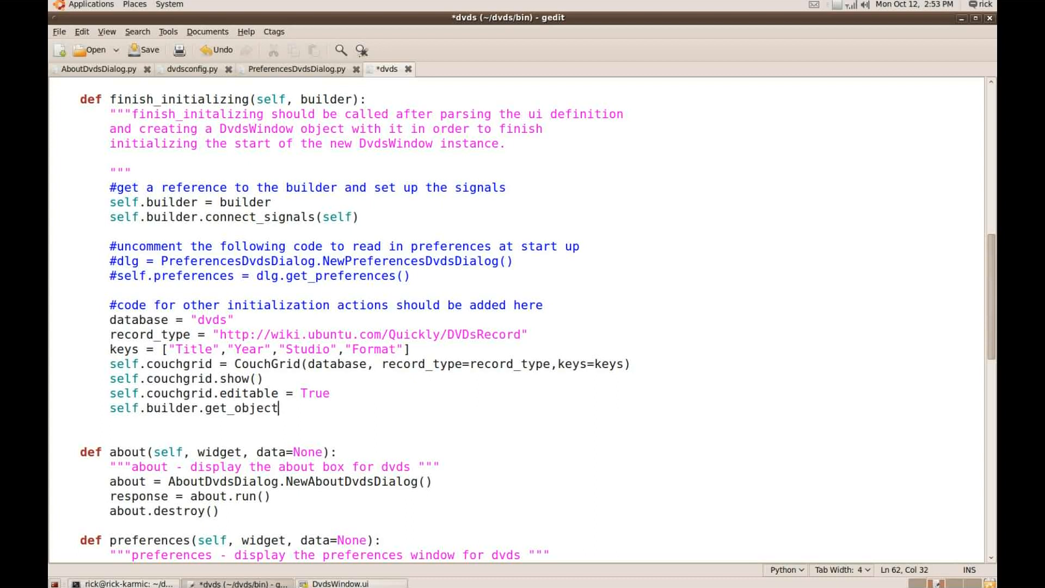
pyautogui.write('("vb')
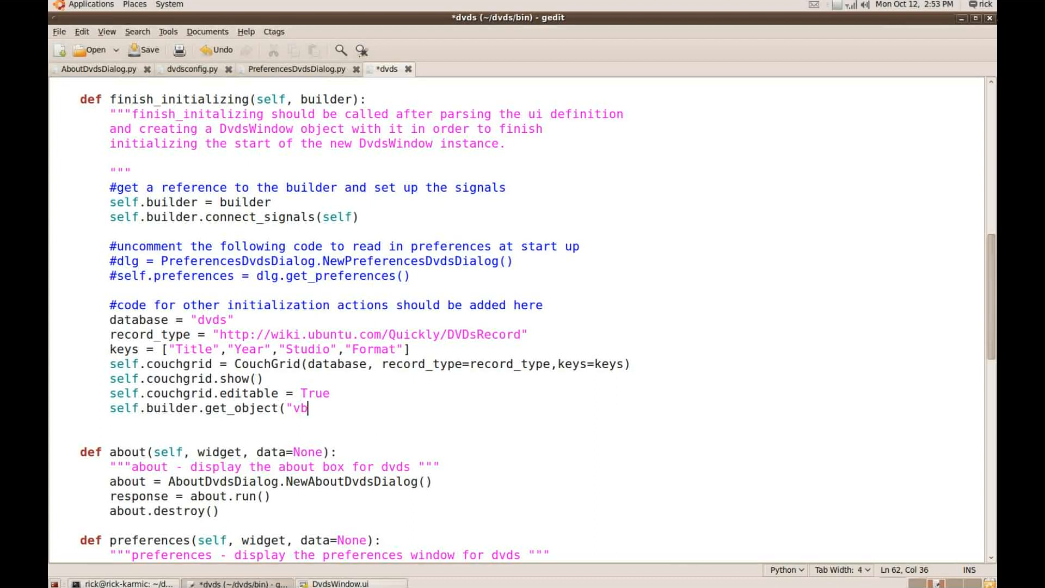
pyautogui.write('ox1"')
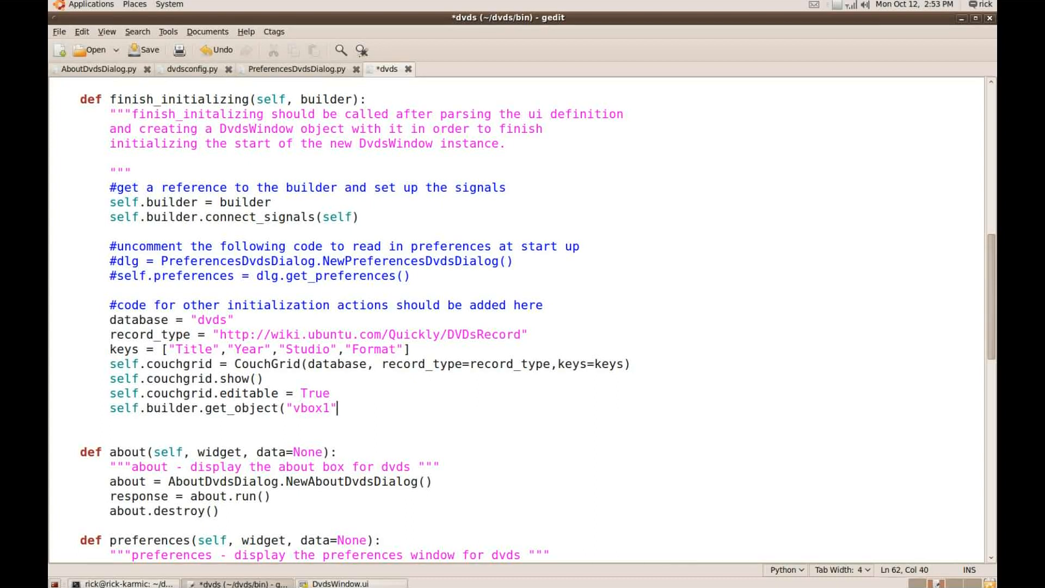
pyautogui.write('.pa')
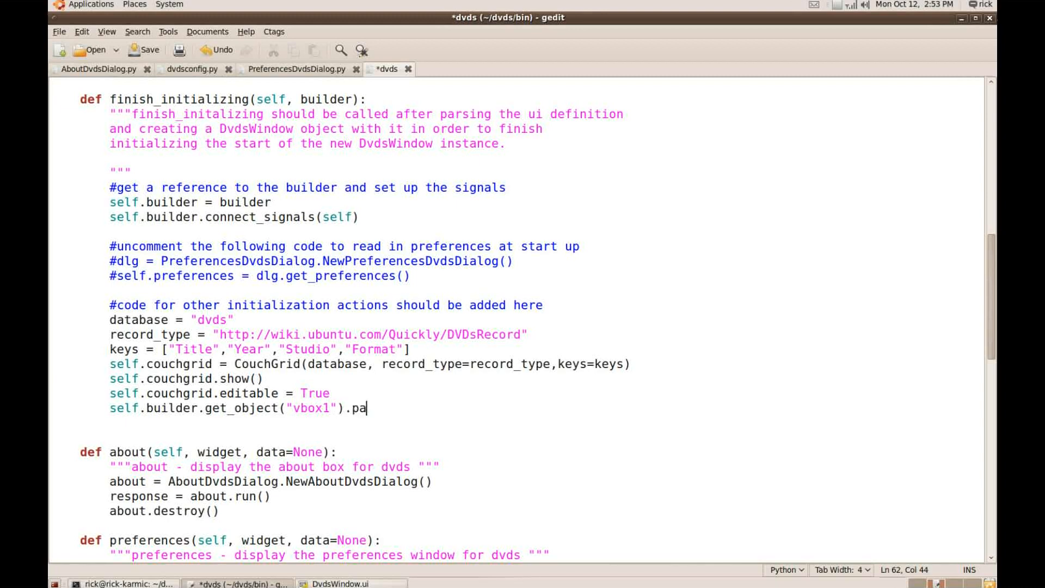
pyautogui.write('ck')
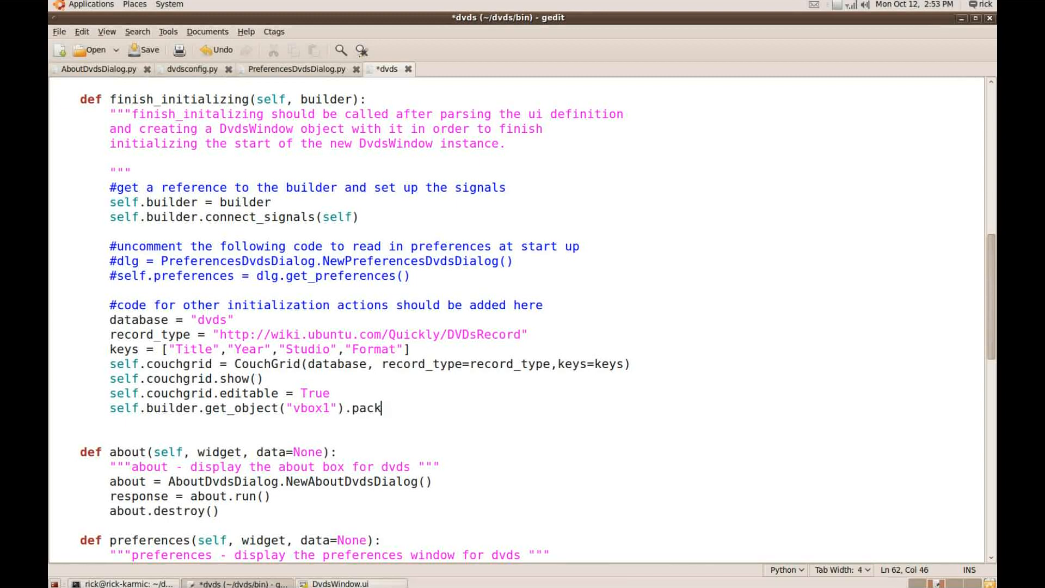
pyautogui.write('_end(')
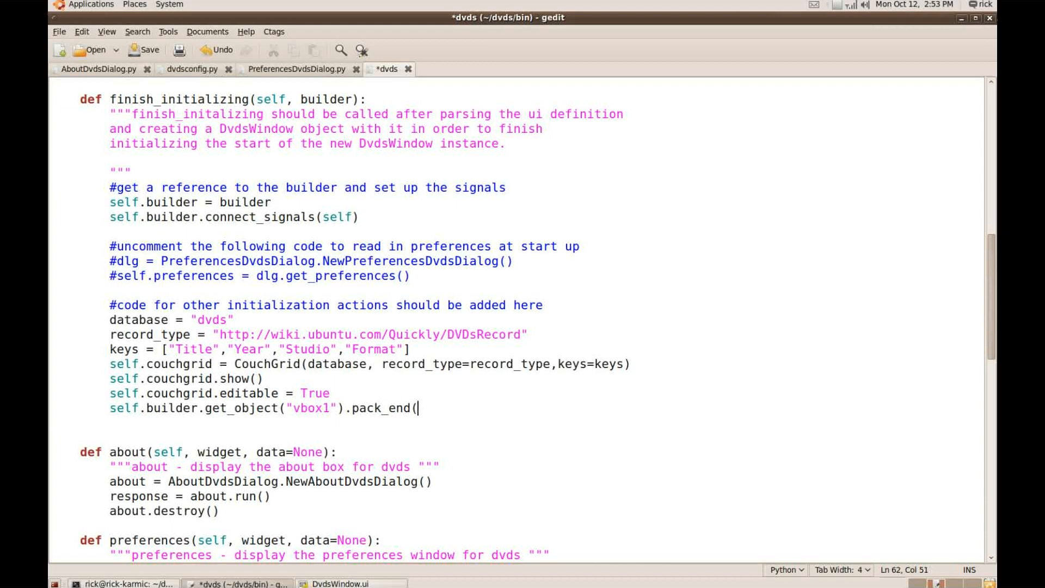
pyautogui.write('self.')
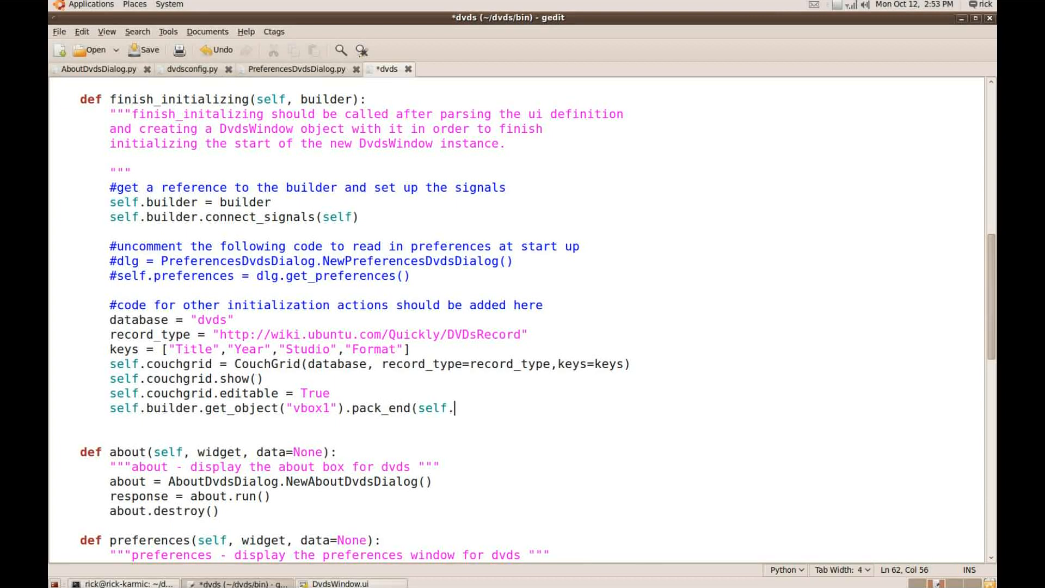
pyautogui.write('couchgrid')
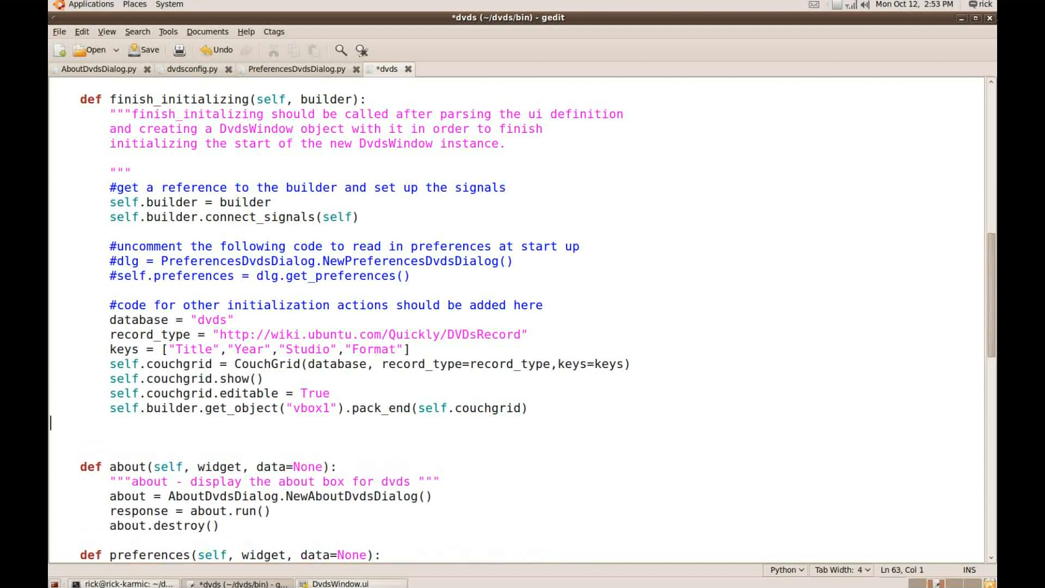
# Append an empty row with self.couchgrid.append_row([]) and save the file
pyautogui.write('se')
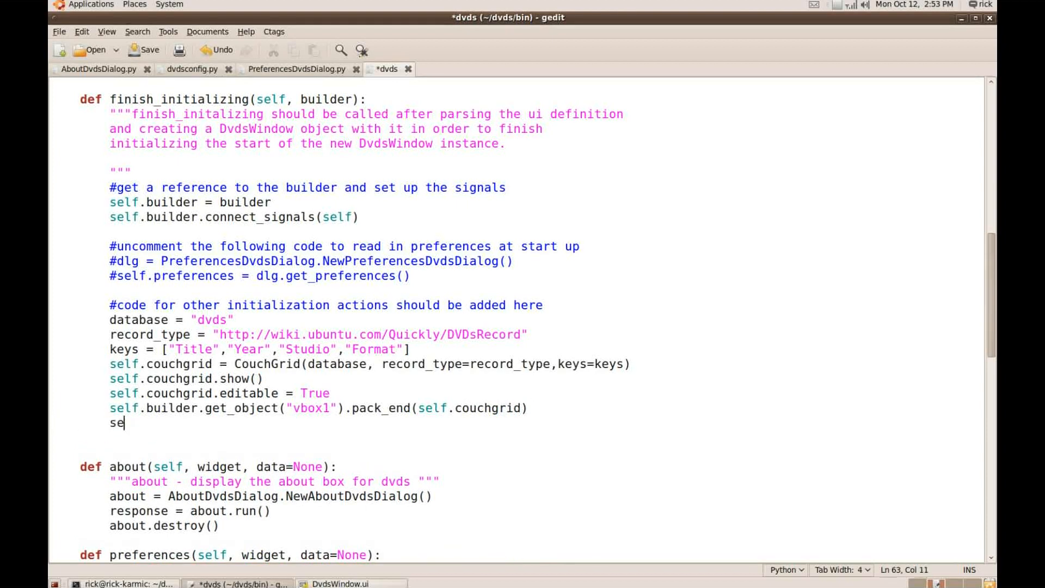
pyautogui.write('lf.')
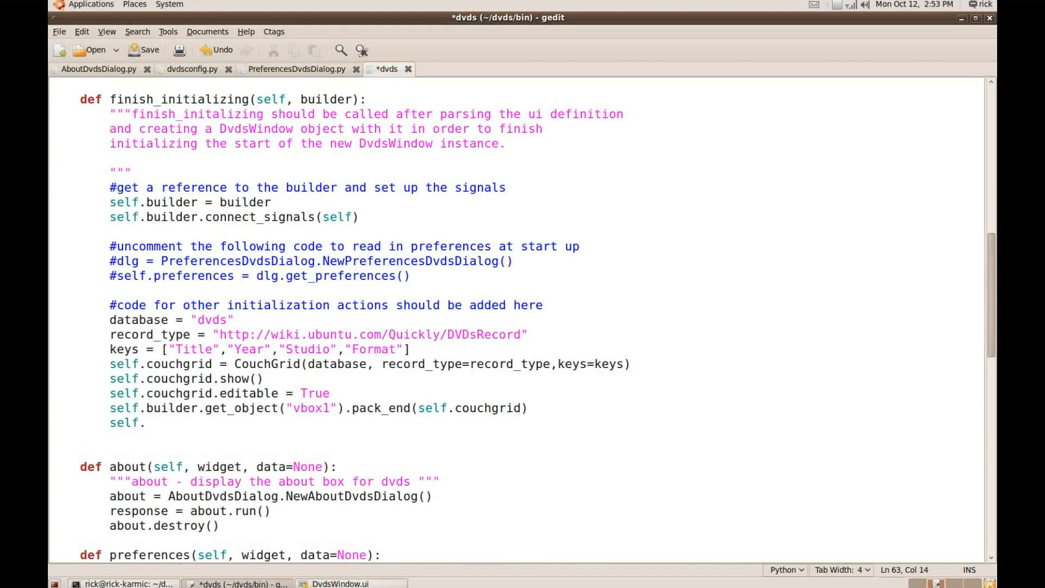
pyautogui.write('couchgrid.a')
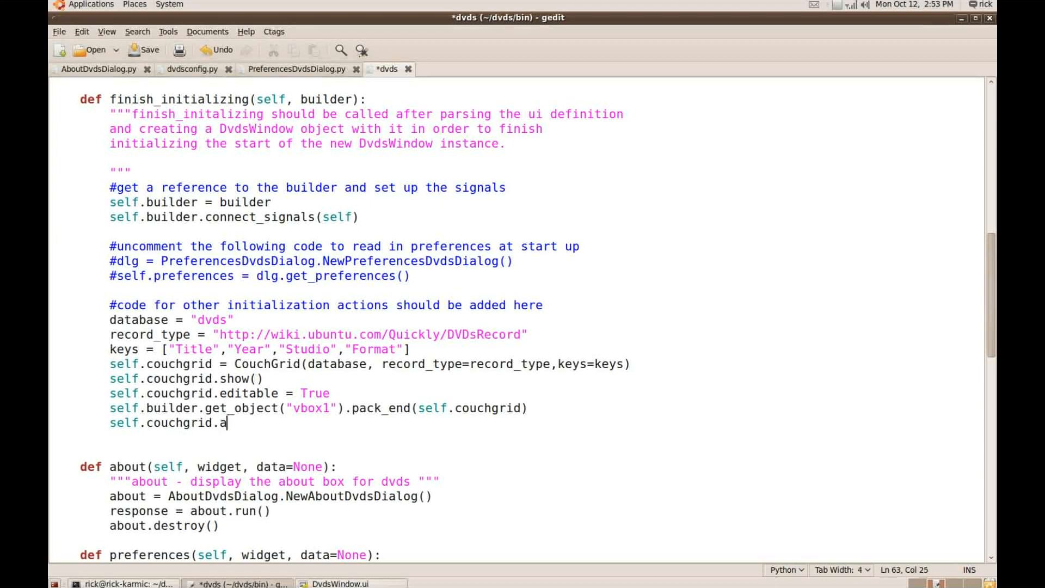
pyautogui.write('ppend_row')
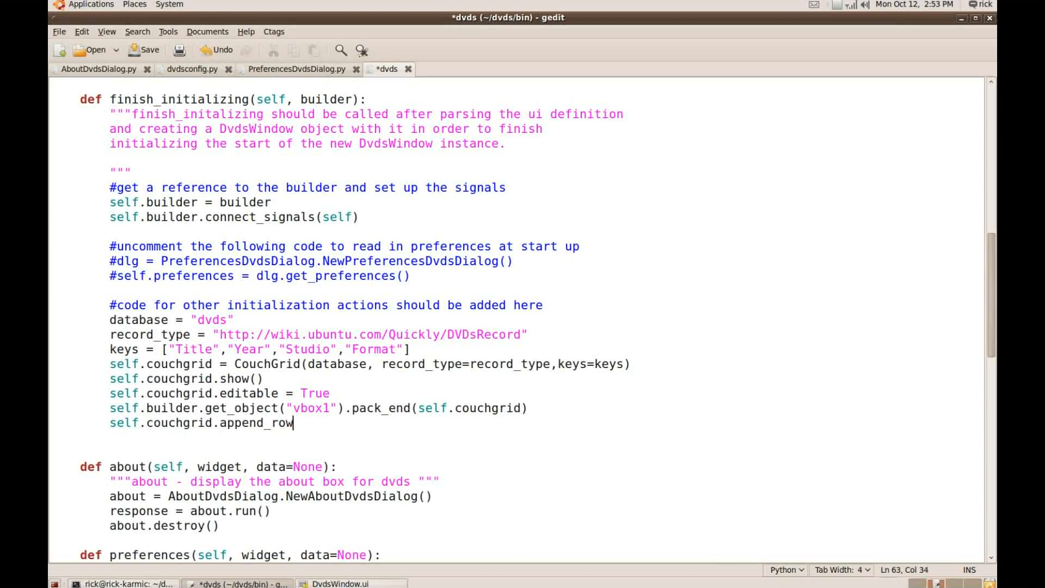
pyautogui.write('([])')
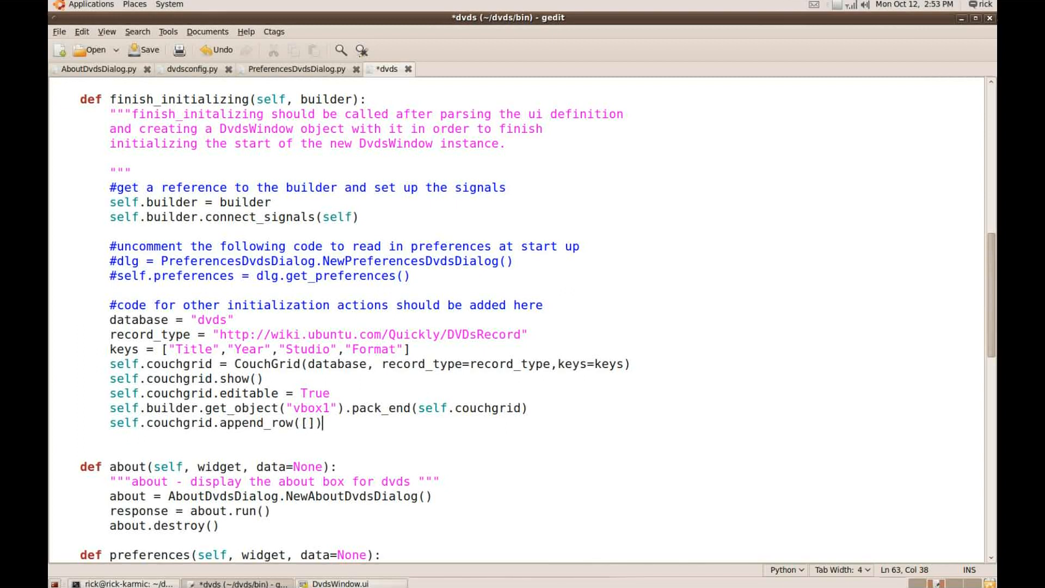
pyautogui.click(148, 50)
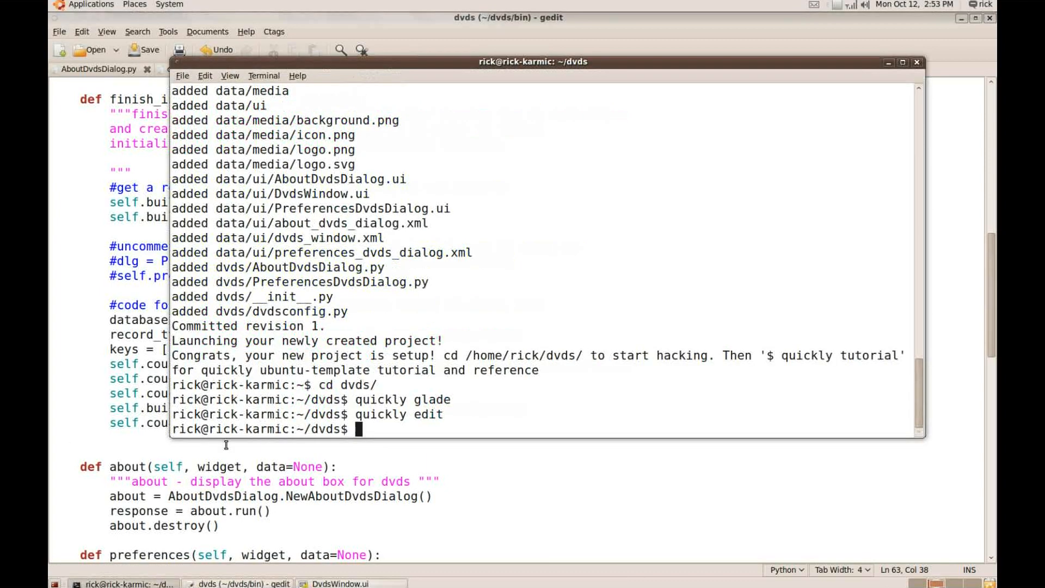
# Launch the app with quickly run and enter the title 'Monty Python and he Holy Grail'
pyautogui.write('quickly')
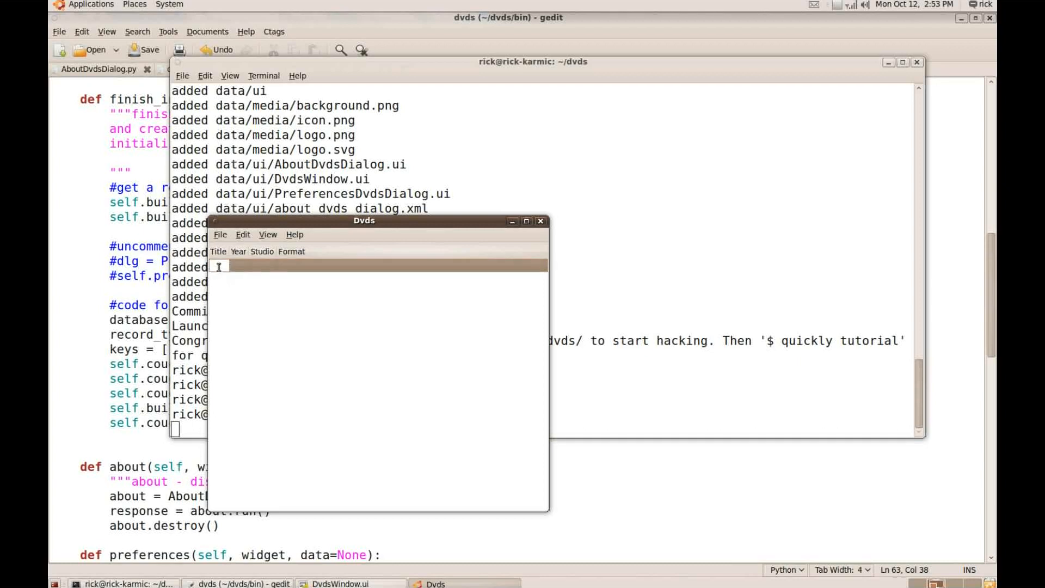
pyautogui.write('Nib')
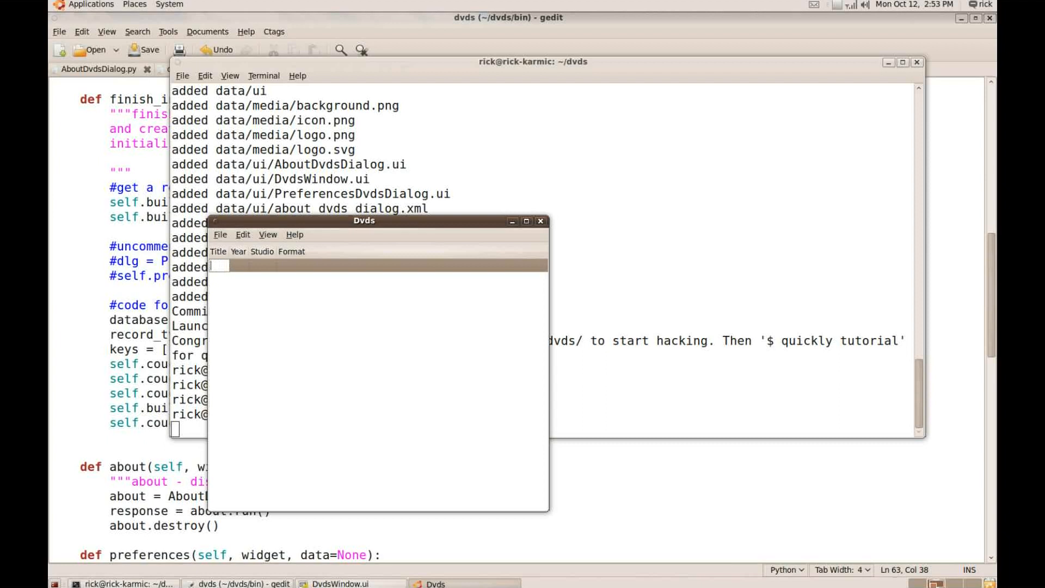
pyautogui.write('Pyth')
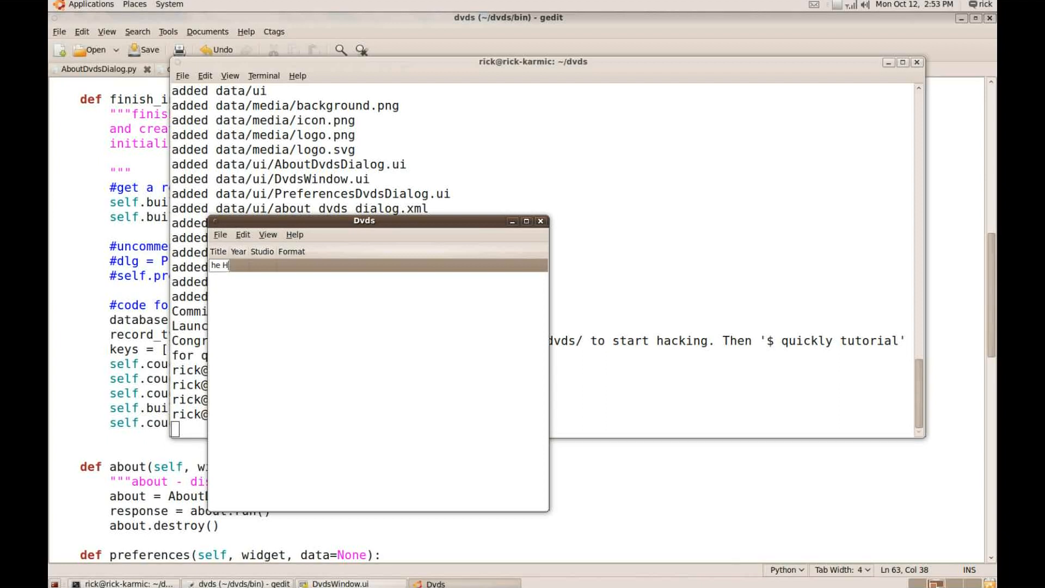
pyautogui.write('Grail')
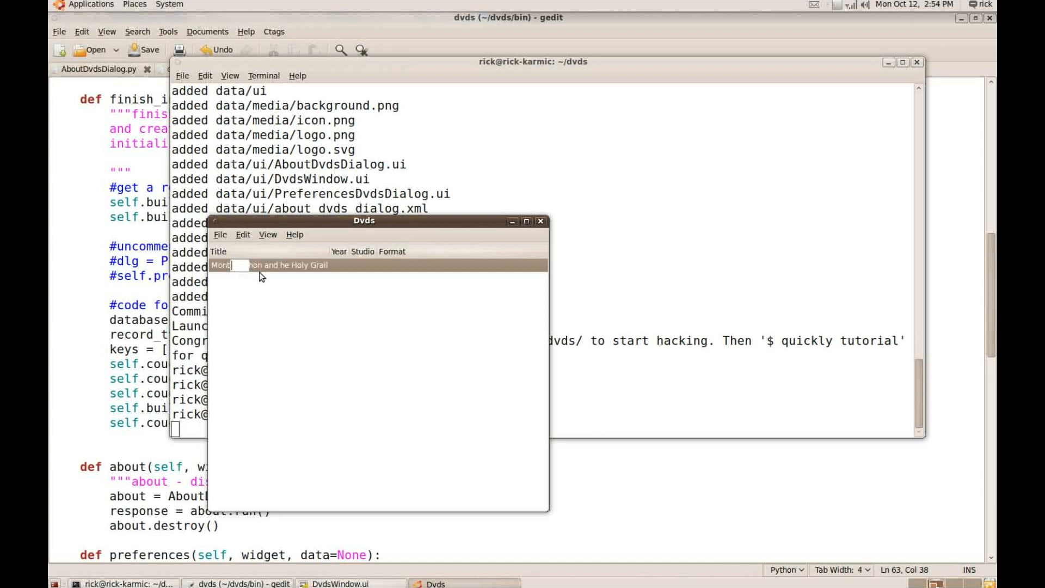
pyautogui.moveTo(282, 294)
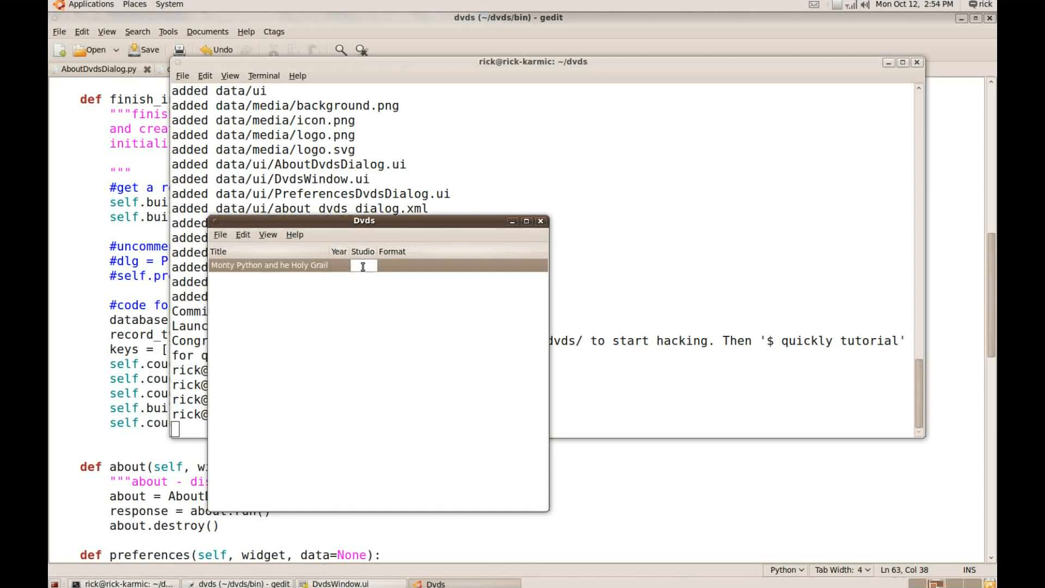
# Fill in studio 'Python (Monty) Pictures, Ltd.' and format 'Widescreen' for the record
pyautogui.write('Python')
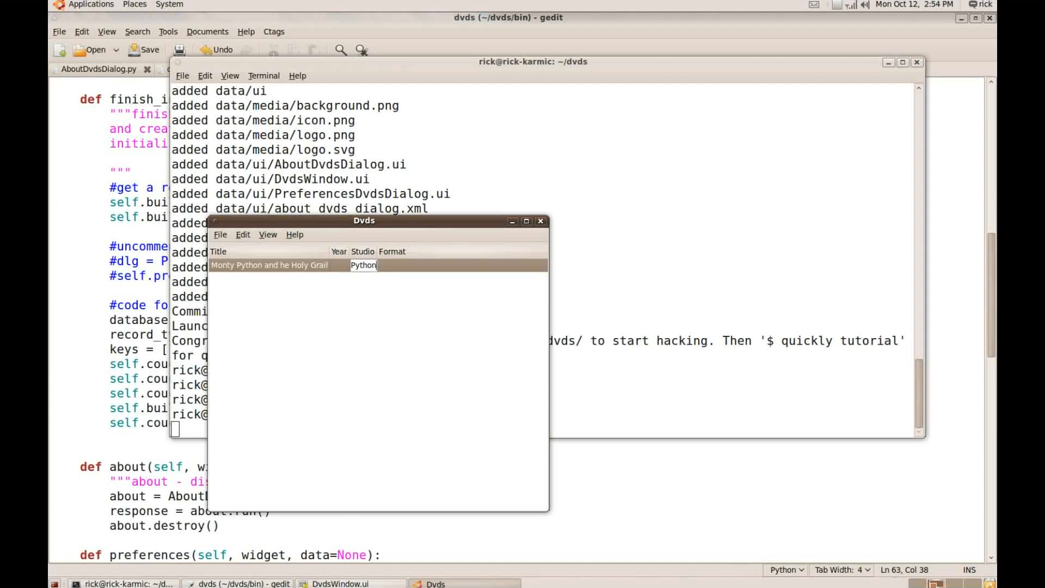
pyautogui.write('(Monty) Pictures, Ltd.')
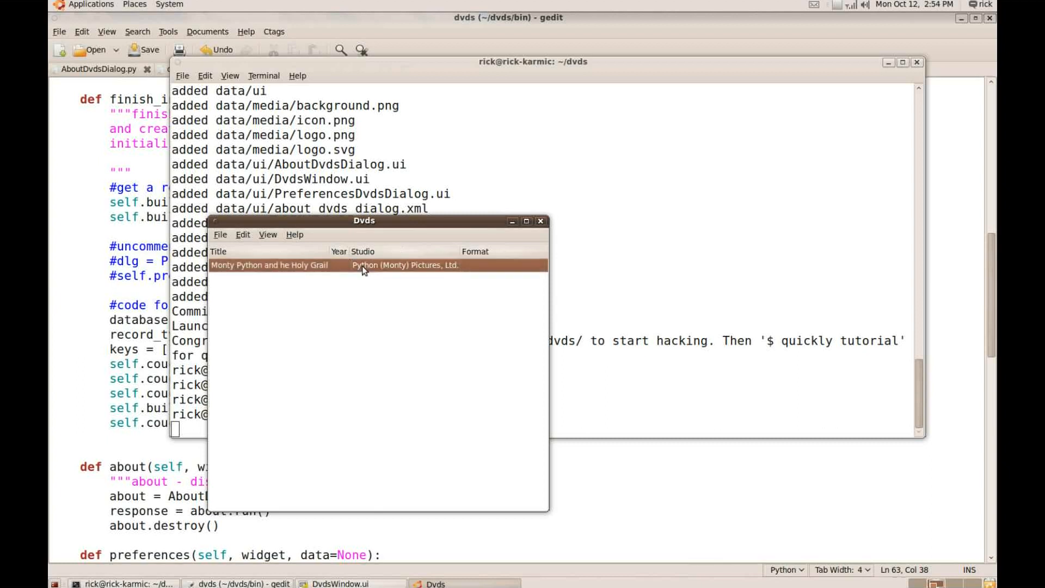
pyautogui.doubleClick(503, 265)
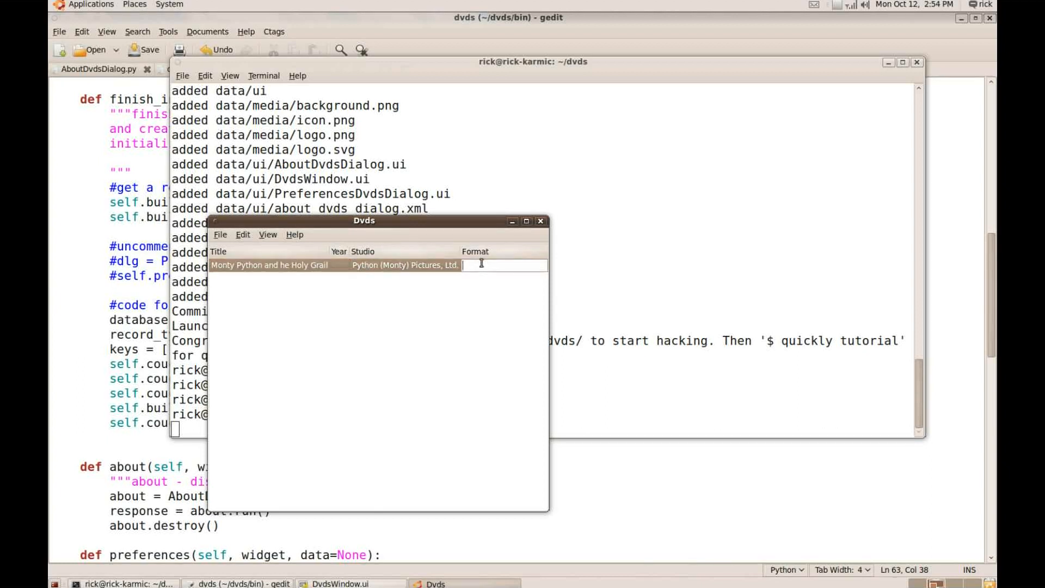
pyautogui.write('Widescreen')
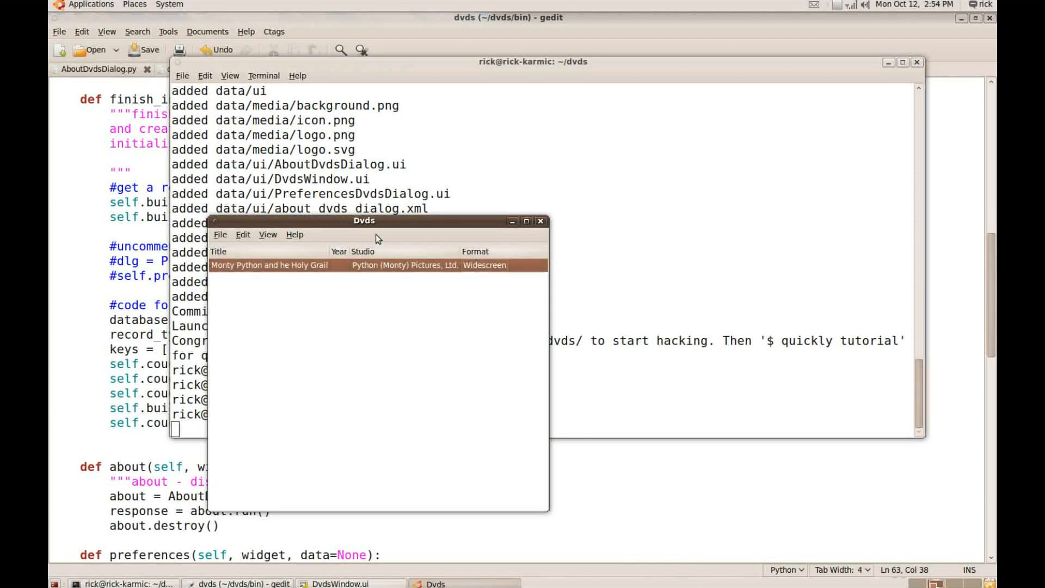
pyautogui.moveTo(365, 220); pyautogui.dragTo(382, 188)
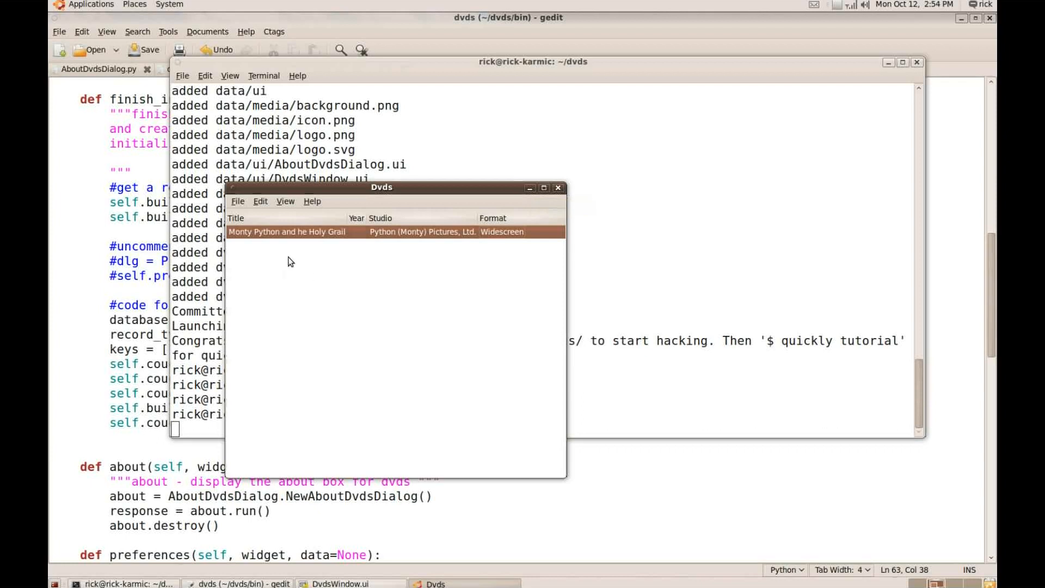
pyautogui.moveTo(458, 327)
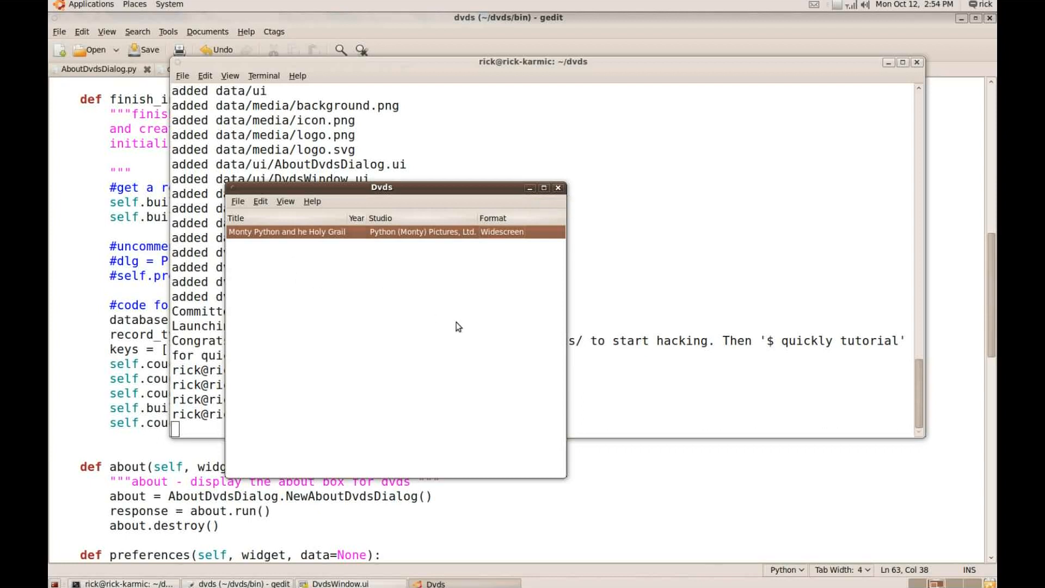
pyautogui.moveTo(433, 314)
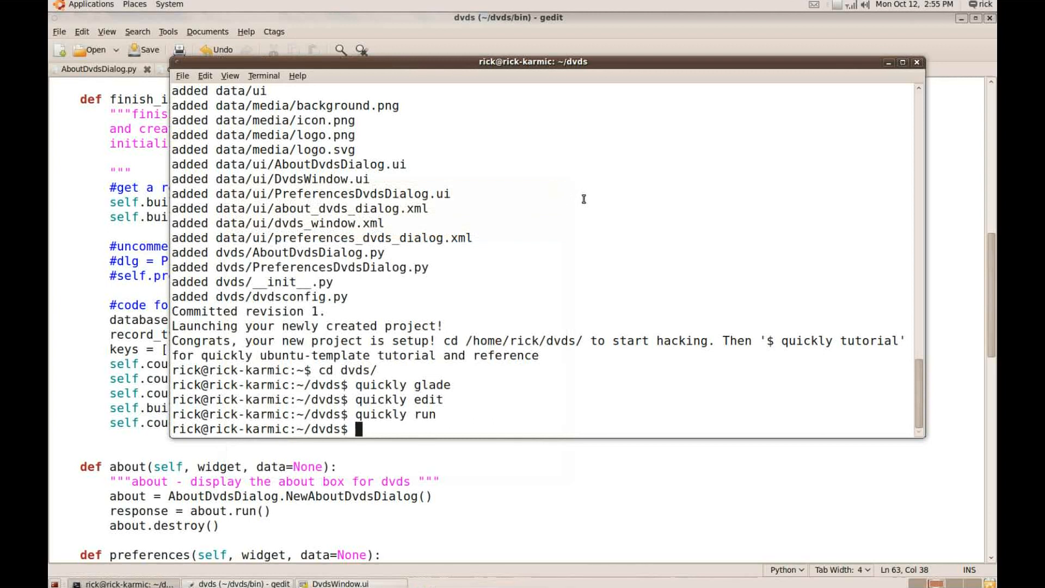
# Relaunch Dvds with 'quickly run' to confirm the Monty Python record persists
pyautogui.write('quickly run')
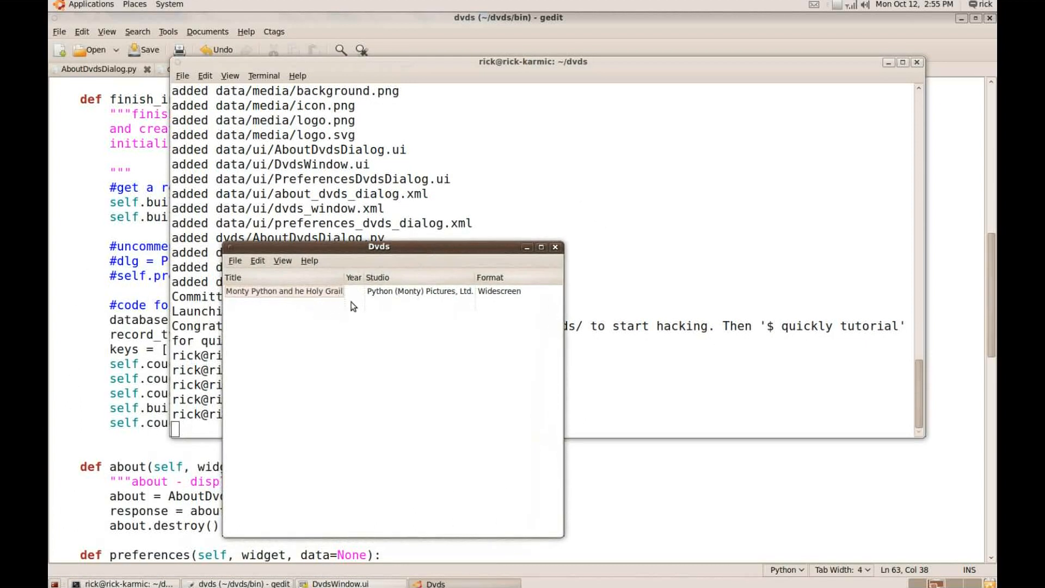
pyautogui.moveTo(401, 314)
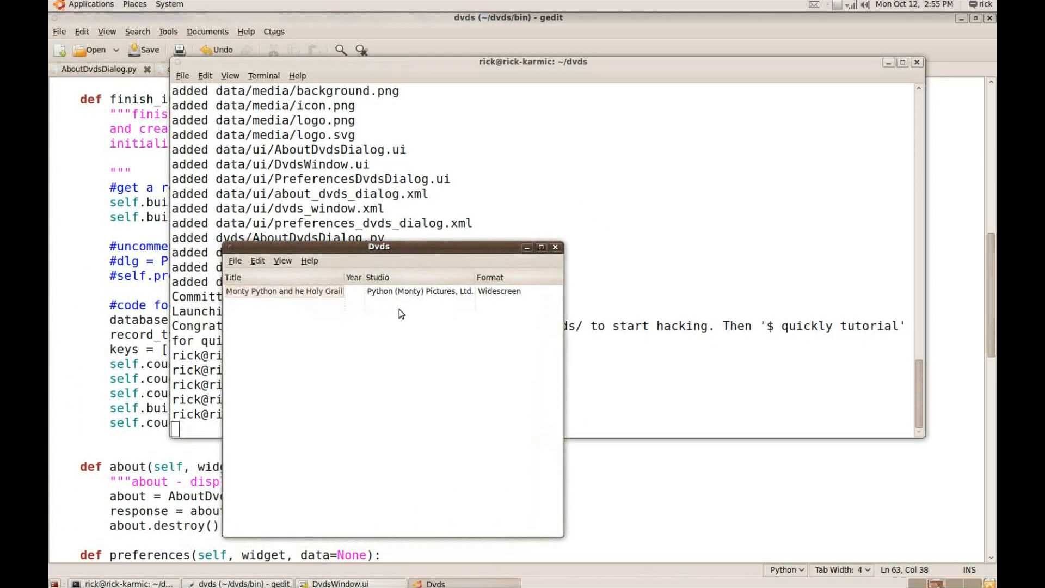
pyautogui.moveTo(547, 314)
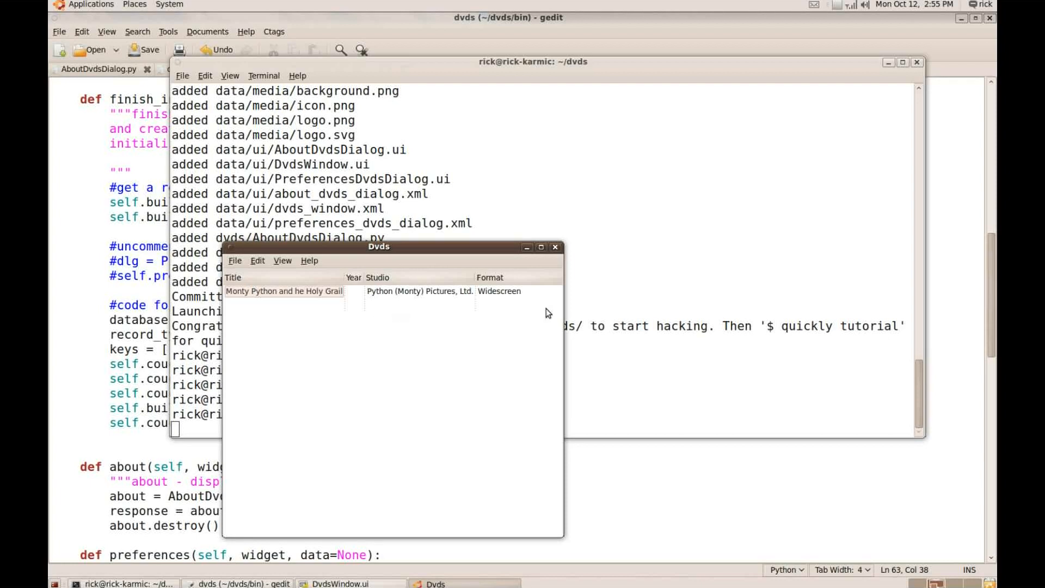
pyautogui.moveTo(528, 318)
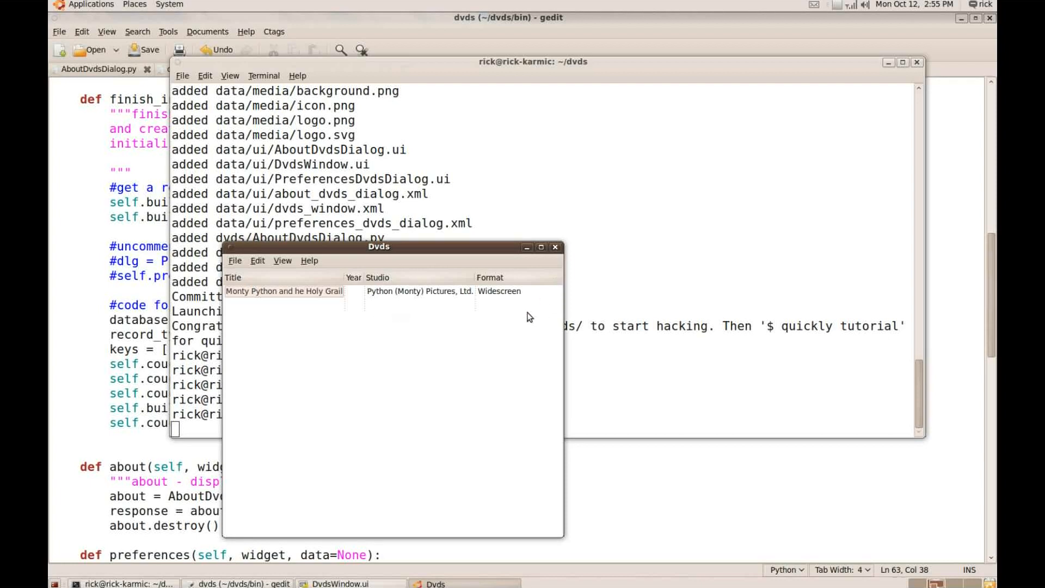